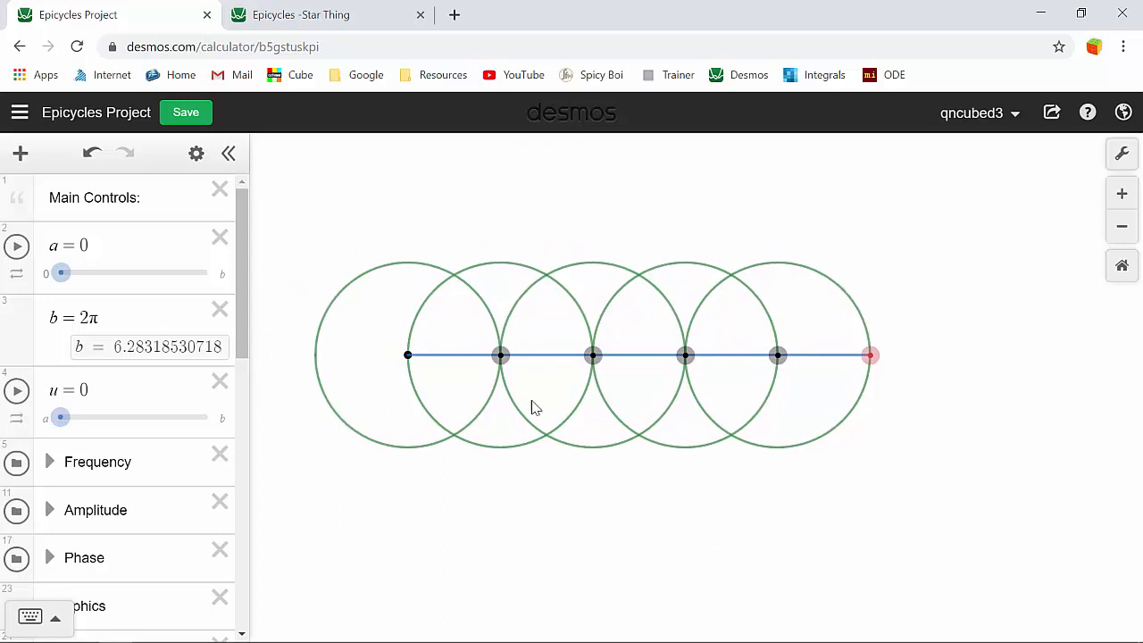
pyautogui.moveTo(849, 236)
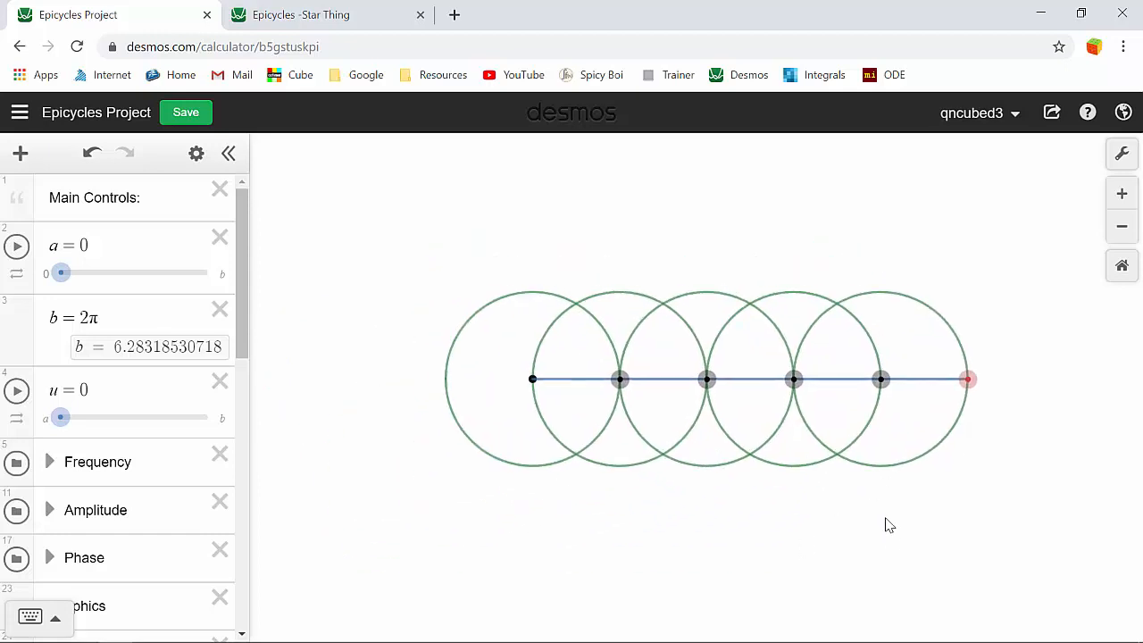
pyautogui.moveTo(732, 318)
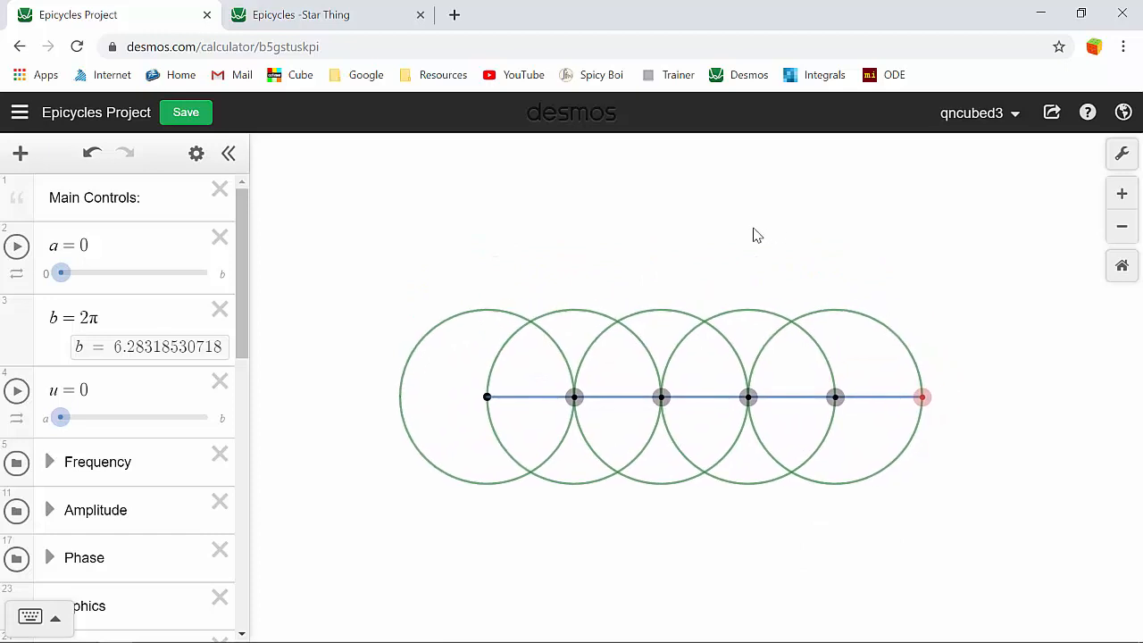
# Pan the circle chain back to centre, check parameter a's range, and sweep u back to 0
pyautogui.moveTo(757, 235); pyautogui.dragTo(697, 244)
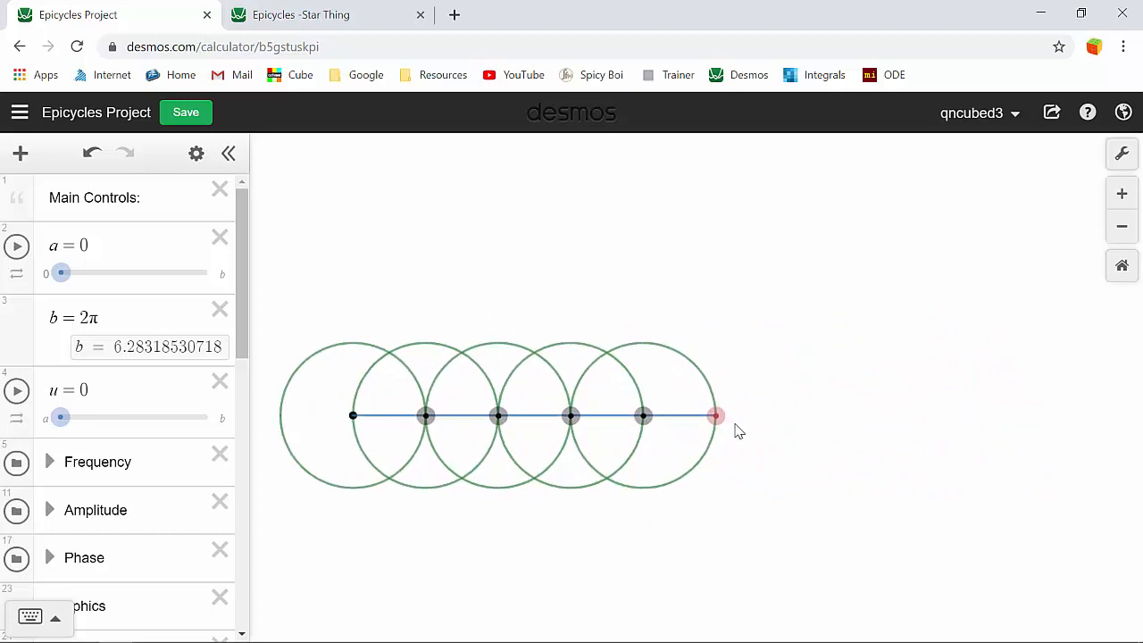
pyautogui.moveTo(737, 431); pyautogui.dragTo(679, 344)
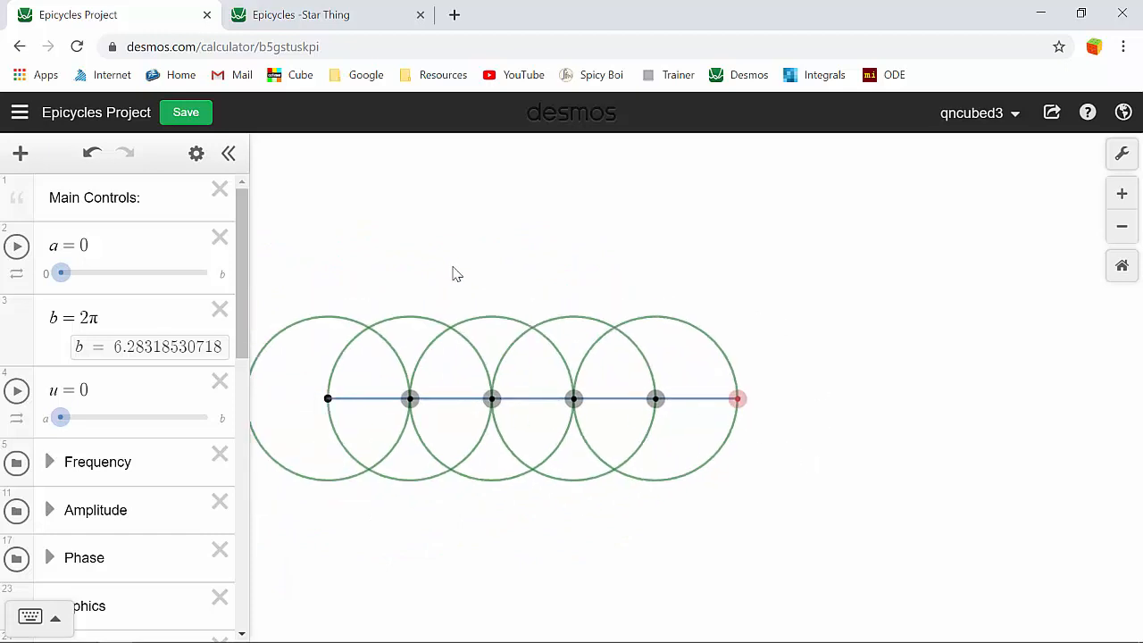
pyautogui.moveTo(457, 274); pyautogui.dragTo(639, 349)
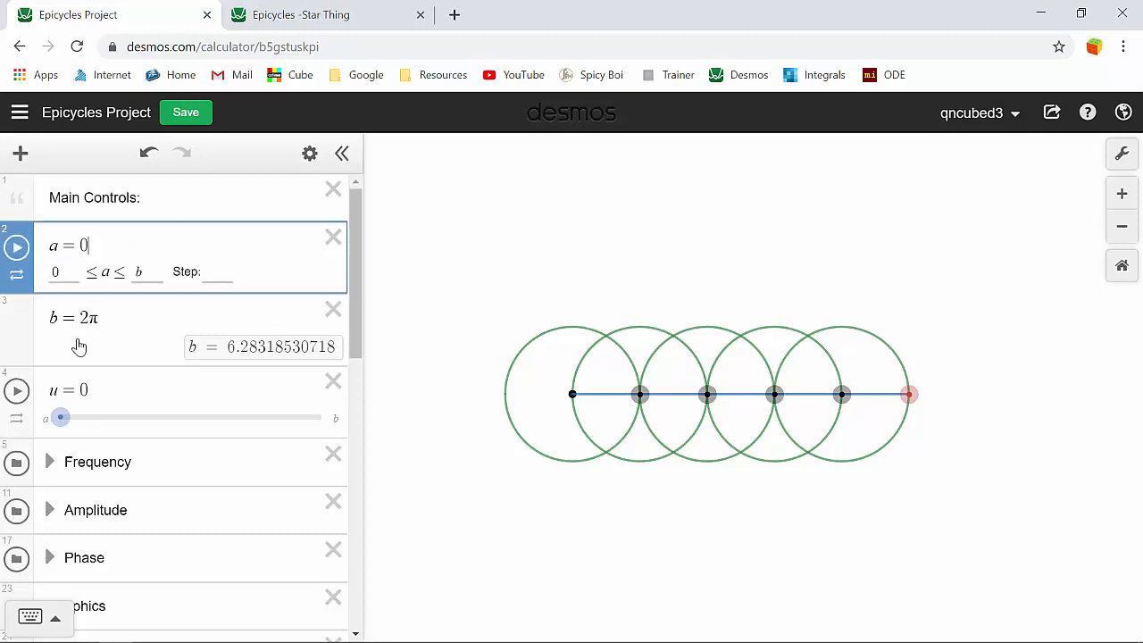
pyautogui.click(89, 390)
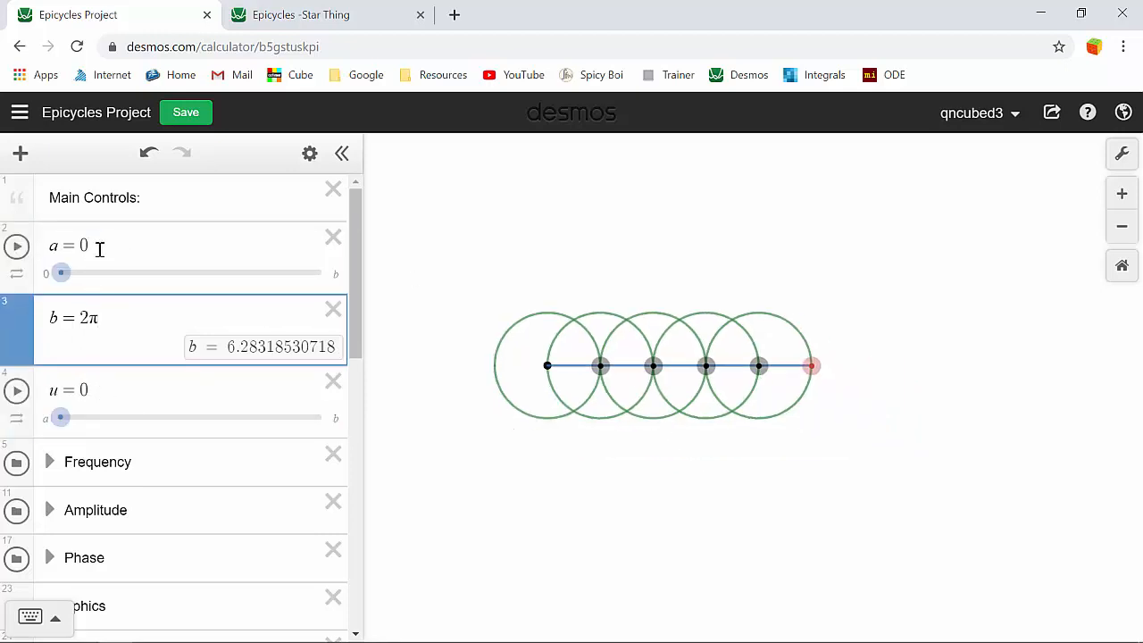
pyautogui.moveTo(61, 273); pyautogui.dragTo(90, 272)
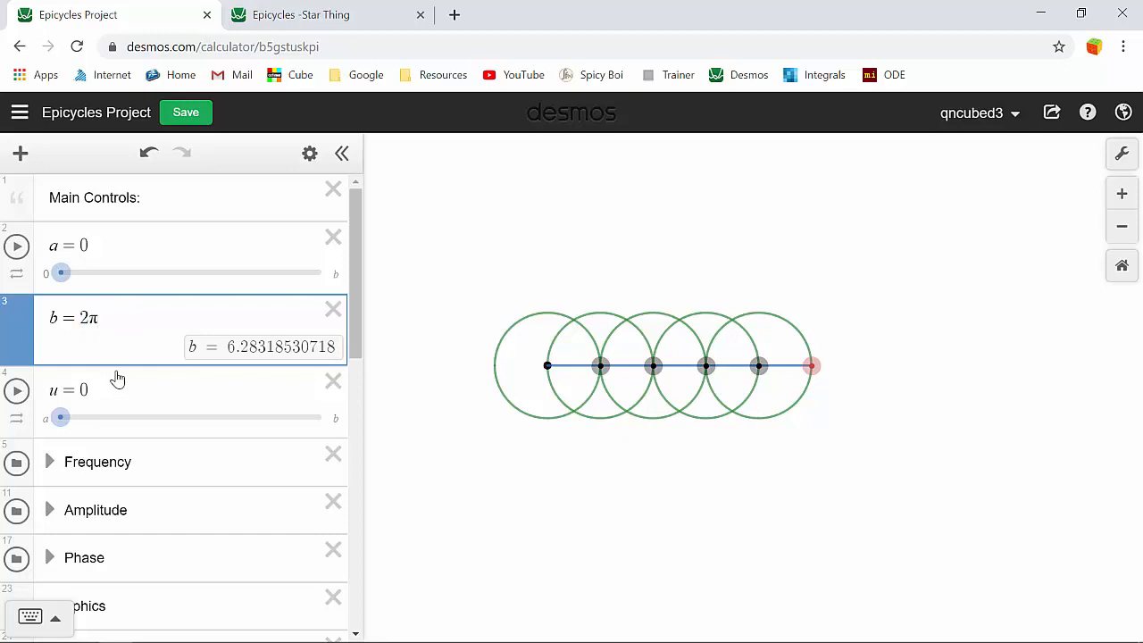
pyautogui.moveTo(61, 417); pyautogui.dragTo(134, 417)
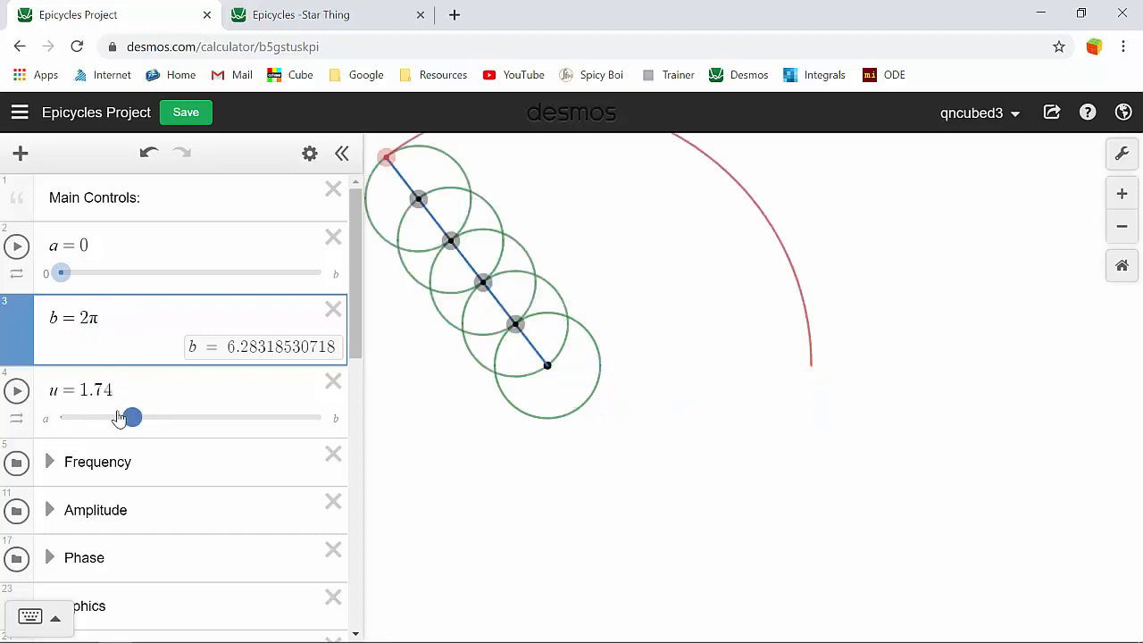
pyautogui.moveTo(133, 417); pyautogui.dragTo(60, 417)
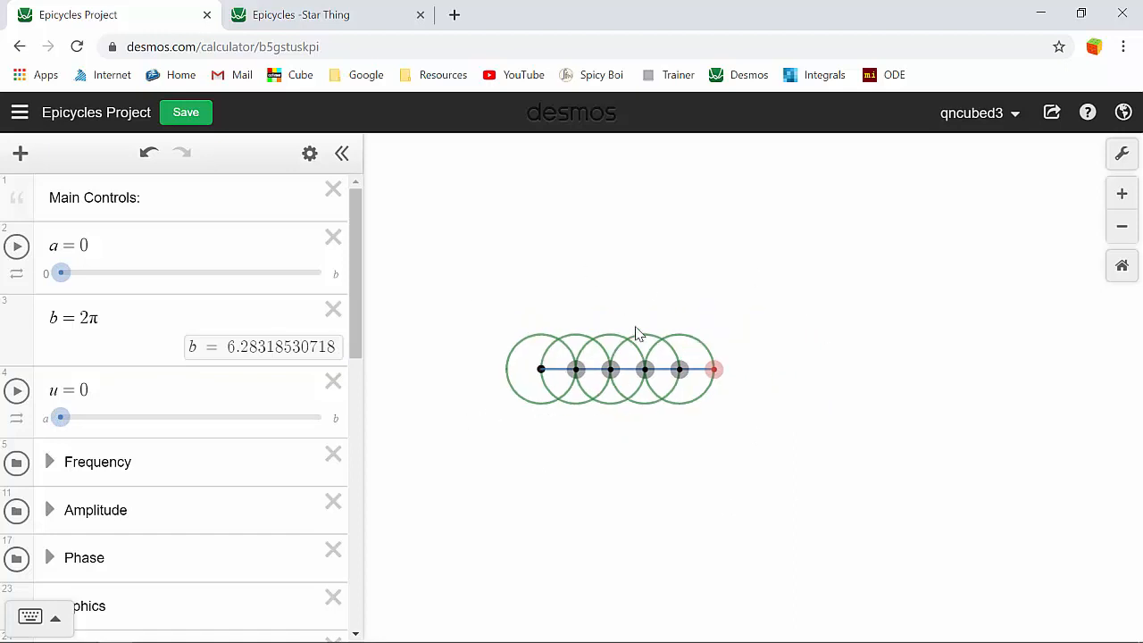
pyautogui.moveTo(478, 365)
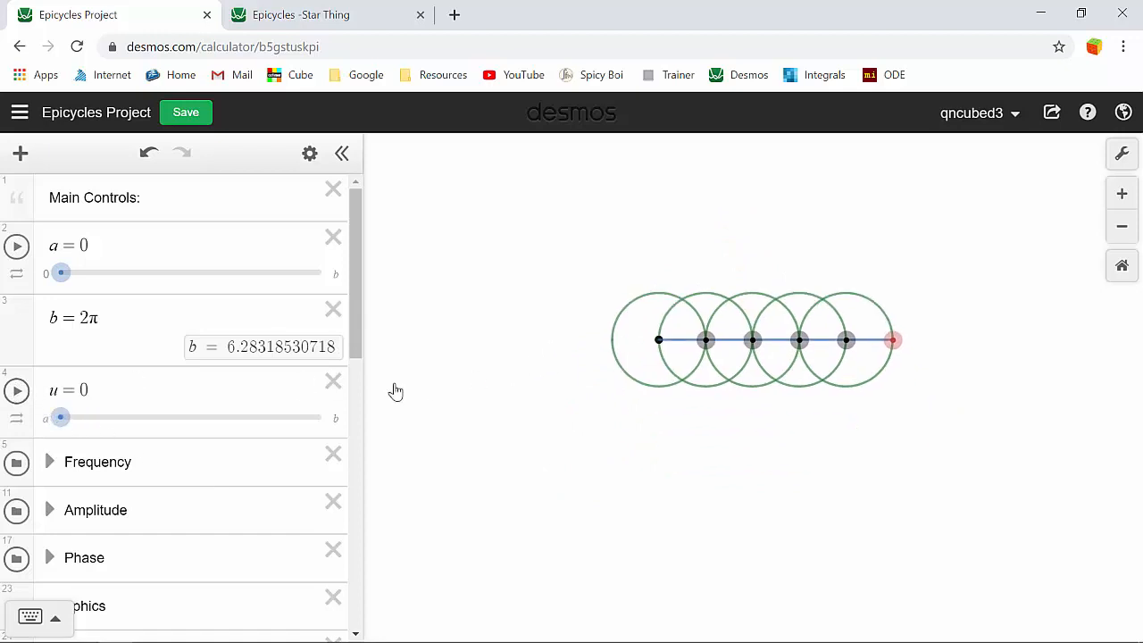
# Locate the Phase and Amplitude folders and expand Amplitude to show its sliders
pyautogui.scroll(-3)
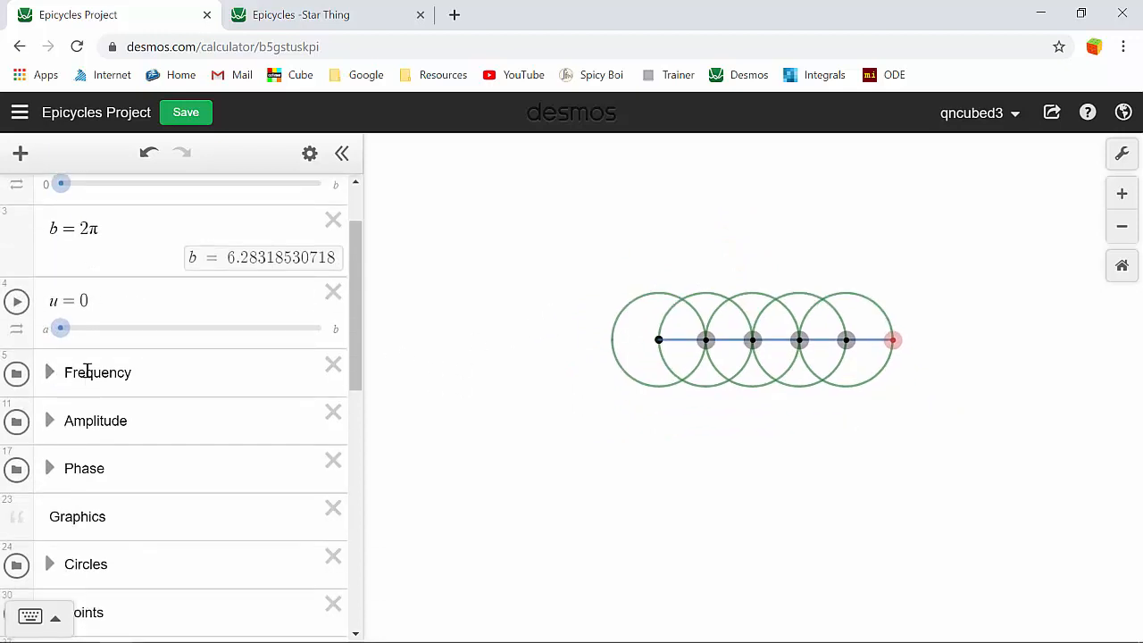
pyautogui.click(84, 468)
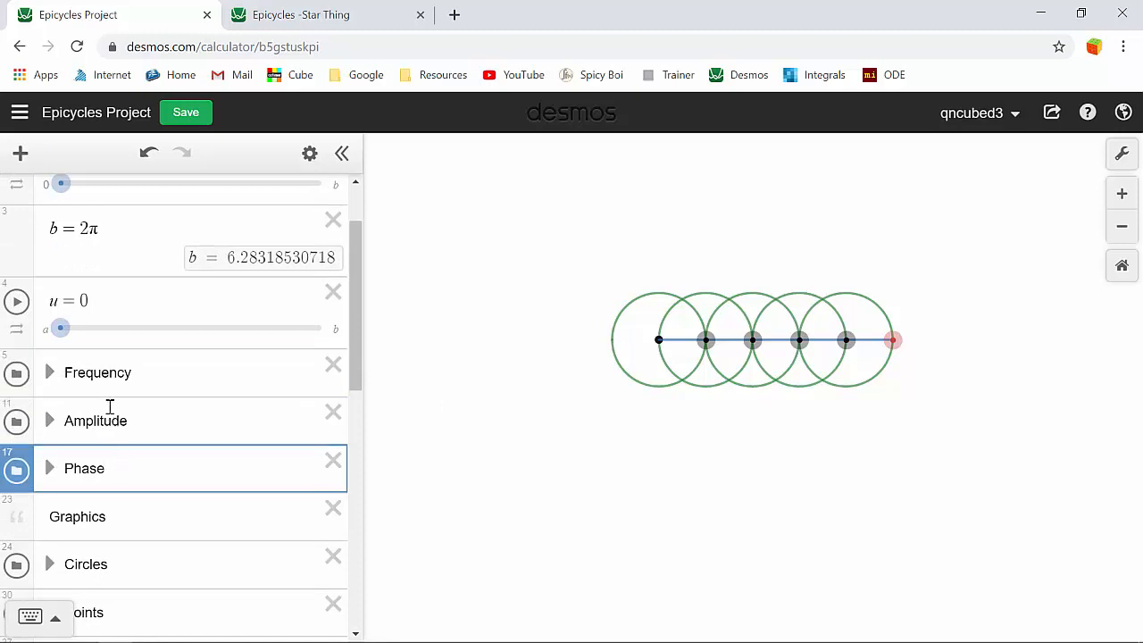
pyautogui.click(95, 420)
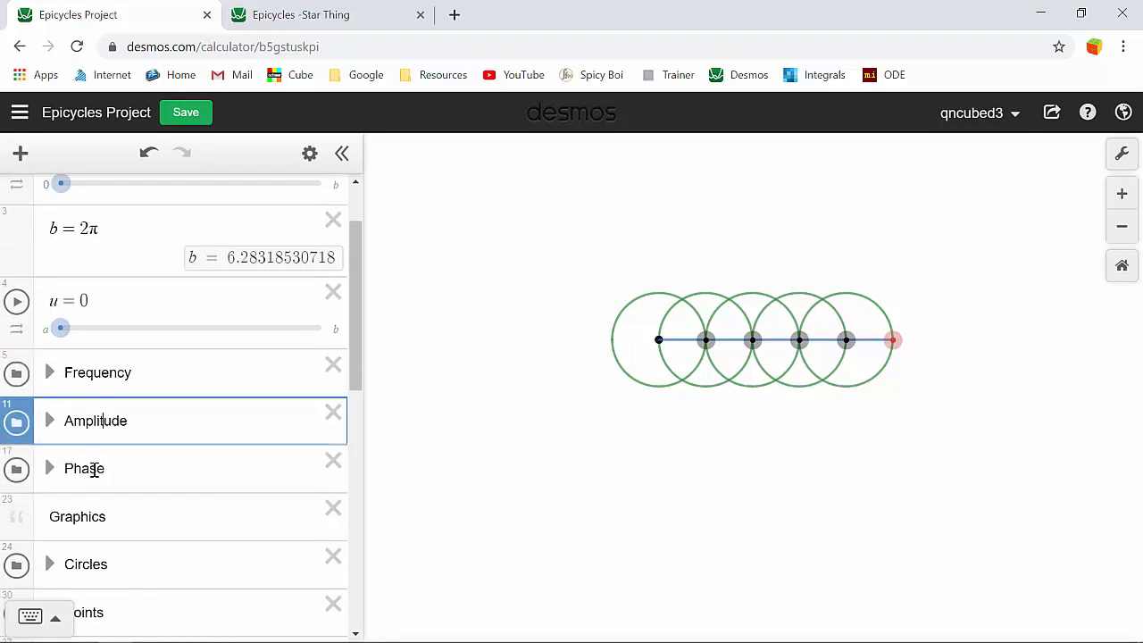
pyautogui.click(83, 468)
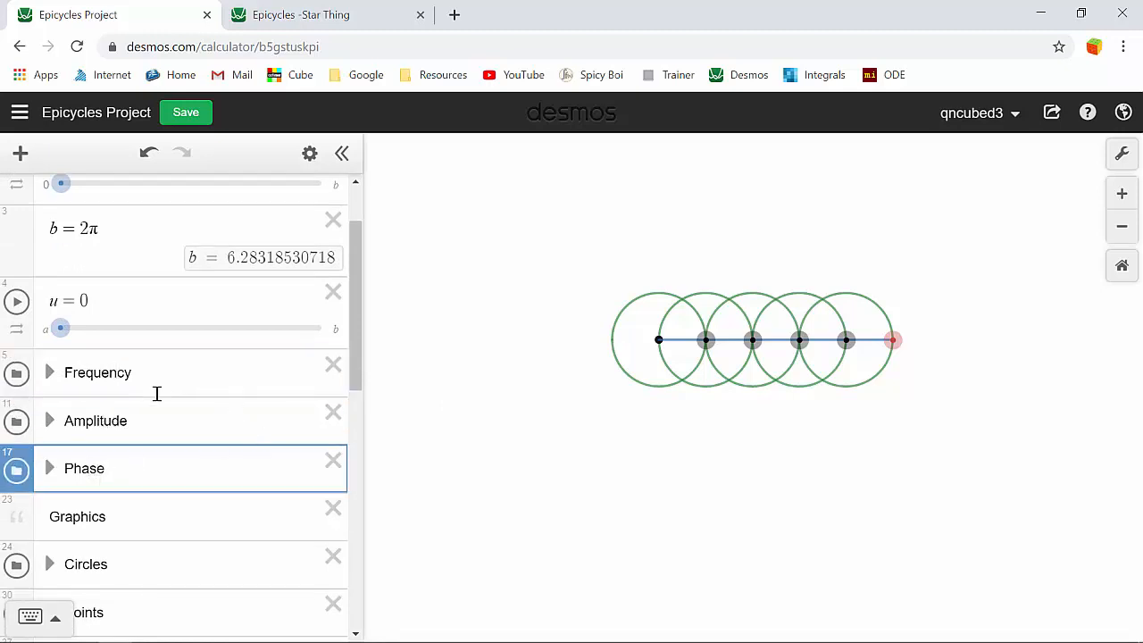
pyautogui.moveTo(95, 420)
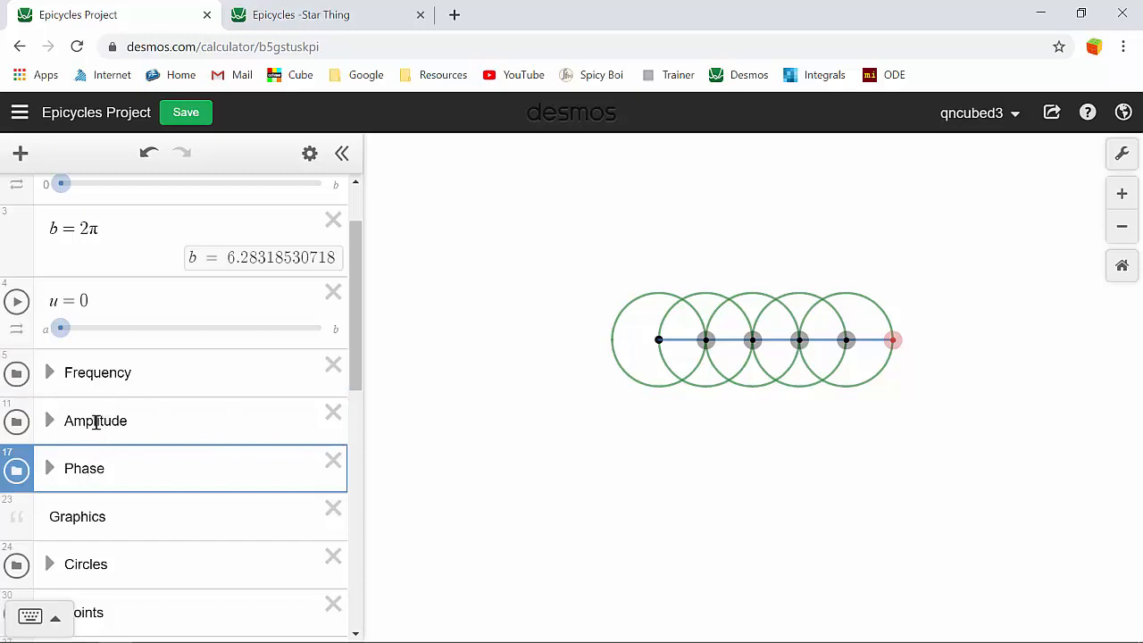
pyautogui.click(50, 421)
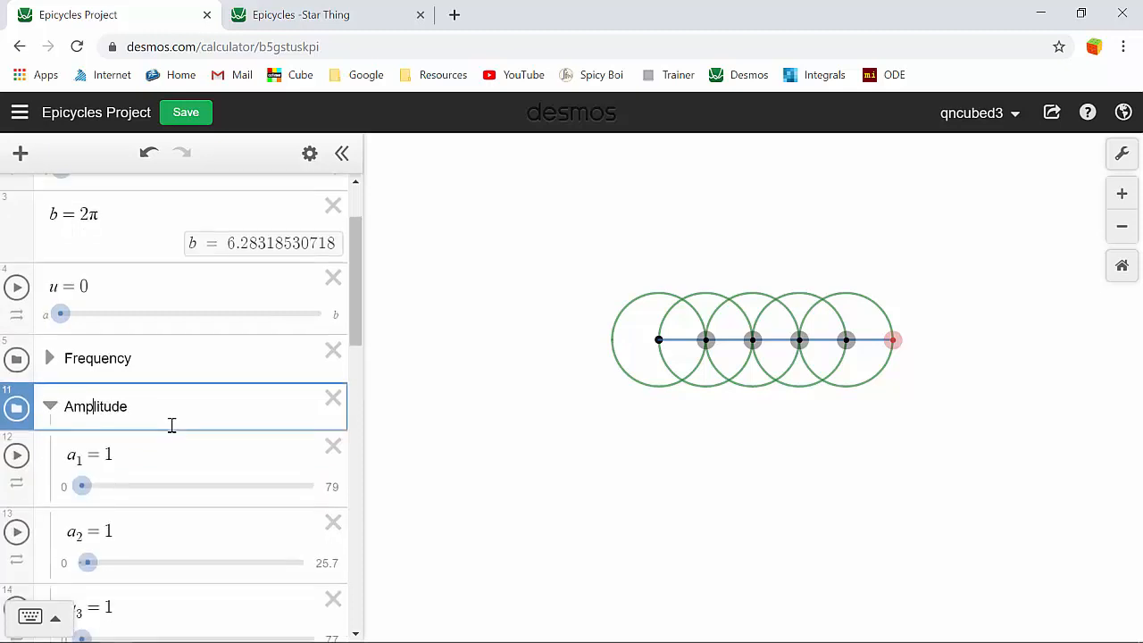
# Raise a₁ toward 4.5 and shrink the third circle's radius, making circle sizes unequal
pyautogui.scroll(-3)
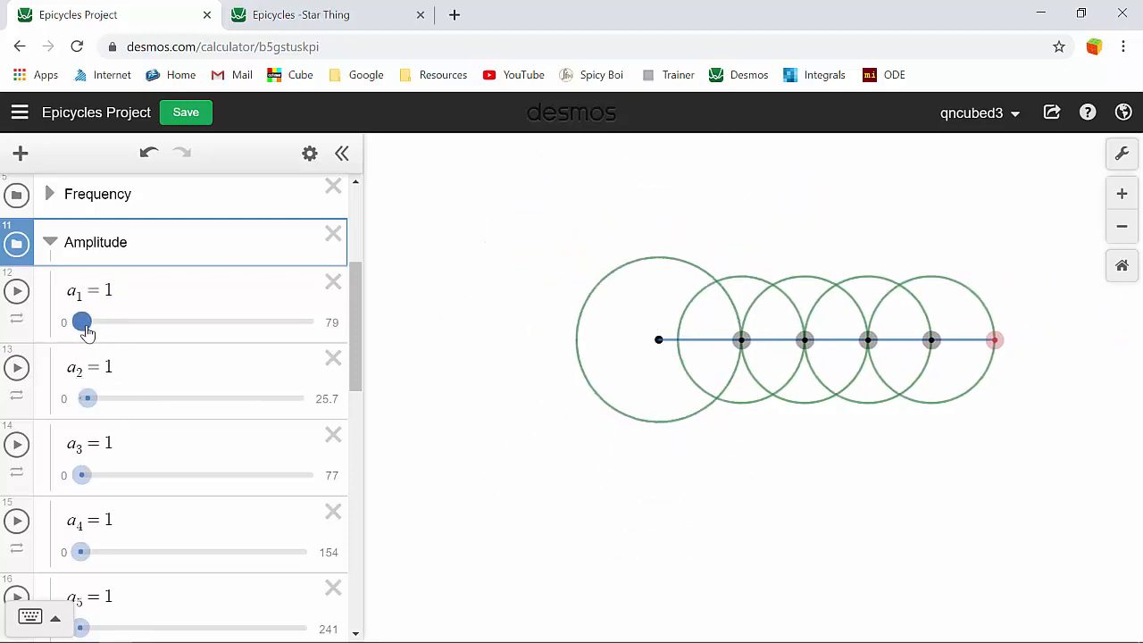
pyautogui.moveTo(82, 321); pyautogui.dragTo(82, 322)
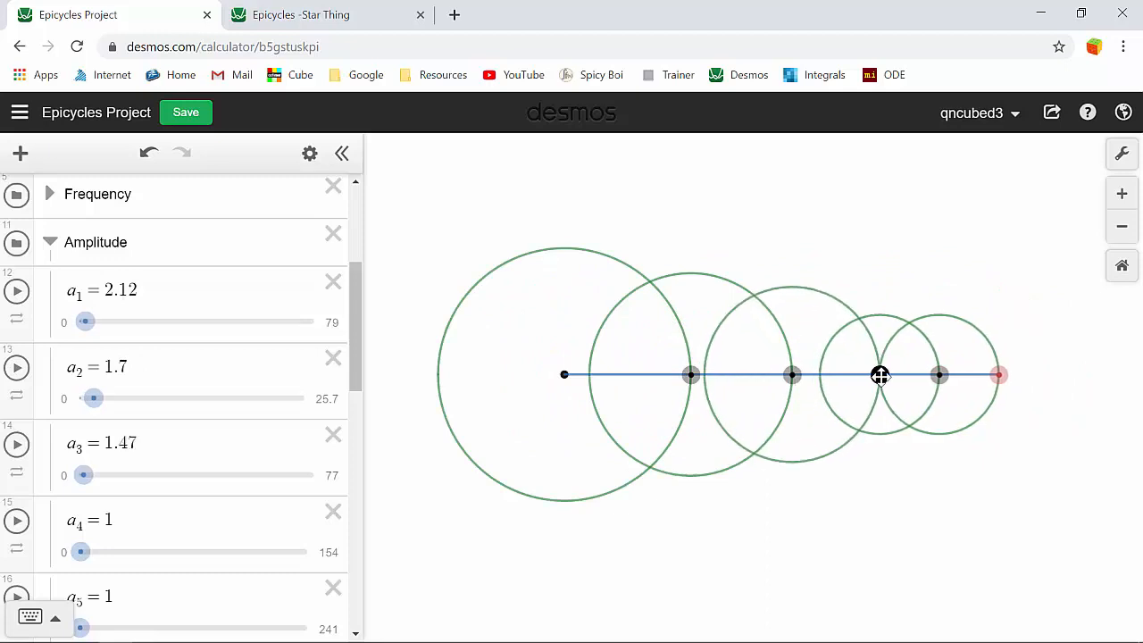
pyautogui.moveTo(83, 475); pyautogui.dragTo(67, 475)
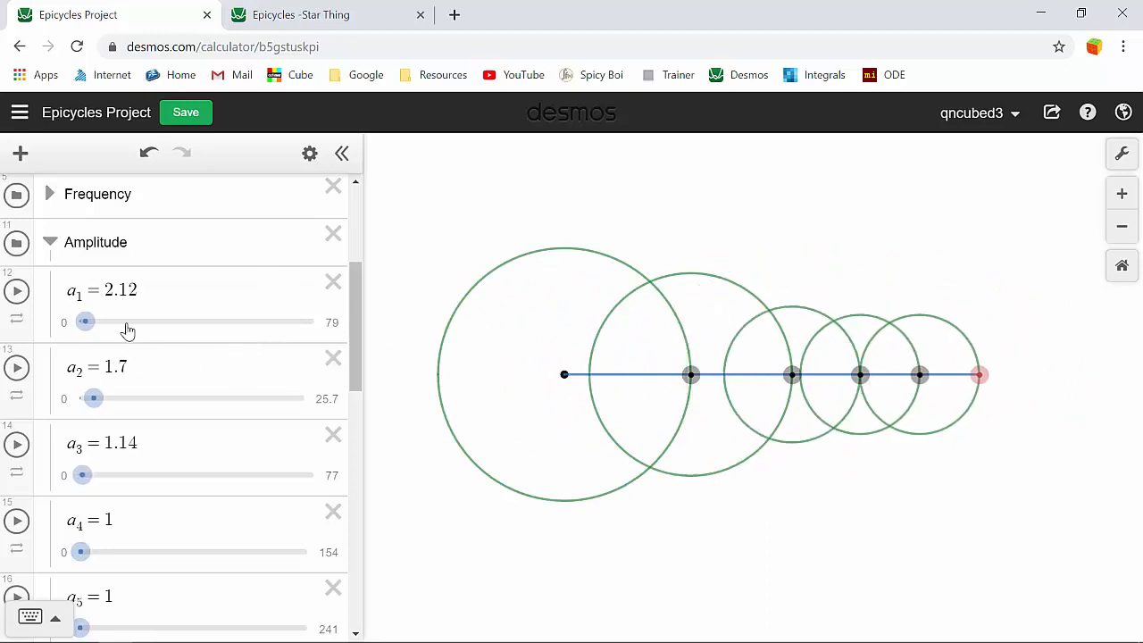
pyautogui.moveTo(85, 321); pyautogui.dragTo(94, 322)
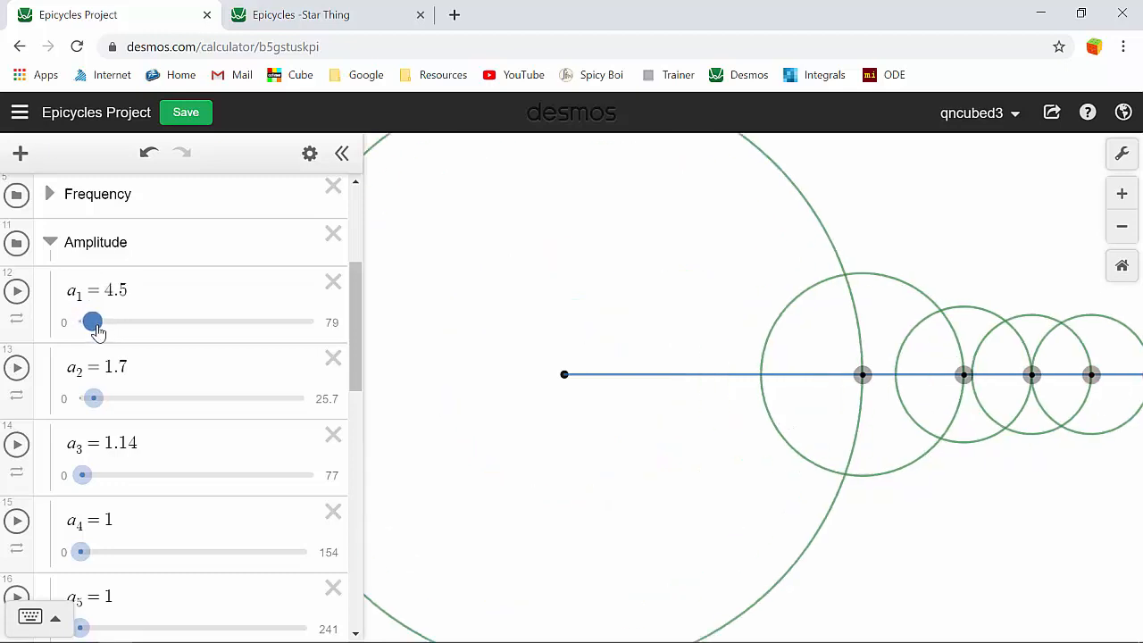
pyautogui.moveTo(93, 321); pyautogui.dragTo(83, 321)
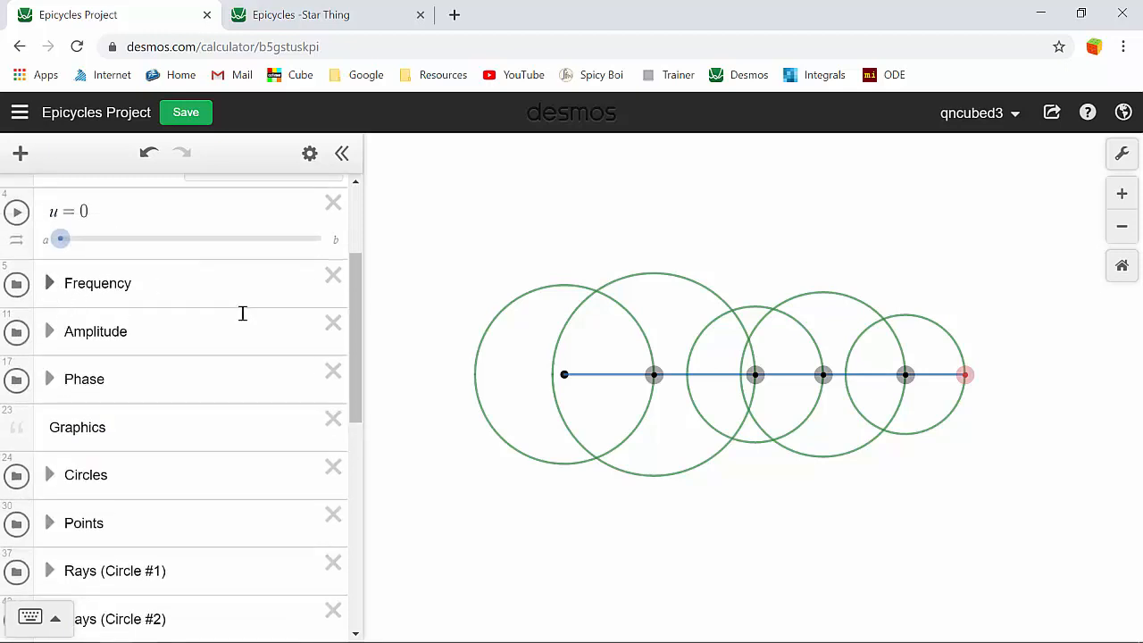
# Expand Frequency and test f₁ from below zero up to 2.6, returning it to 1
pyautogui.click(50, 283)
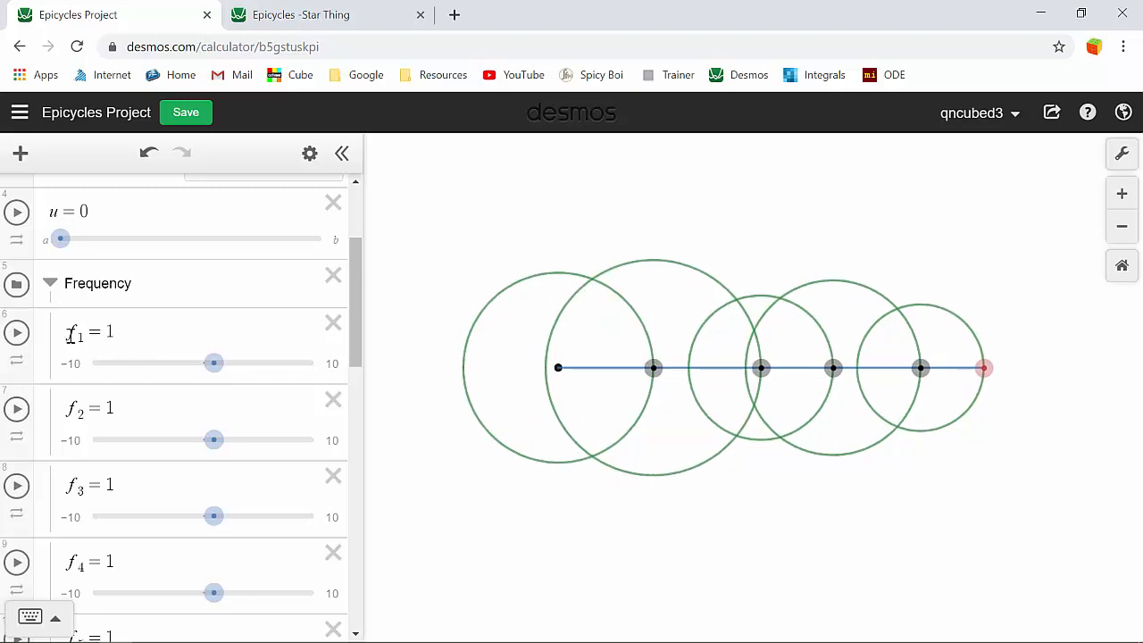
pyautogui.click(80, 333)
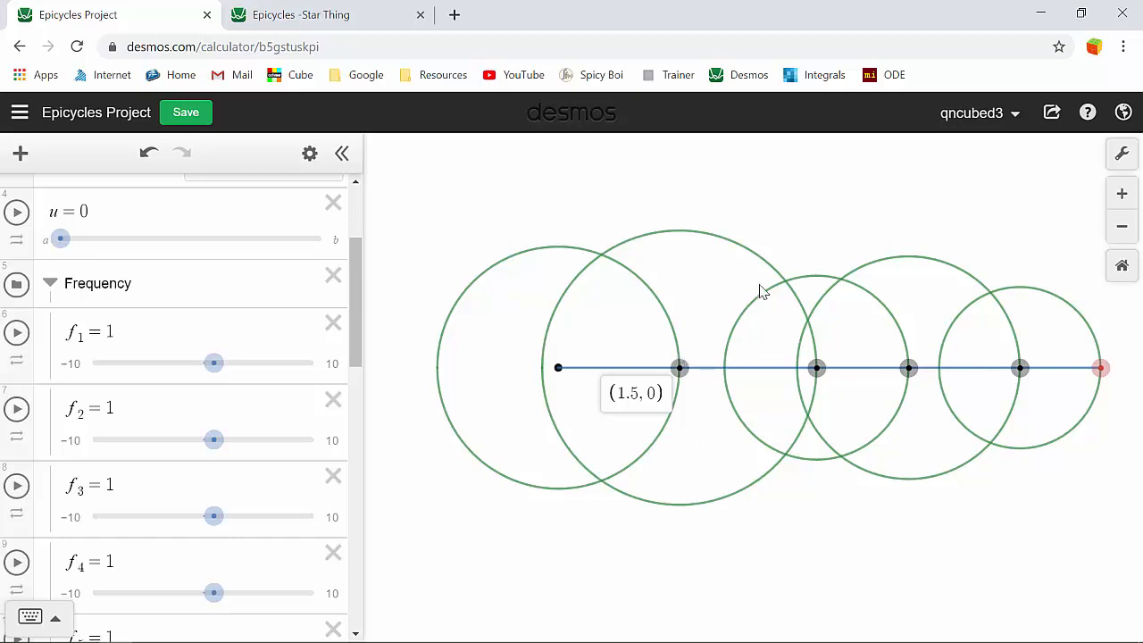
pyautogui.moveTo(93, 351)
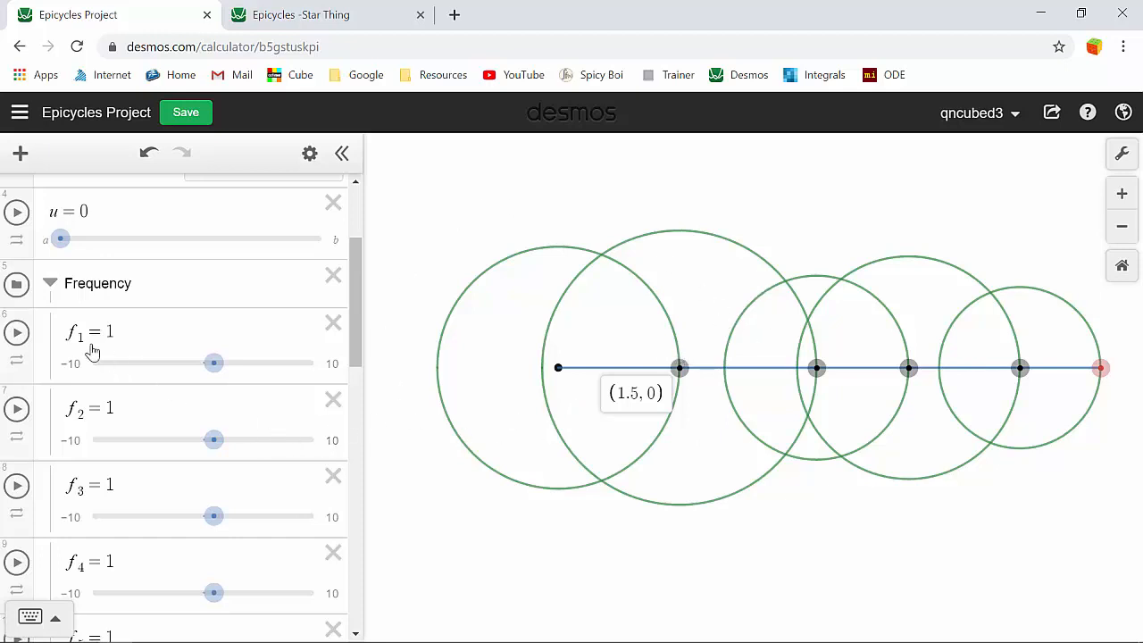
pyautogui.moveTo(213, 362); pyautogui.dragTo(195, 363)
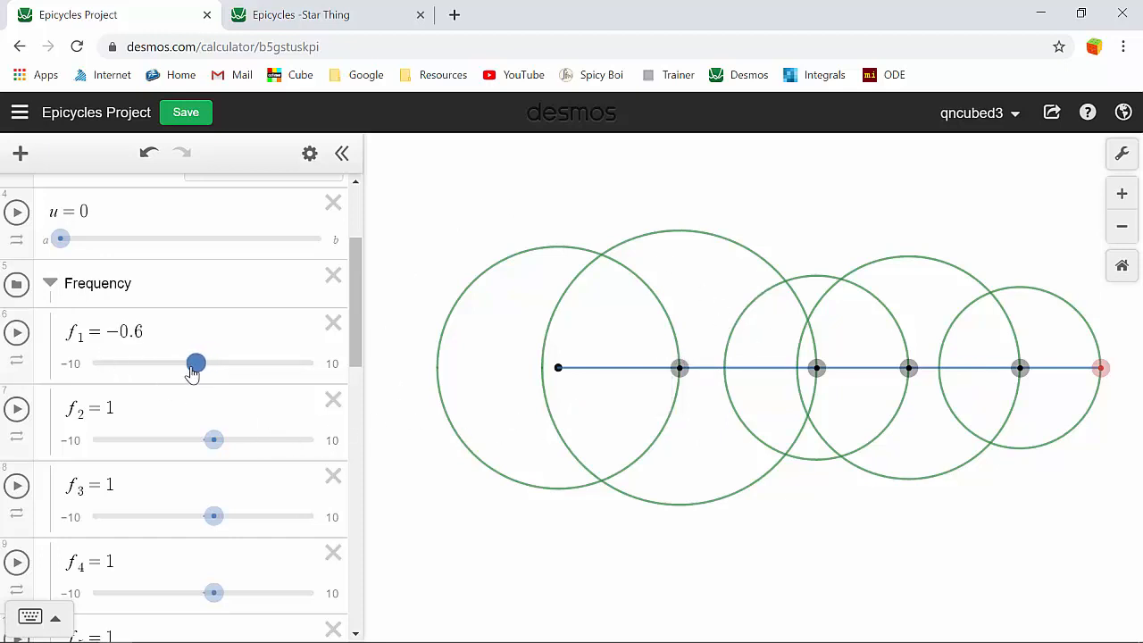
pyautogui.moveTo(195, 363); pyautogui.dragTo(226, 364)
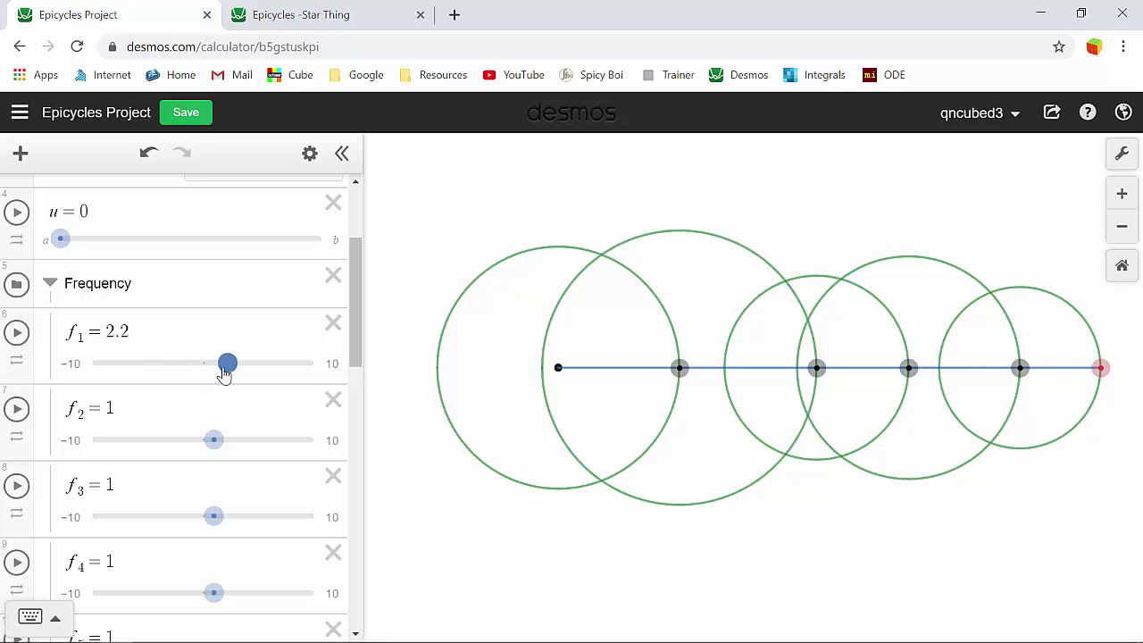
pyautogui.moveTo(226, 363); pyautogui.dragTo(231, 362)
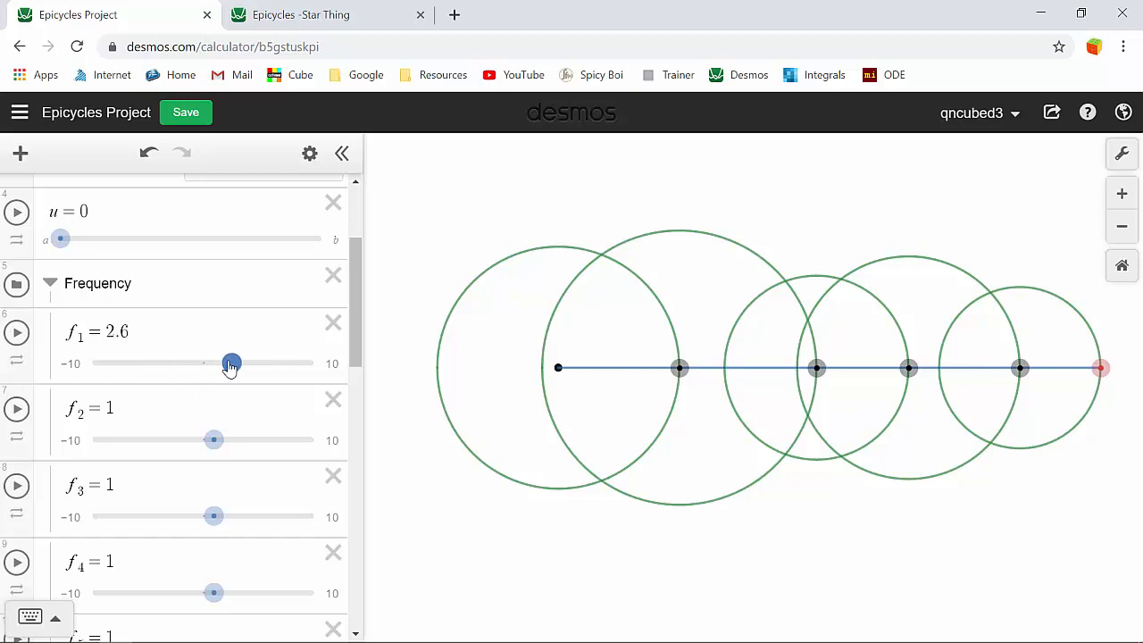
pyautogui.moveTo(231, 363); pyautogui.dragTo(220, 362)
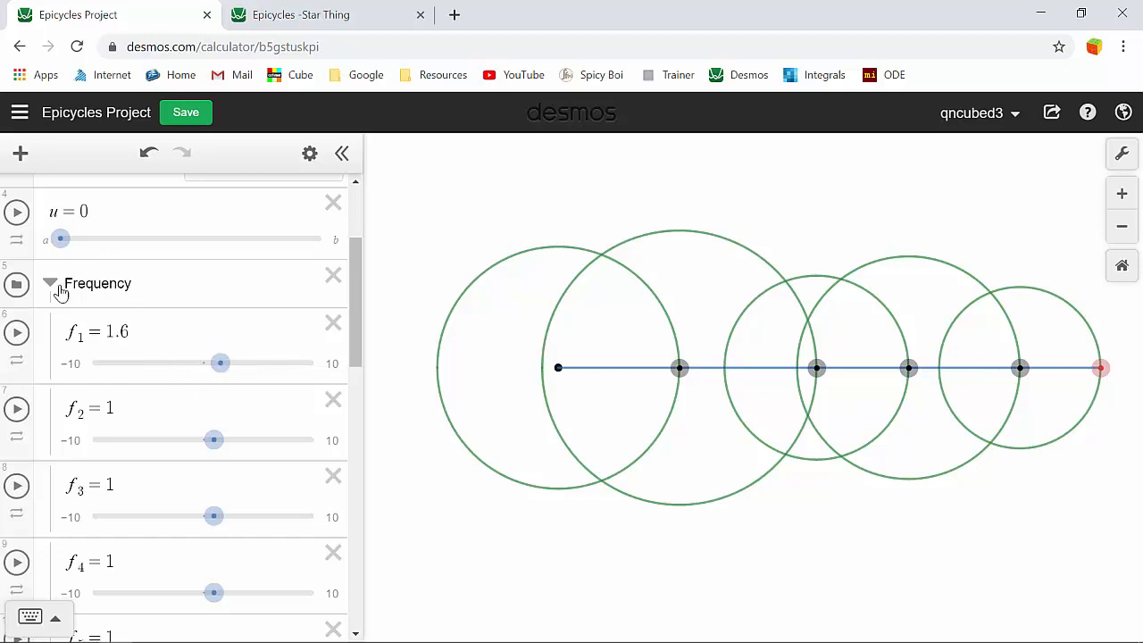
pyautogui.moveTo(220, 363); pyautogui.dragTo(218, 363)
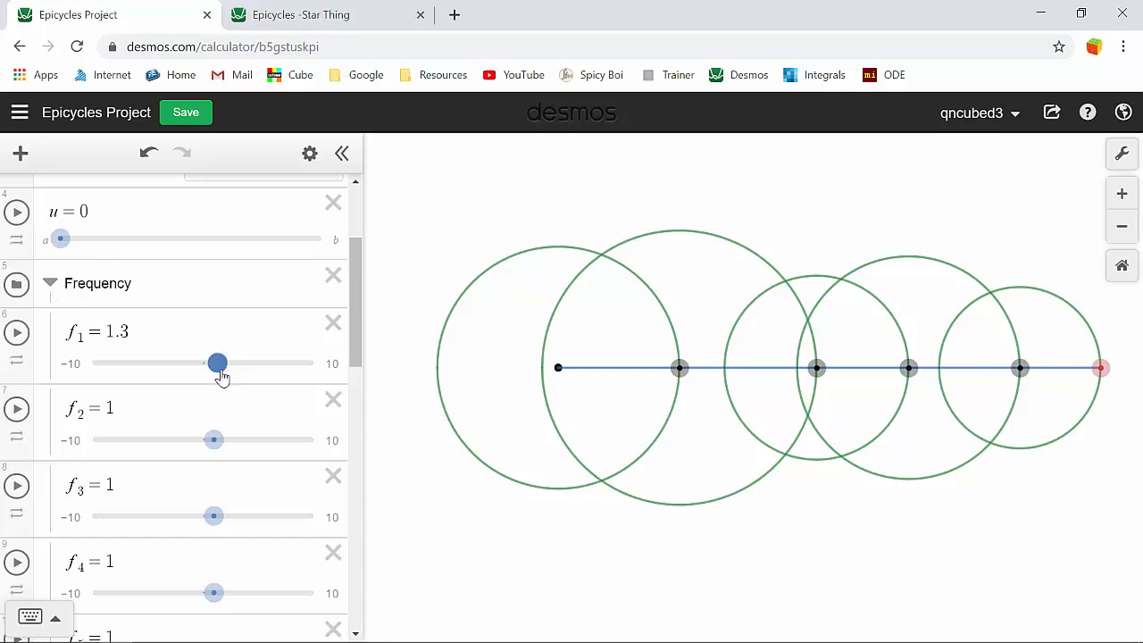
pyautogui.moveTo(218, 363); pyautogui.dragTo(213, 363)
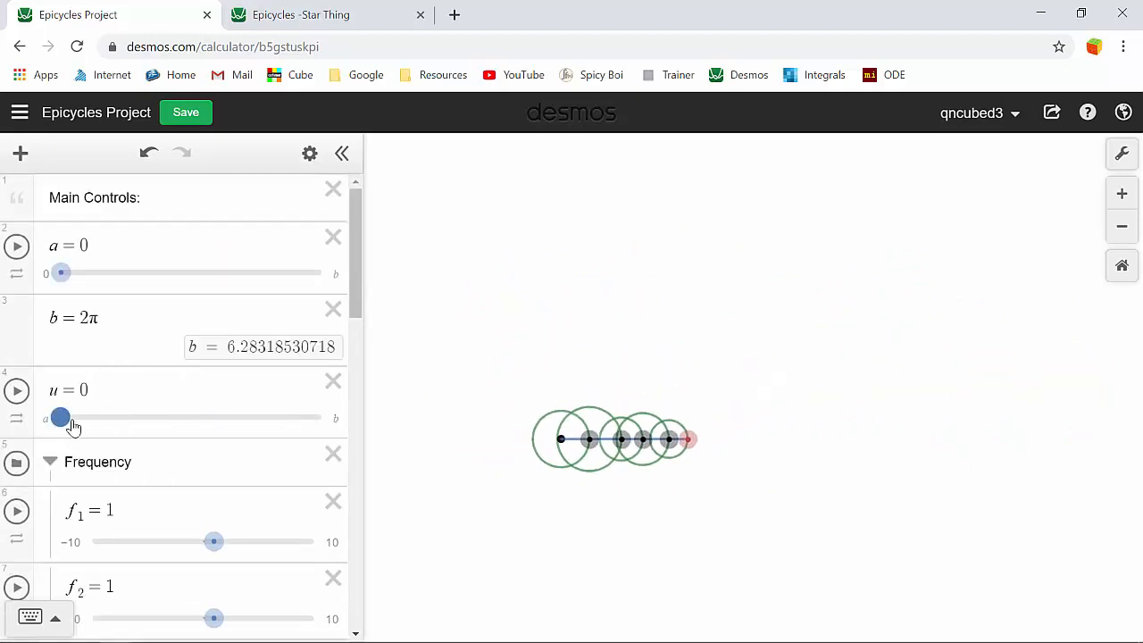
# Sweep u to extend the red path, reset u to 0, and collapse the Frequency folder
pyautogui.moveTo(60, 417); pyautogui.dragTo(105, 417)
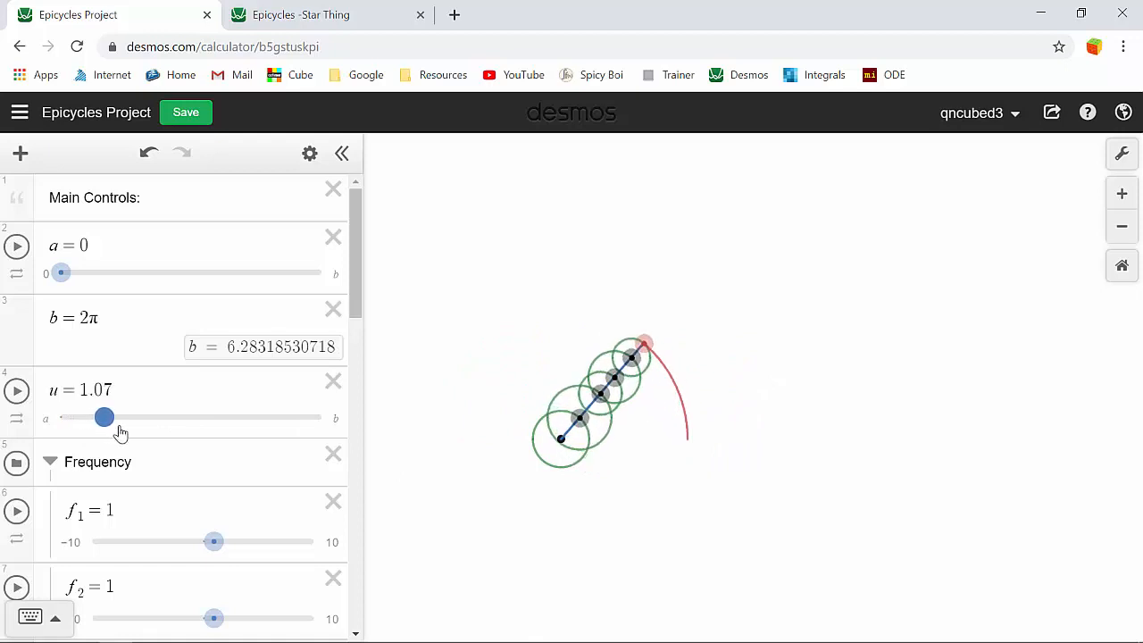
pyautogui.moveTo(104, 417); pyautogui.dragTo(159, 417)
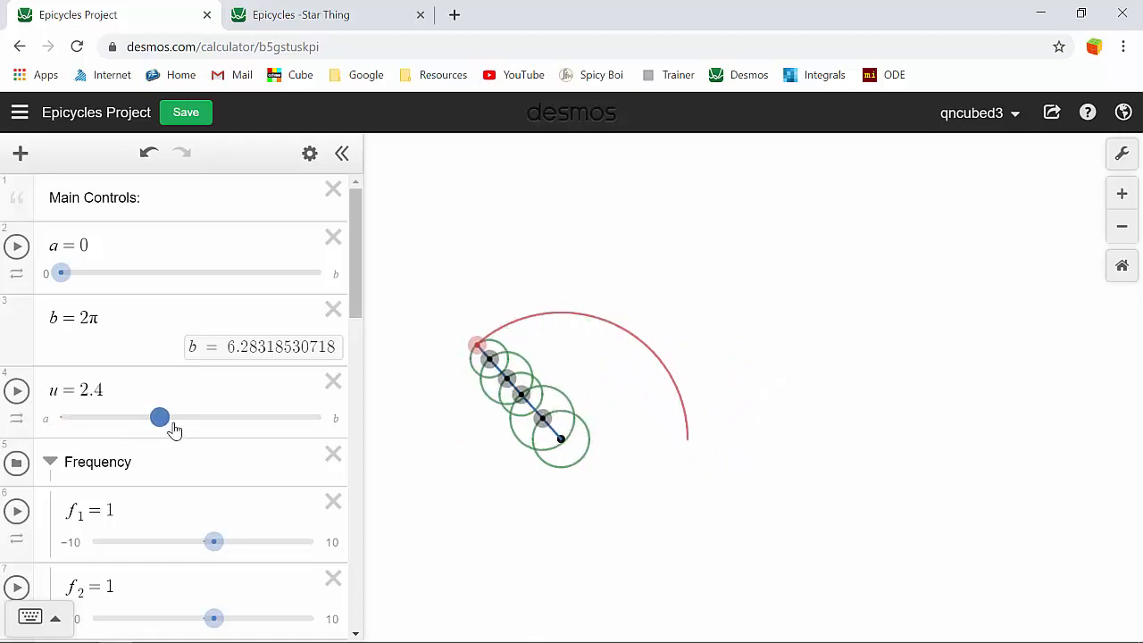
pyautogui.moveTo(159, 417); pyautogui.dragTo(60, 417)
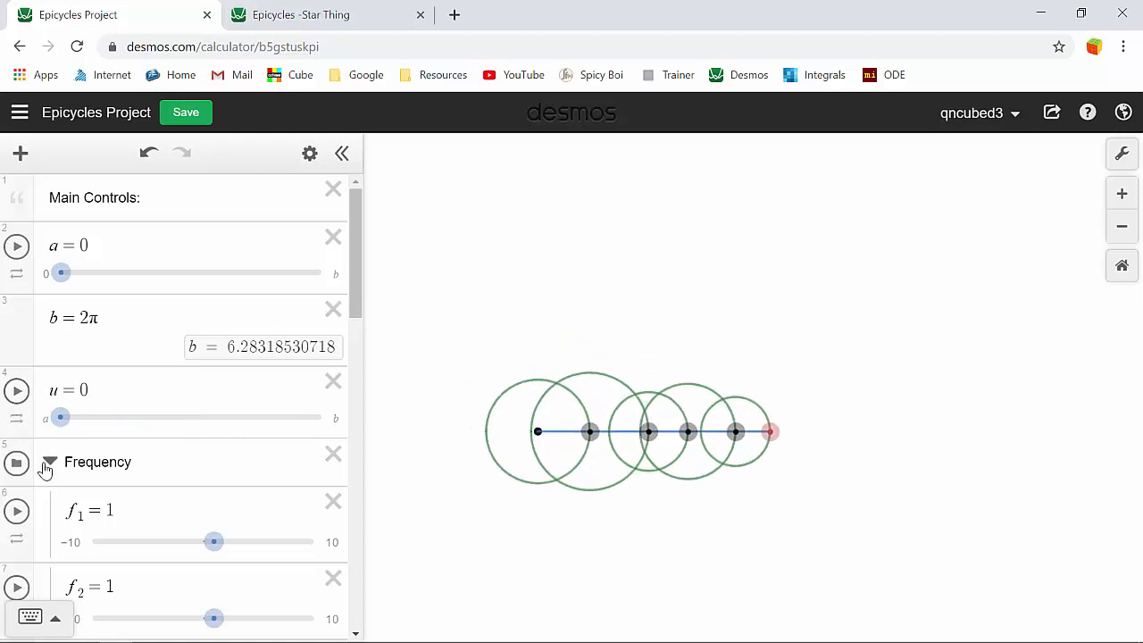
pyautogui.click(50, 462)
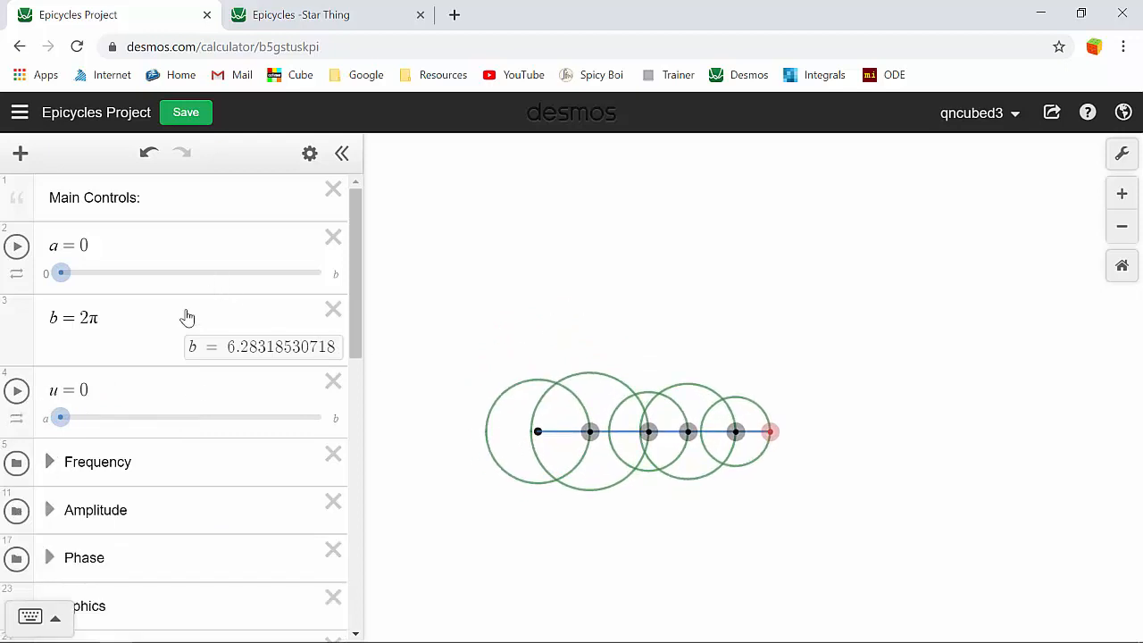
# Expand Phase and set k₁ to −1.8, k₂ to 2.6, and push another phase further
pyautogui.scroll(-3)
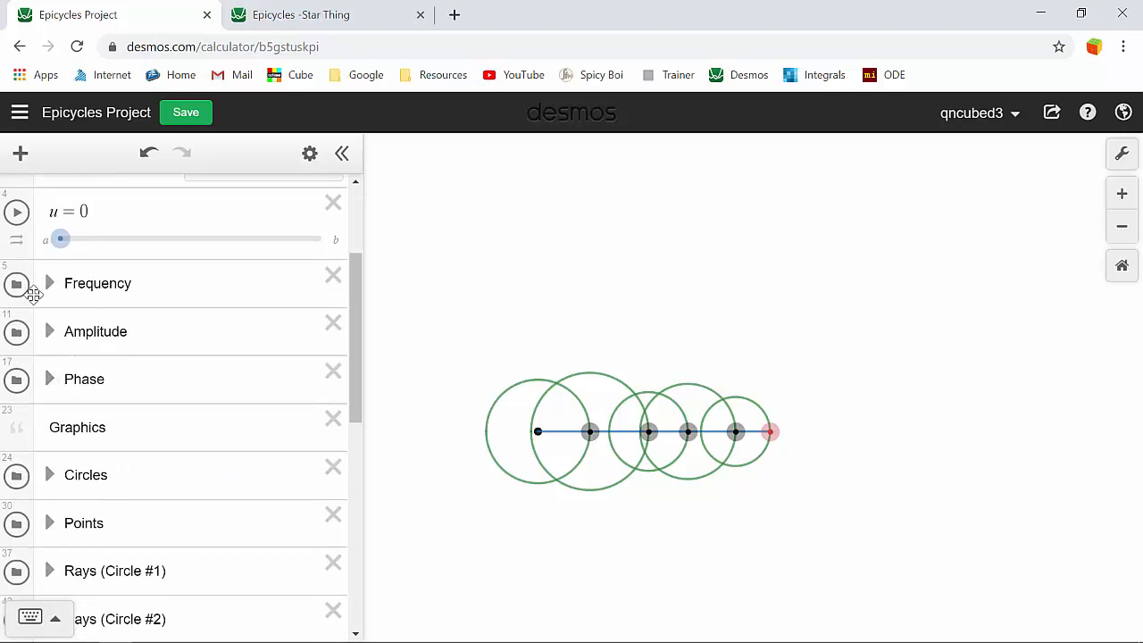
pyautogui.click(51, 378)
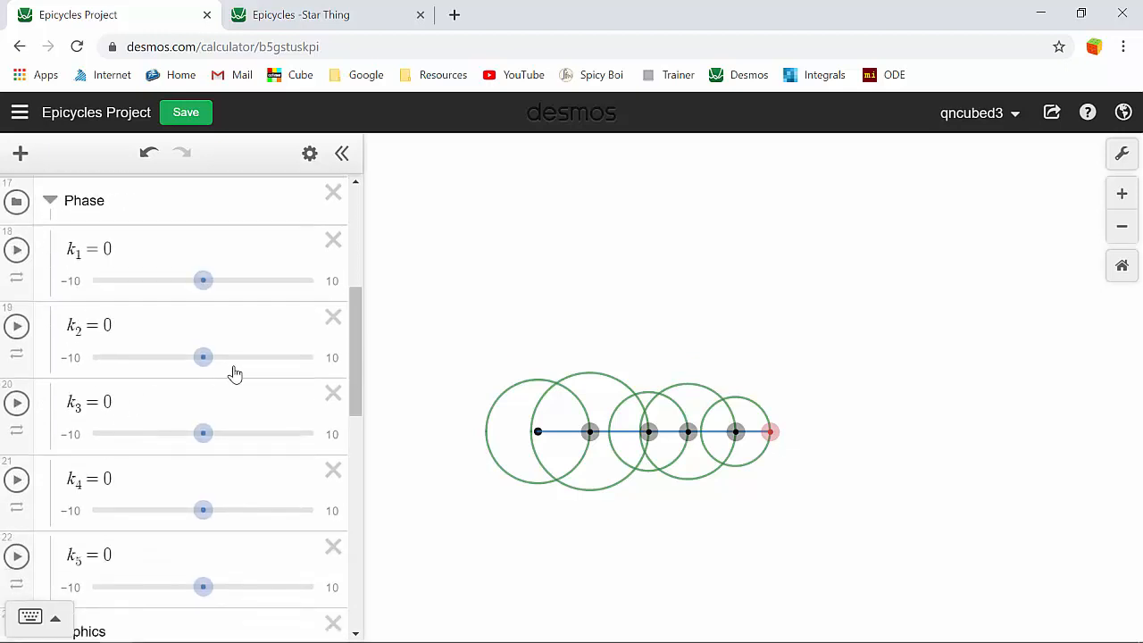
pyautogui.moveTo(203, 280); pyautogui.dragTo(203, 280)
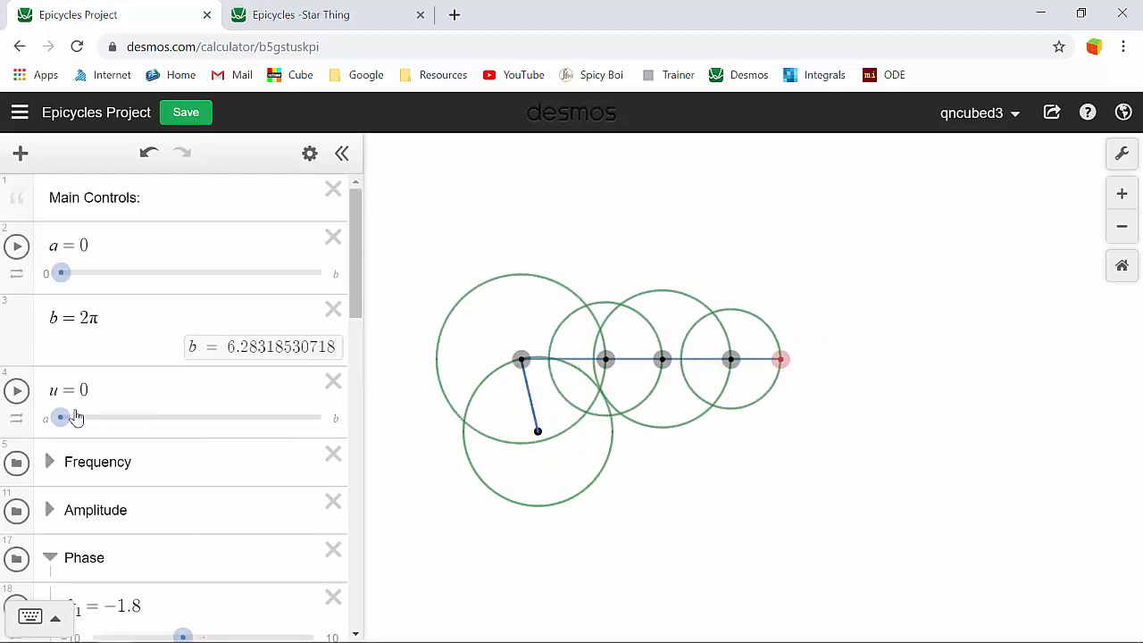
pyautogui.scroll(-3)
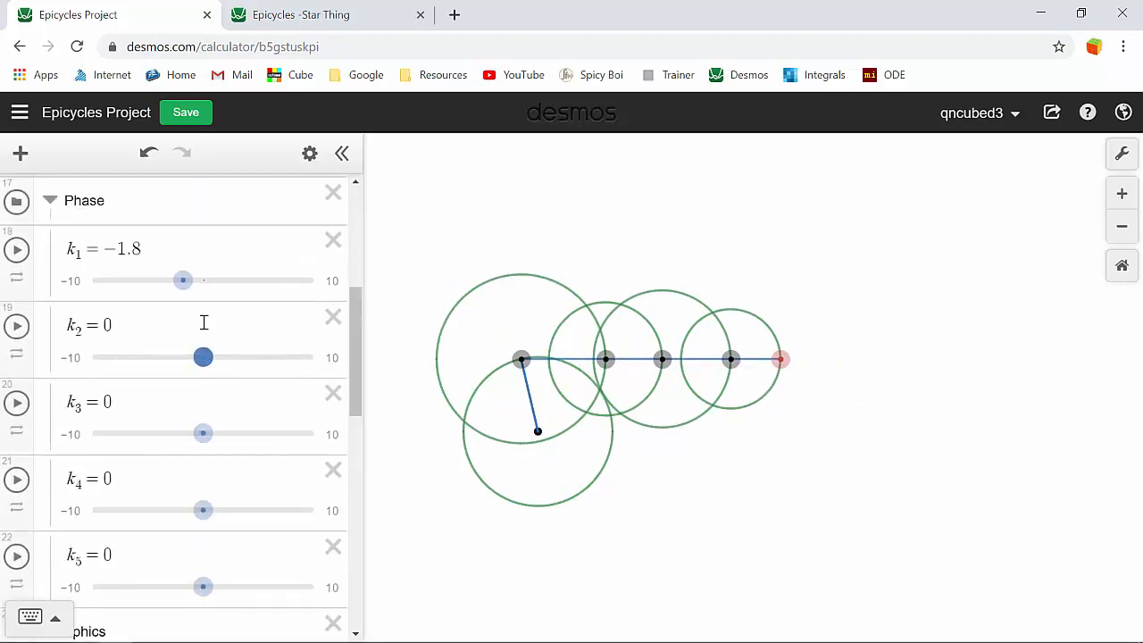
pyautogui.moveTo(203, 357); pyautogui.dragTo(232, 357)
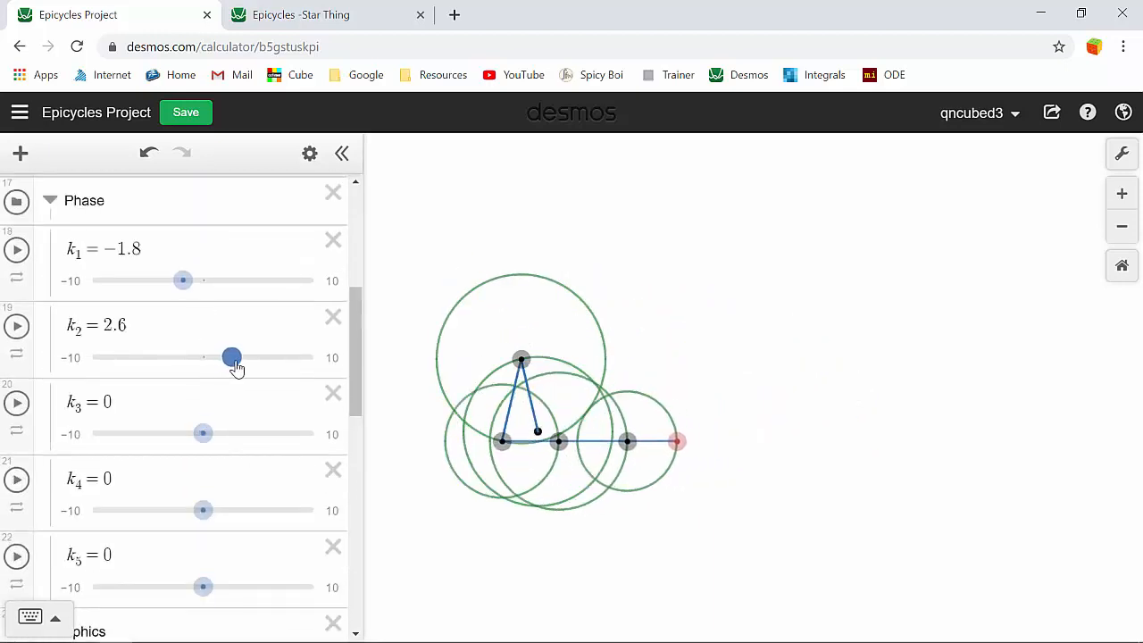
pyautogui.moveTo(231, 357); pyautogui.dragTo(252, 358)
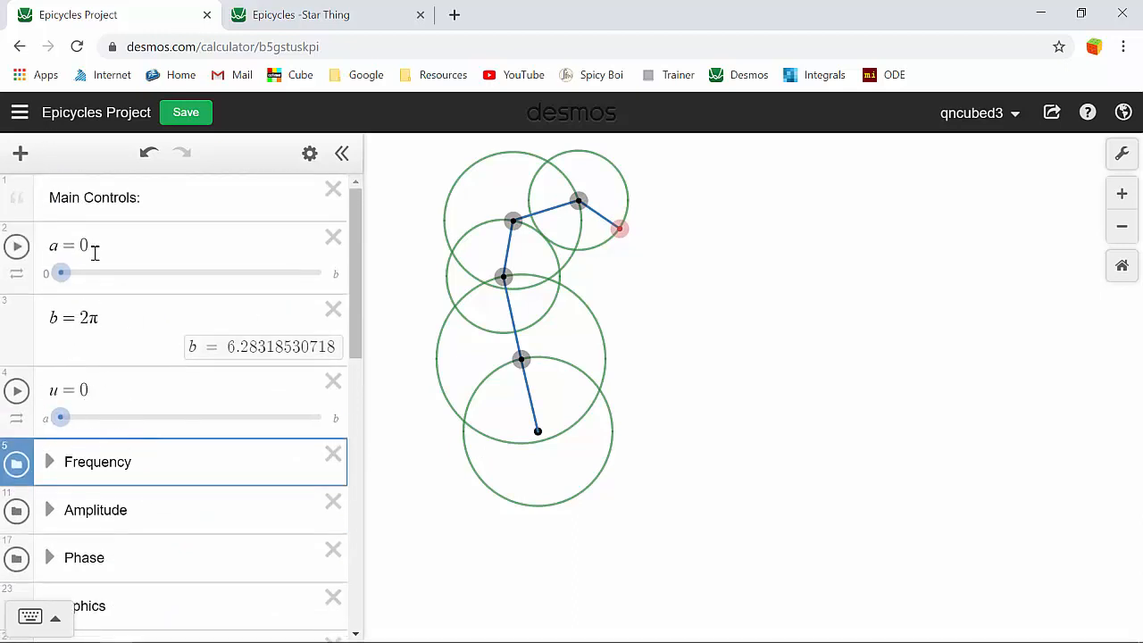
pyautogui.scroll(-3)
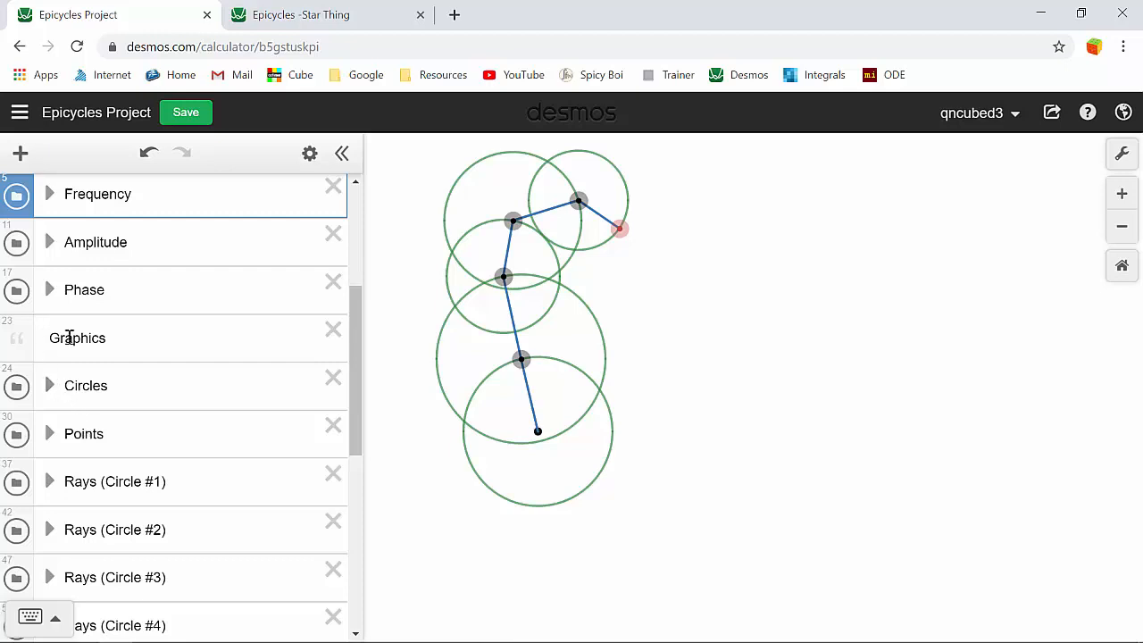
# Reveal the Circles folder equations, widen the expression panel to read them, then collapse Circles
pyautogui.click(76, 337)
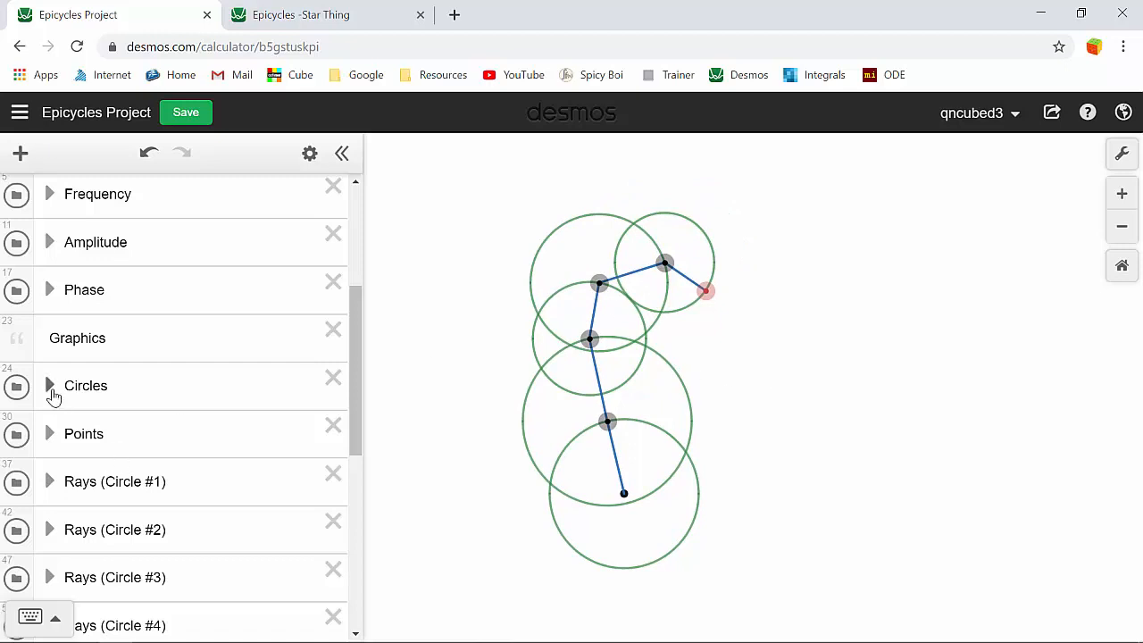
pyautogui.click(50, 386)
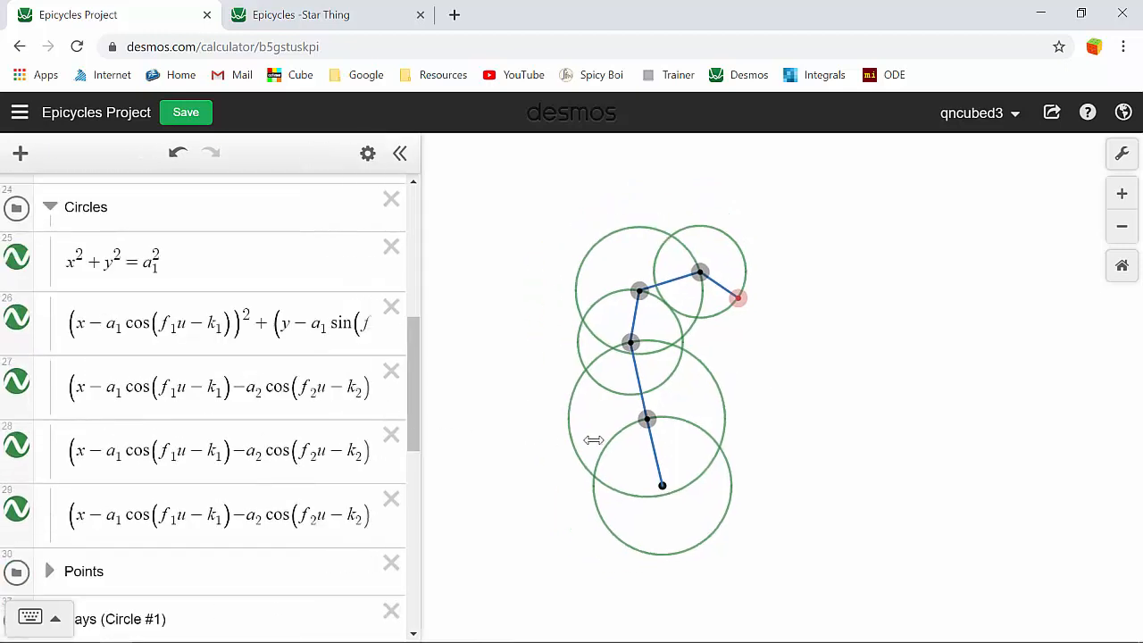
pyautogui.click(398, 153)
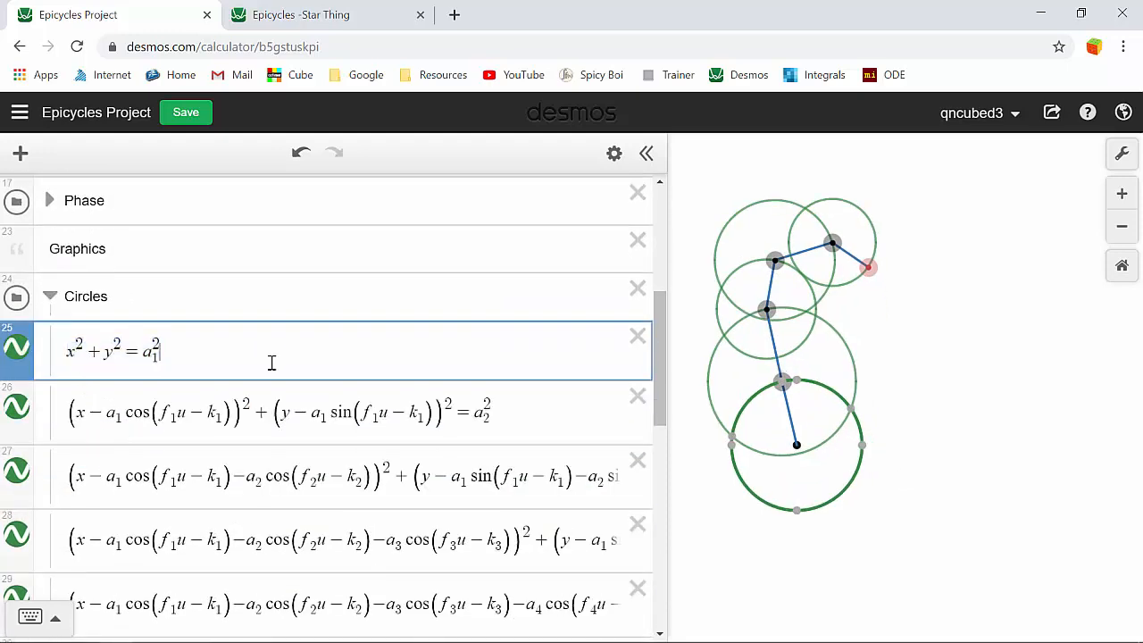
pyautogui.scroll(-3)
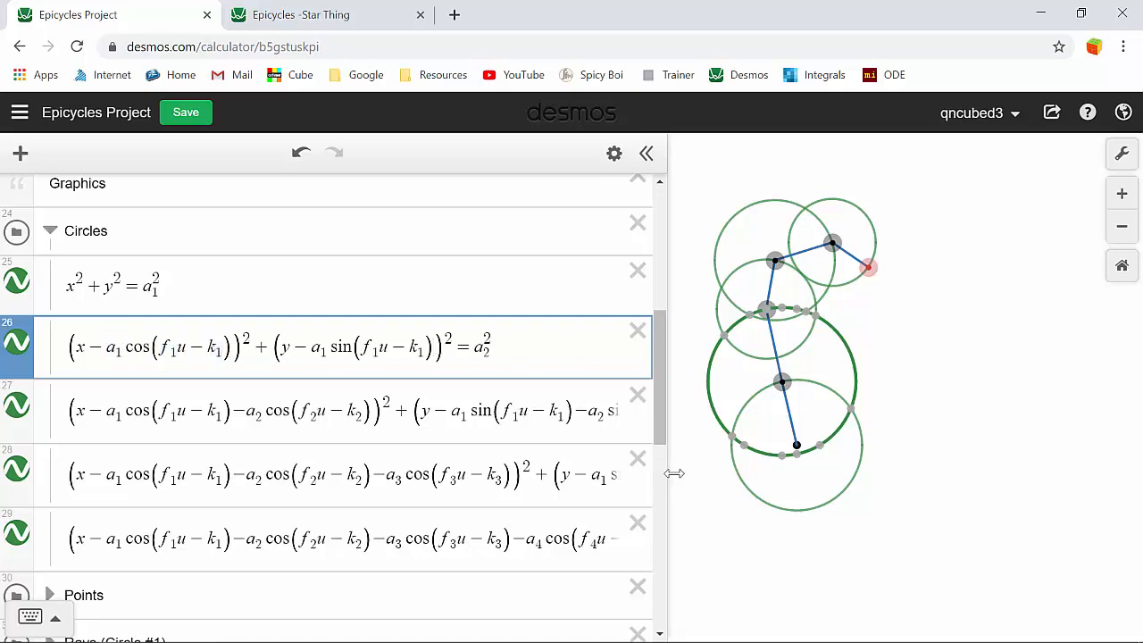
pyautogui.moveTo(674, 473); pyautogui.dragTo(763, 454)
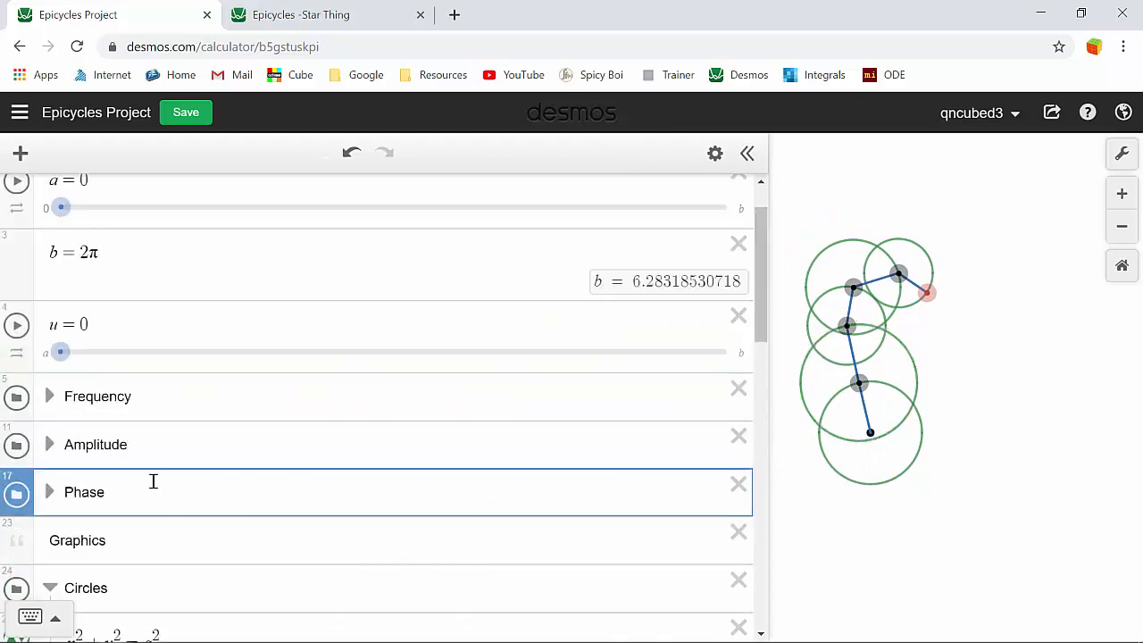
pyautogui.scroll(-3)
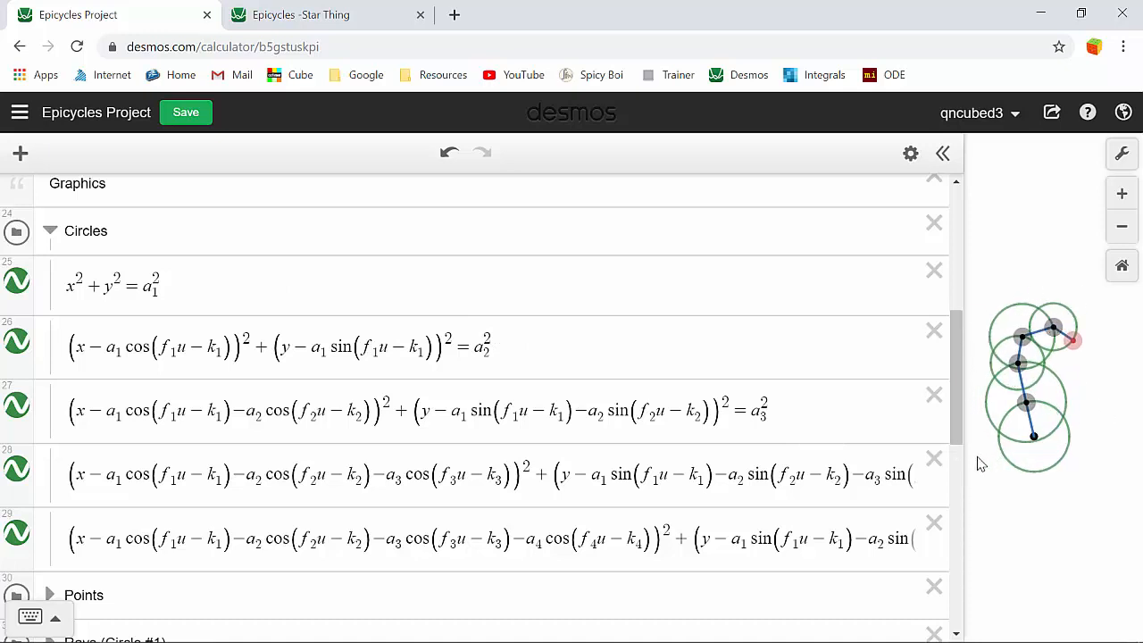
pyautogui.moveTo(52, 233)
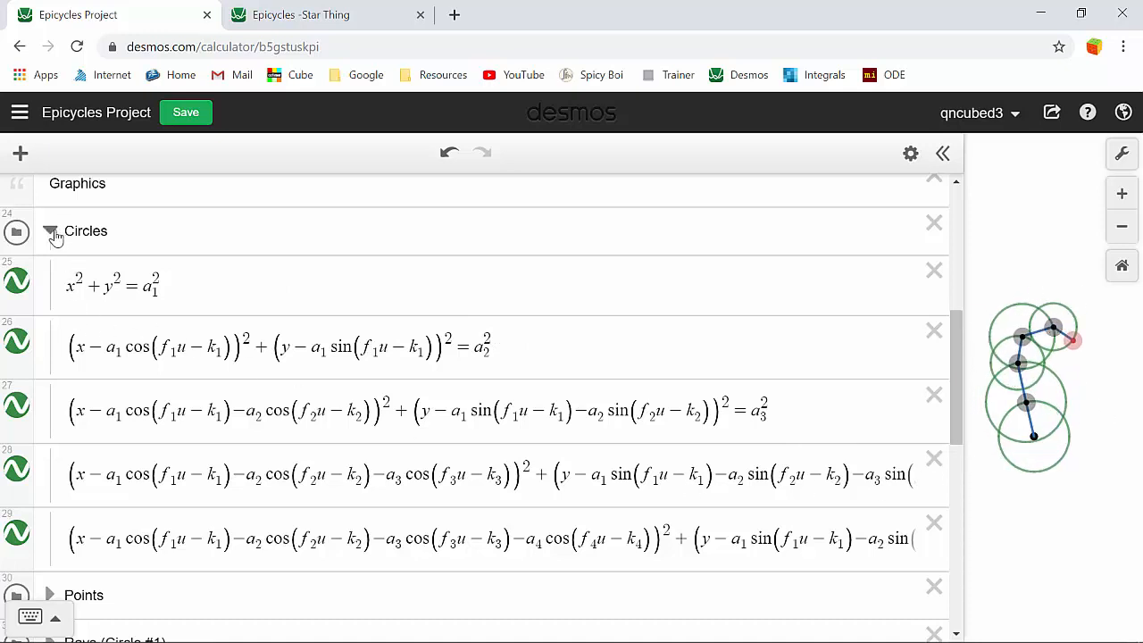
pyautogui.click(51, 230)
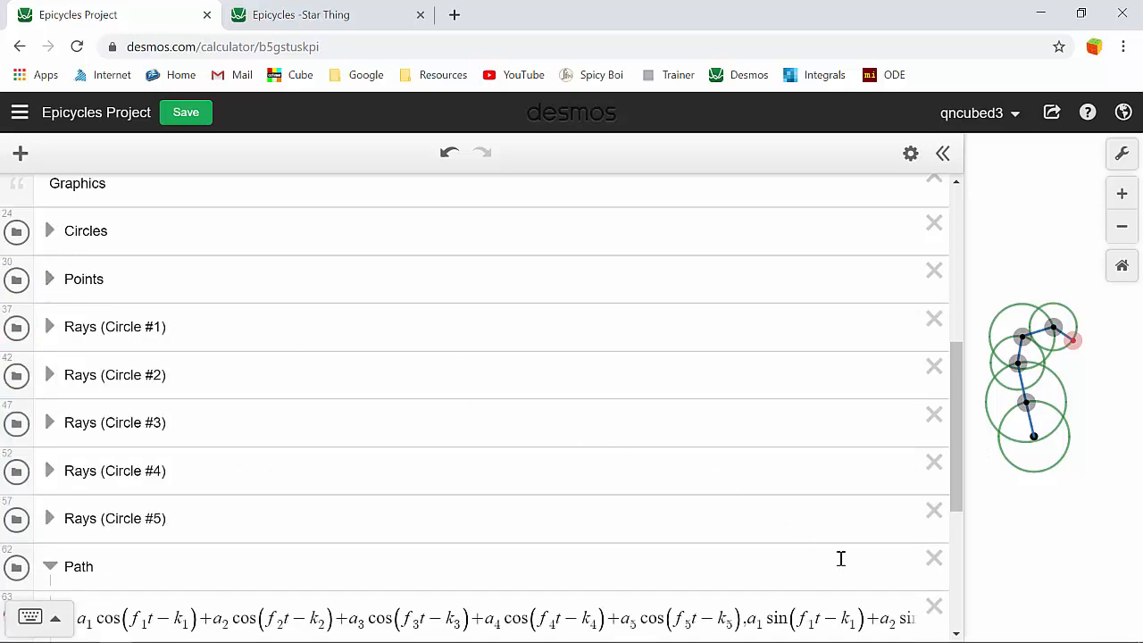
pyautogui.click(51, 279)
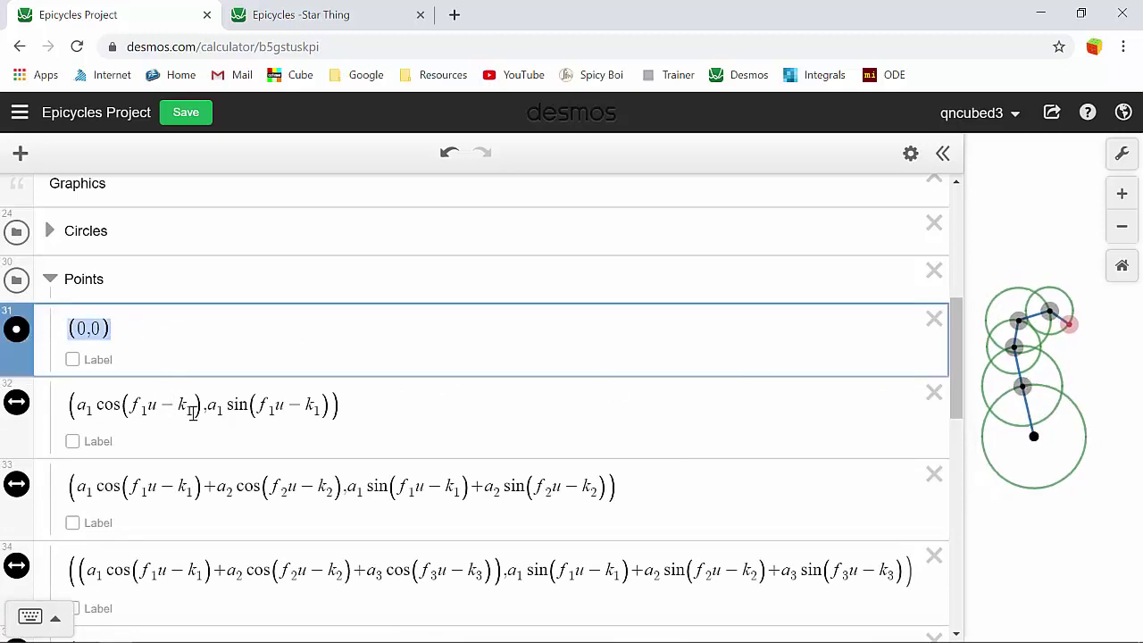
pyautogui.scroll(-3)
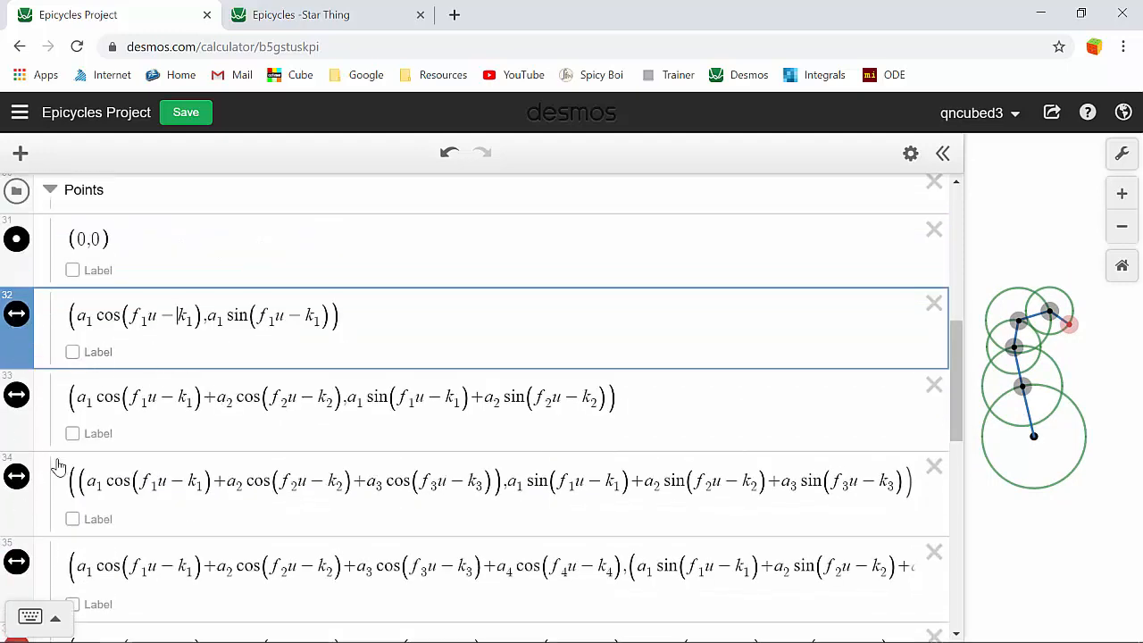
pyautogui.moveTo(965, 353)
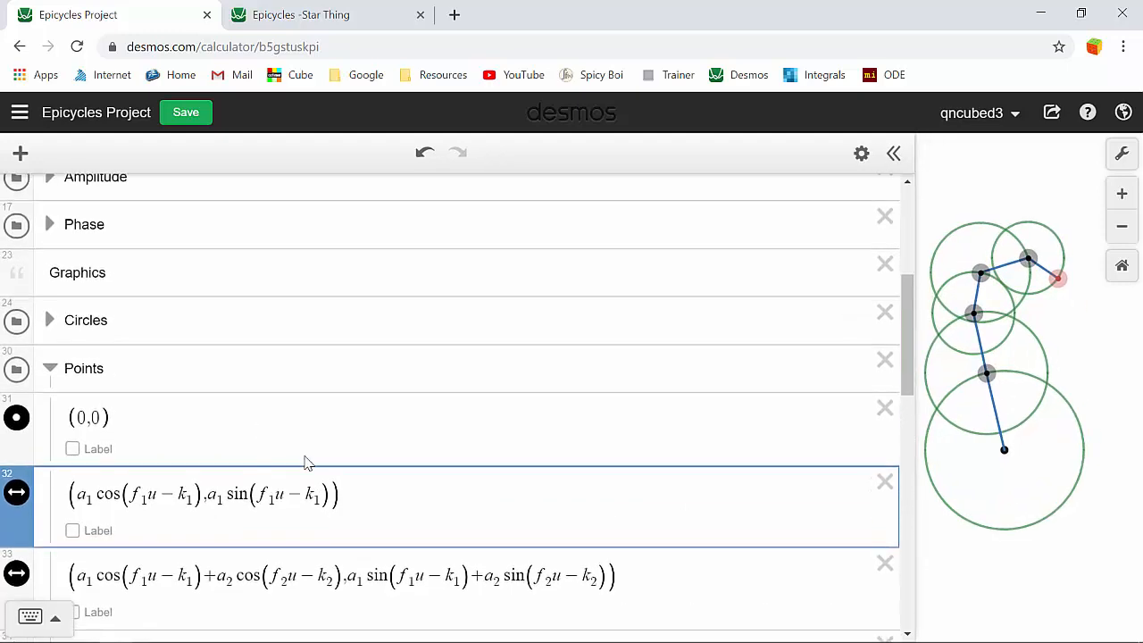
pyautogui.scroll(-3)
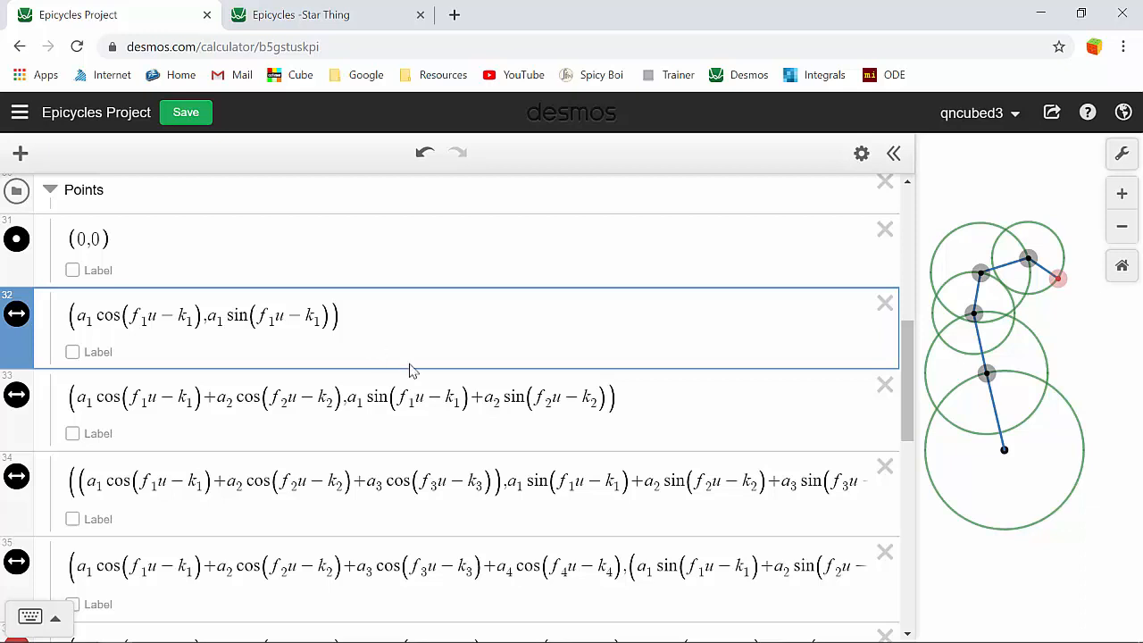
pyautogui.scroll(-3)
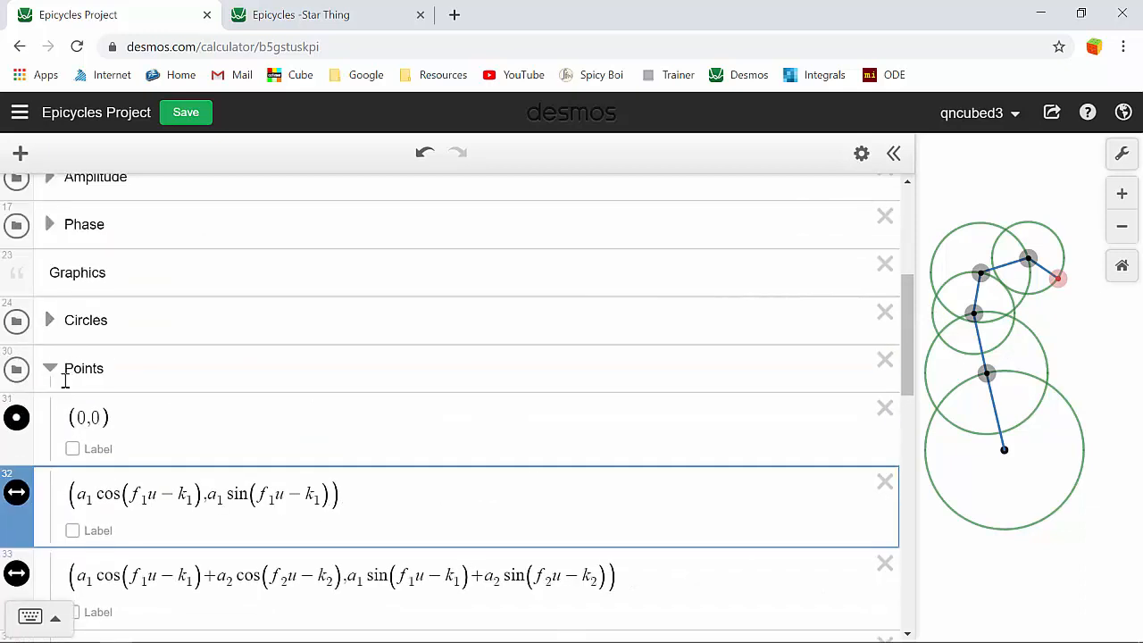
pyautogui.scroll(-3)
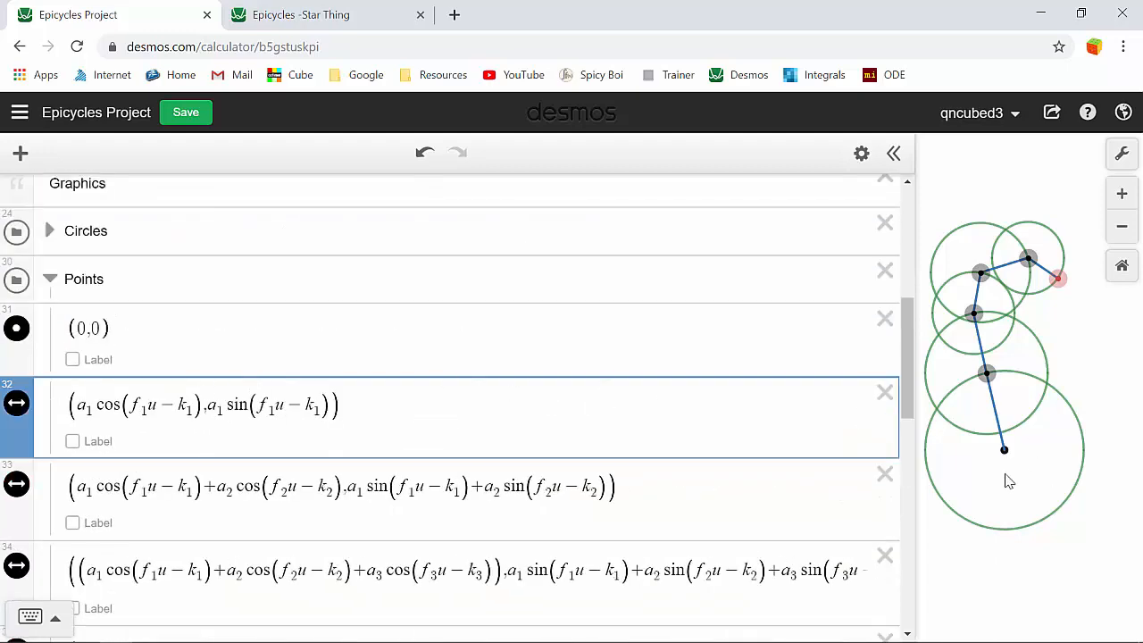
pyautogui.click(86, 328)
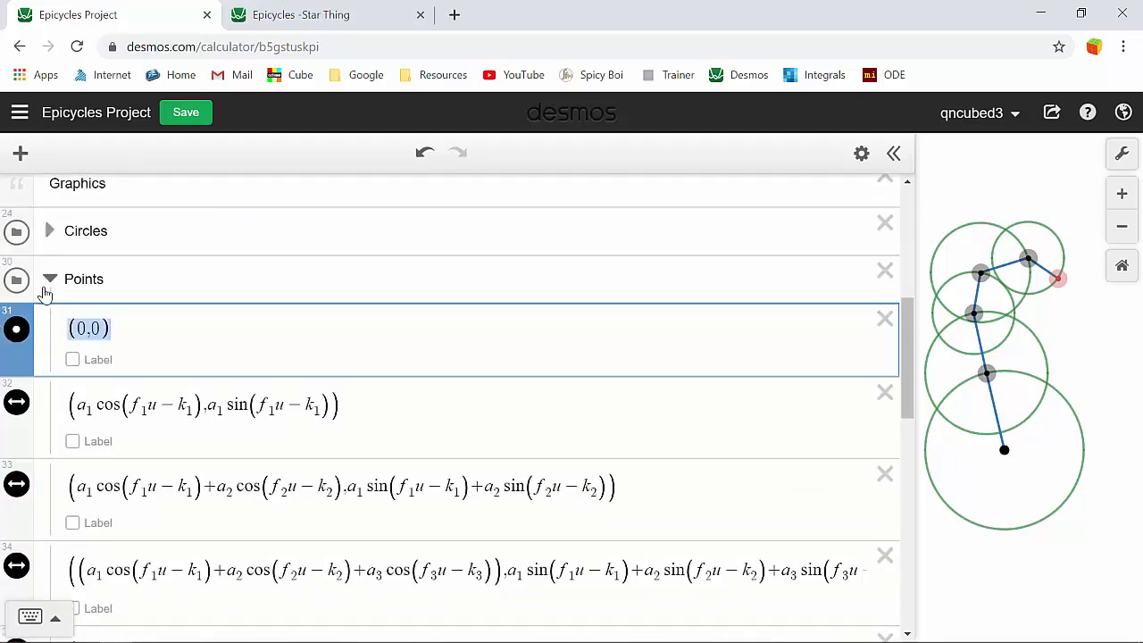
pyautogui.click(50, 278)
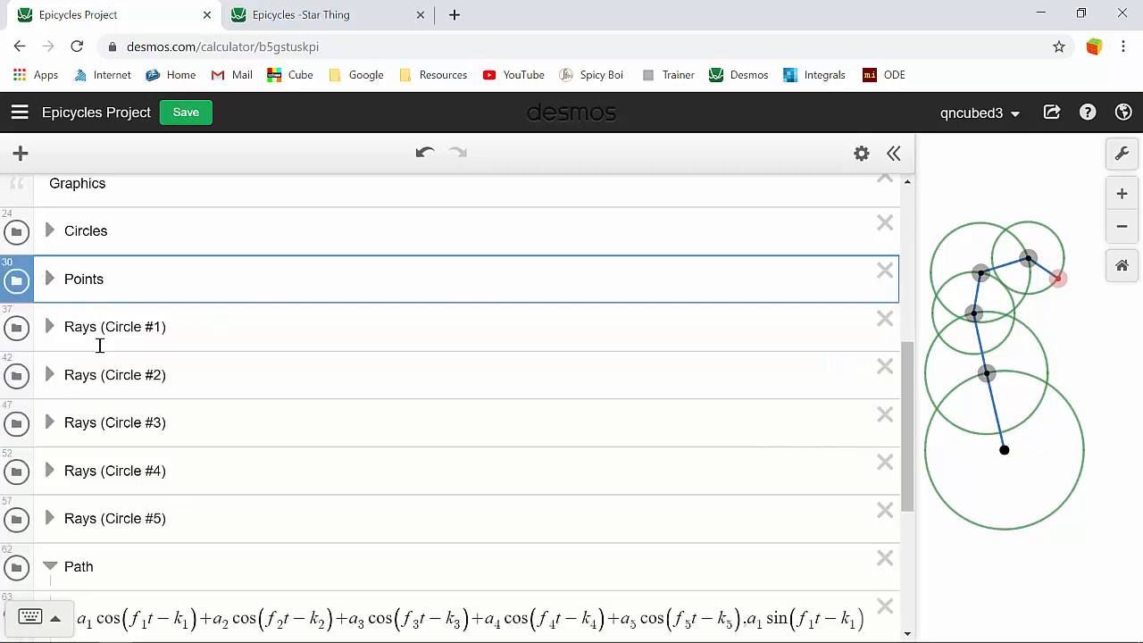
pyautogui.moveTo(51, 327)
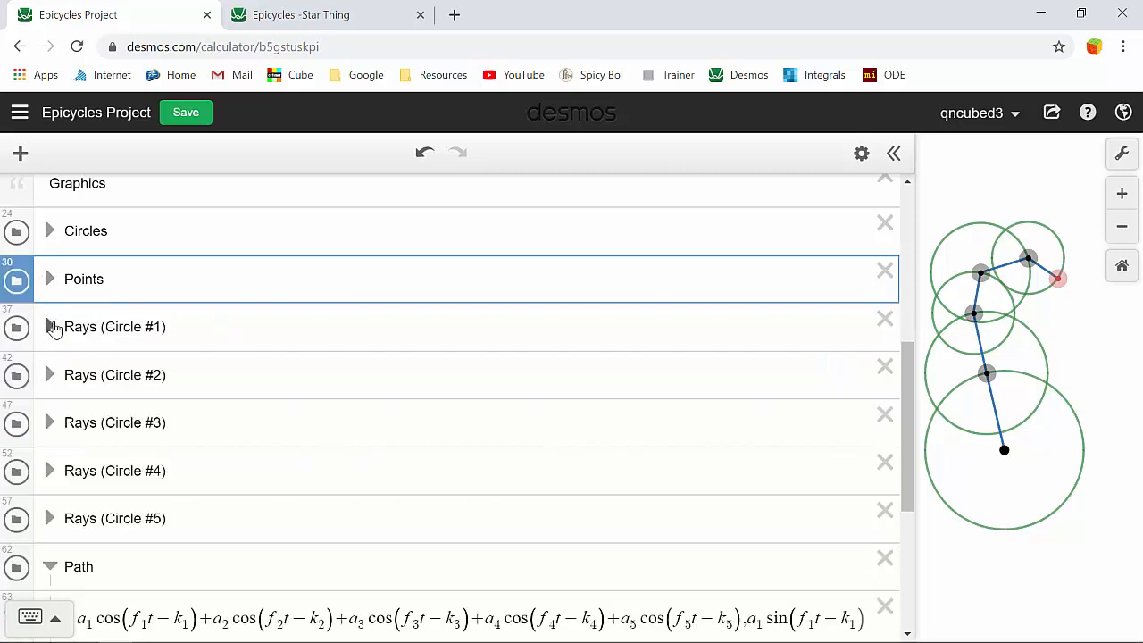
# Show the four Rays (Circle #1) equations, inspecting their domain restrictions, and reopen the folder
pyautogui.click(50, 327)
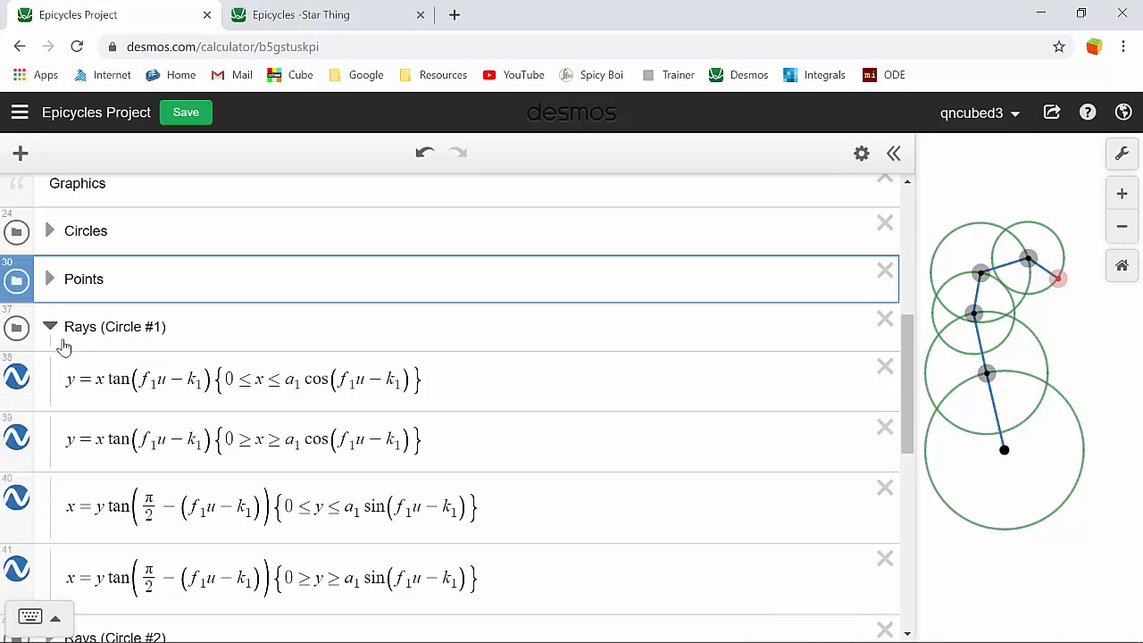
pyautogui.moveTo(1032, 371)
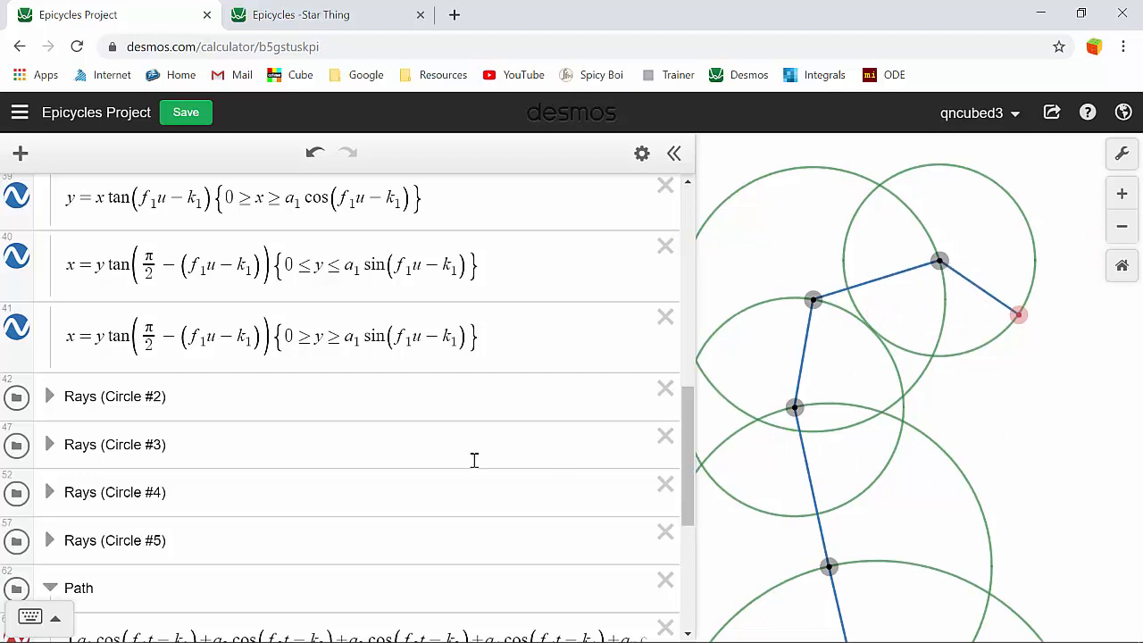
pyautogui.click(51, 396)
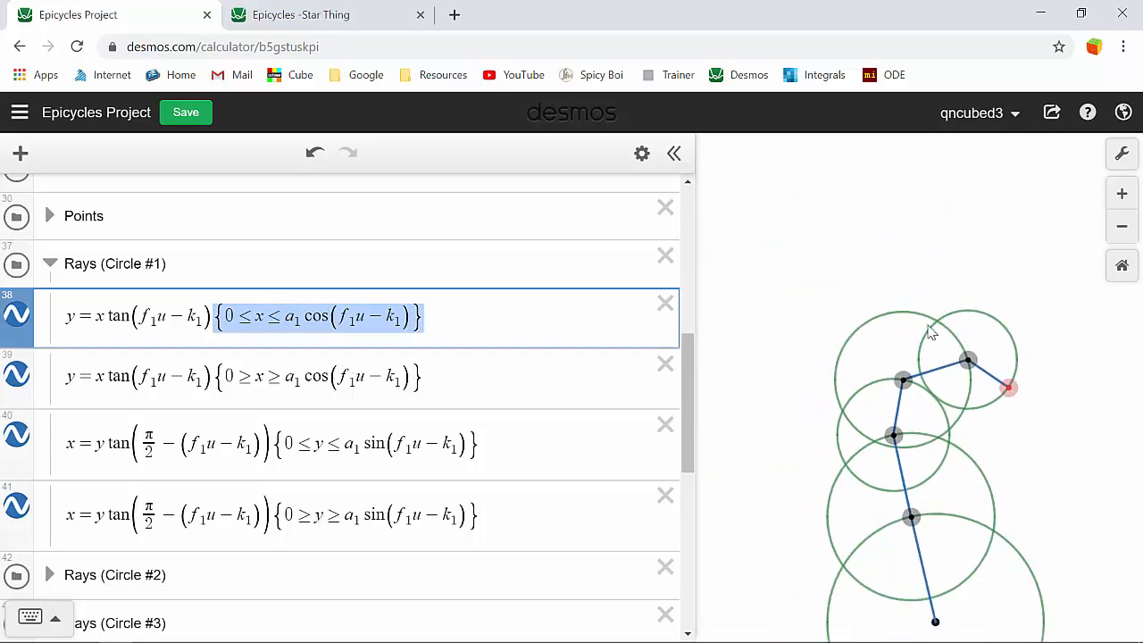
pyautogui.moveTo(1009, 448)
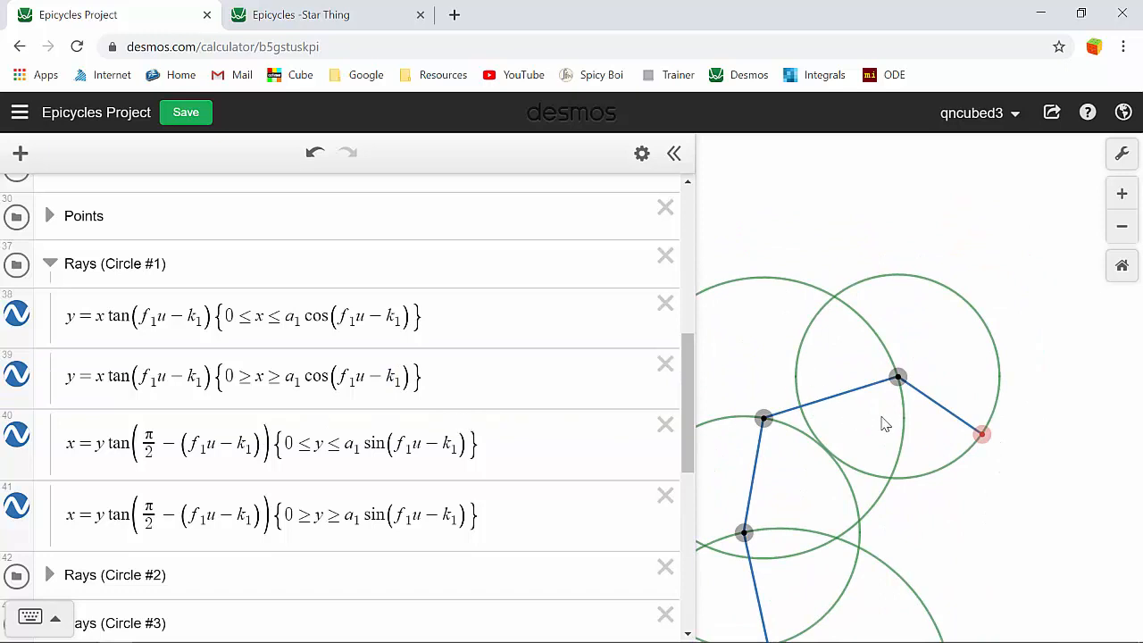
pyautogui.moveTo(991, 428)
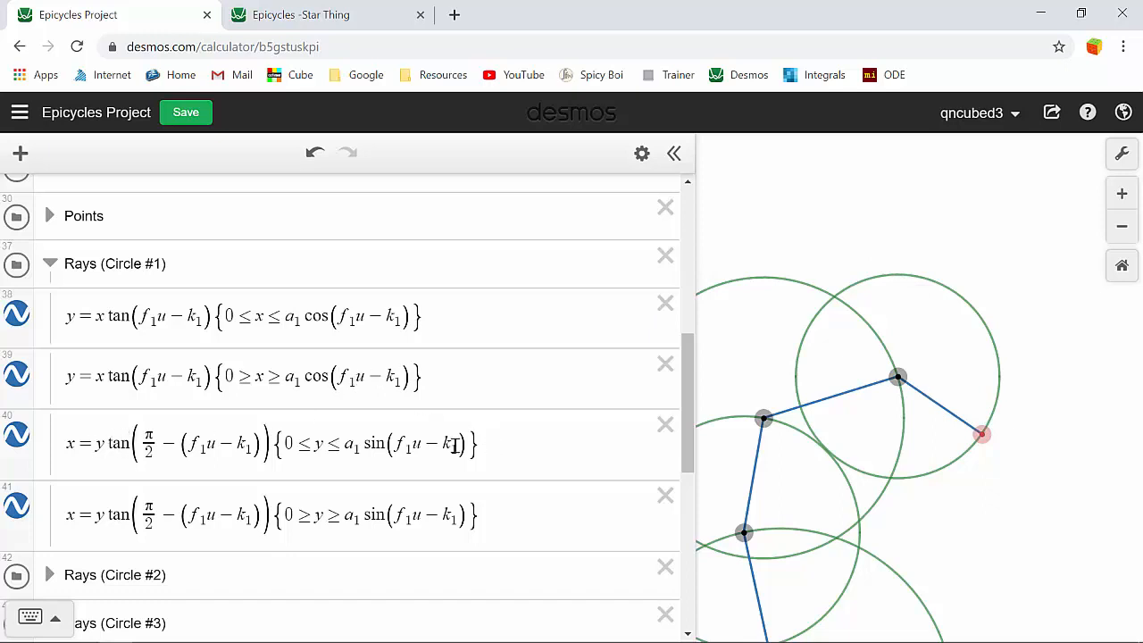
pyautogui.click(89, 444)
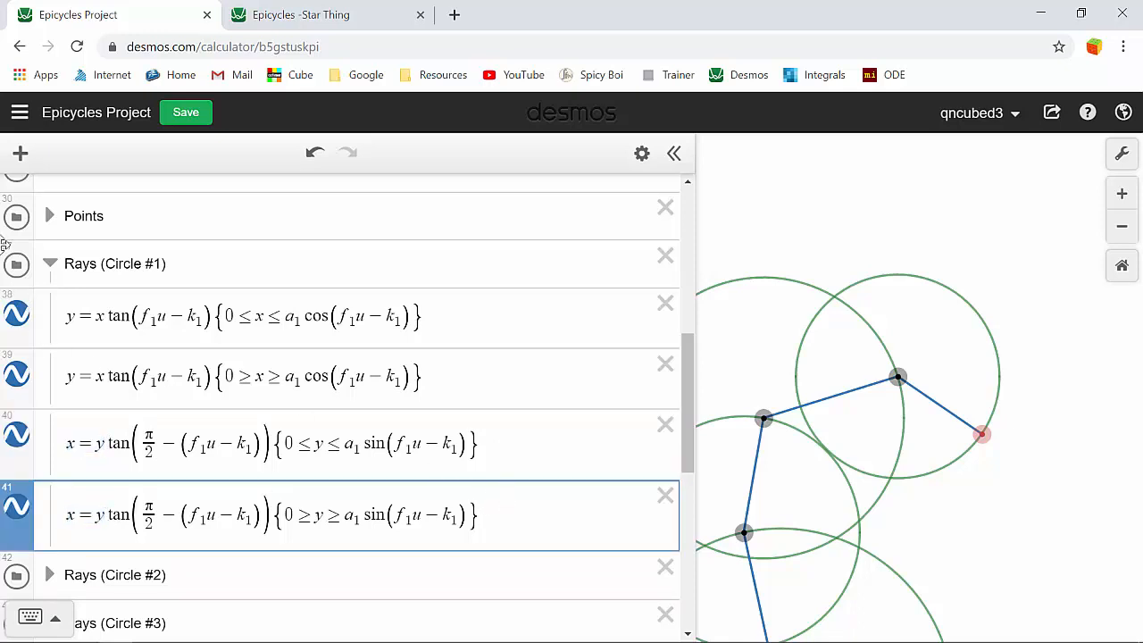
pyautogui.click(51, 263)
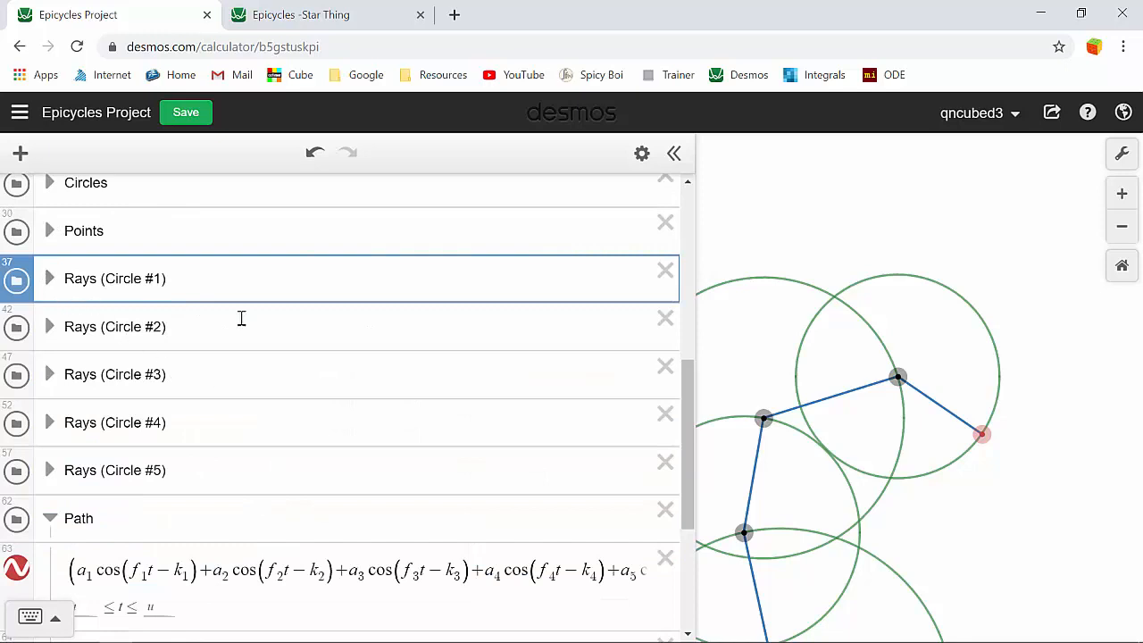
pyautogui.click(50, 277)
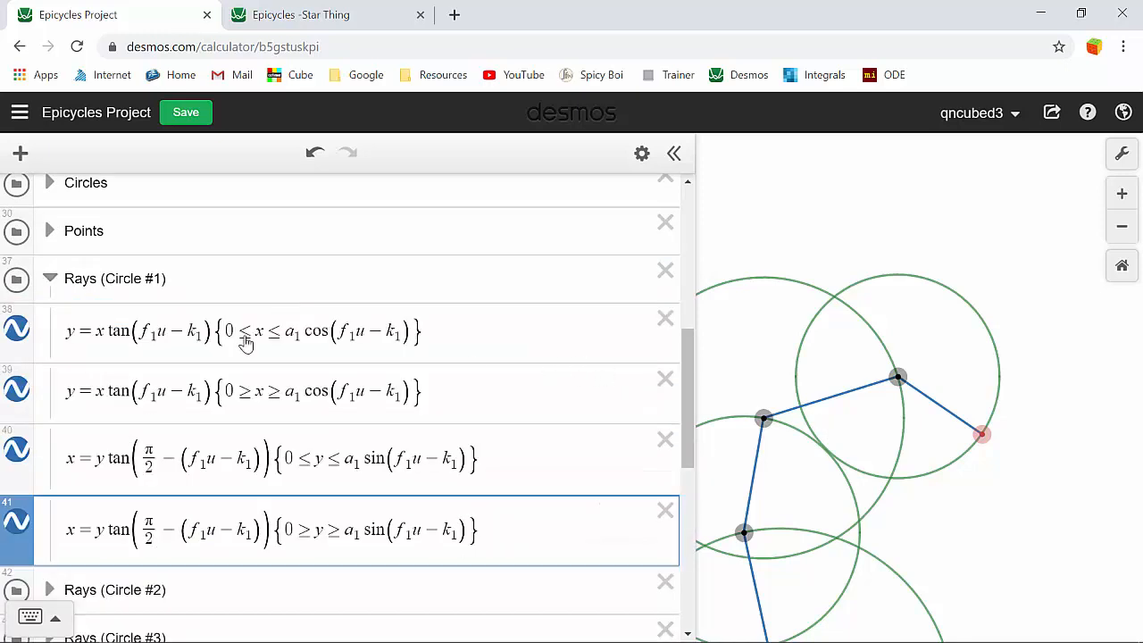
pyautogui.click(246, 335)
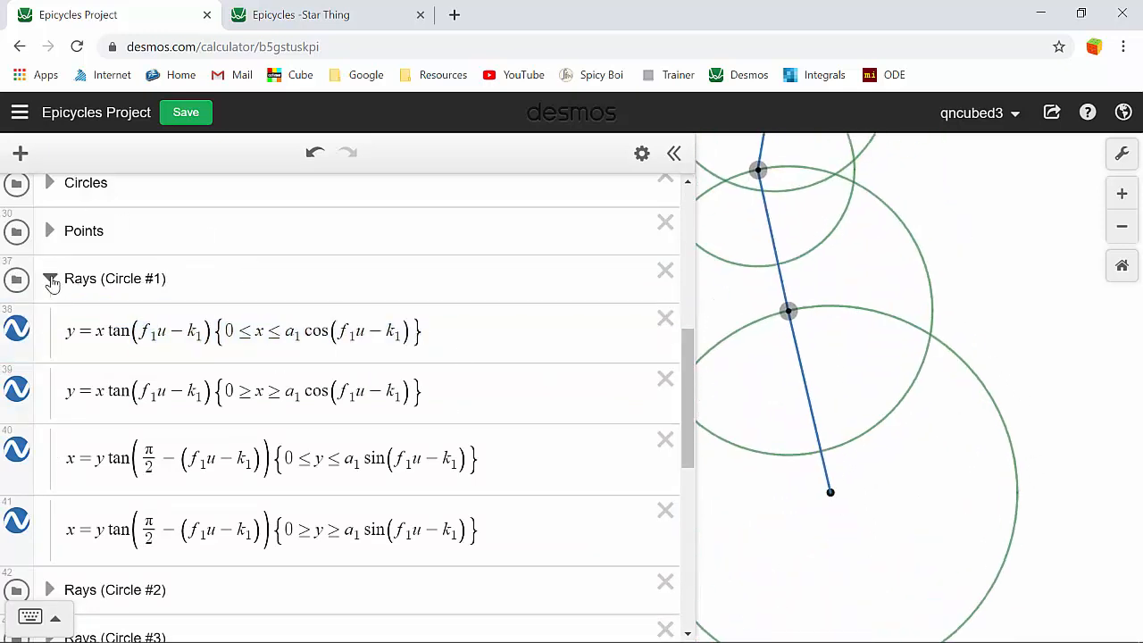
# Collapse Rays (Circle #1), view circle #4's rays, and select circle #5's first ray equation
pyautogui.click(51, 278)
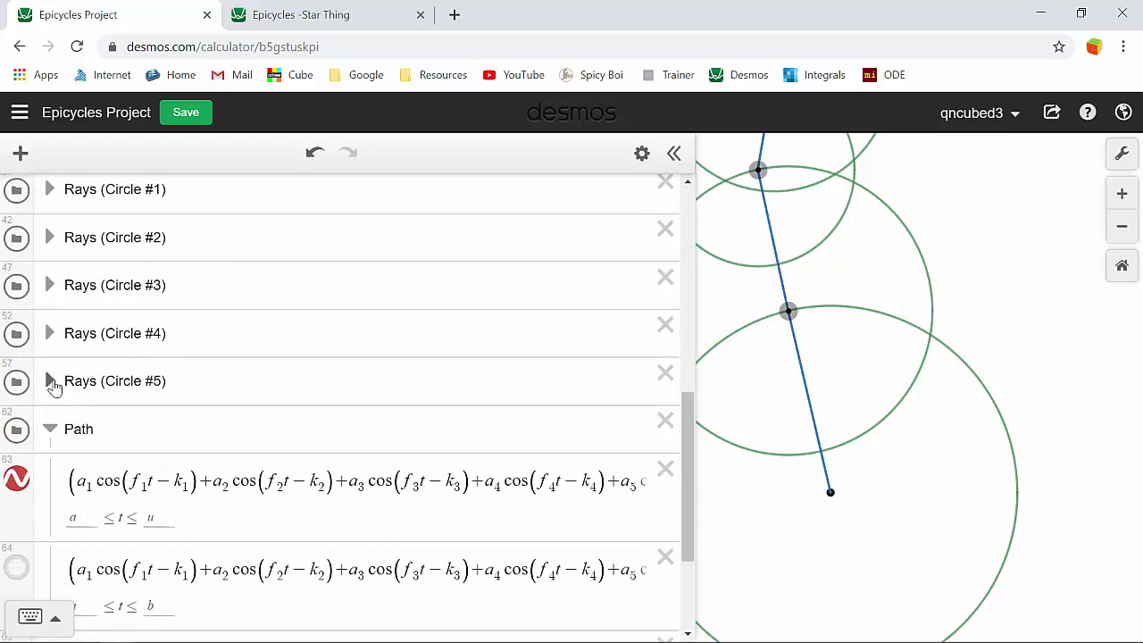
pyautogui.scroll(-3)
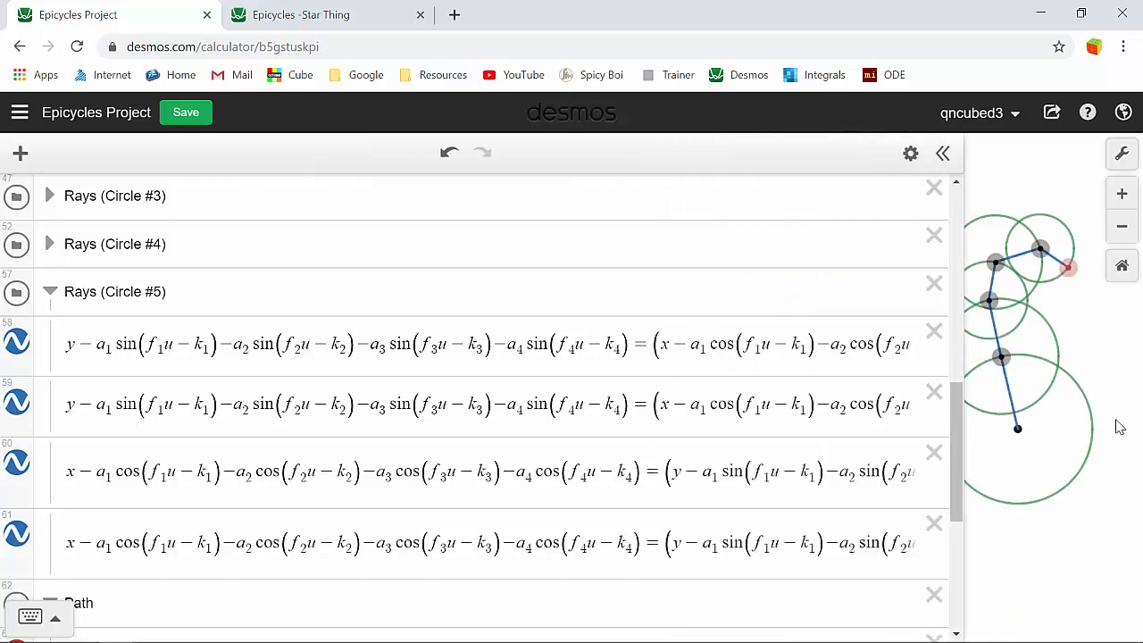
pyautogui.click(779, 344)
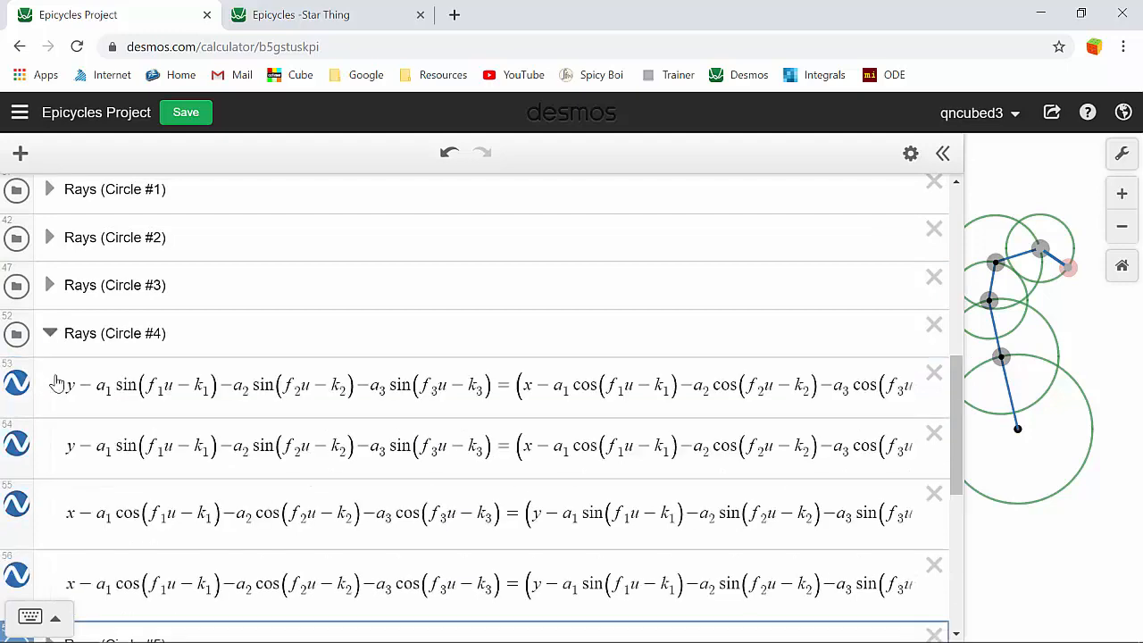
pyautogui.scroll(-3)
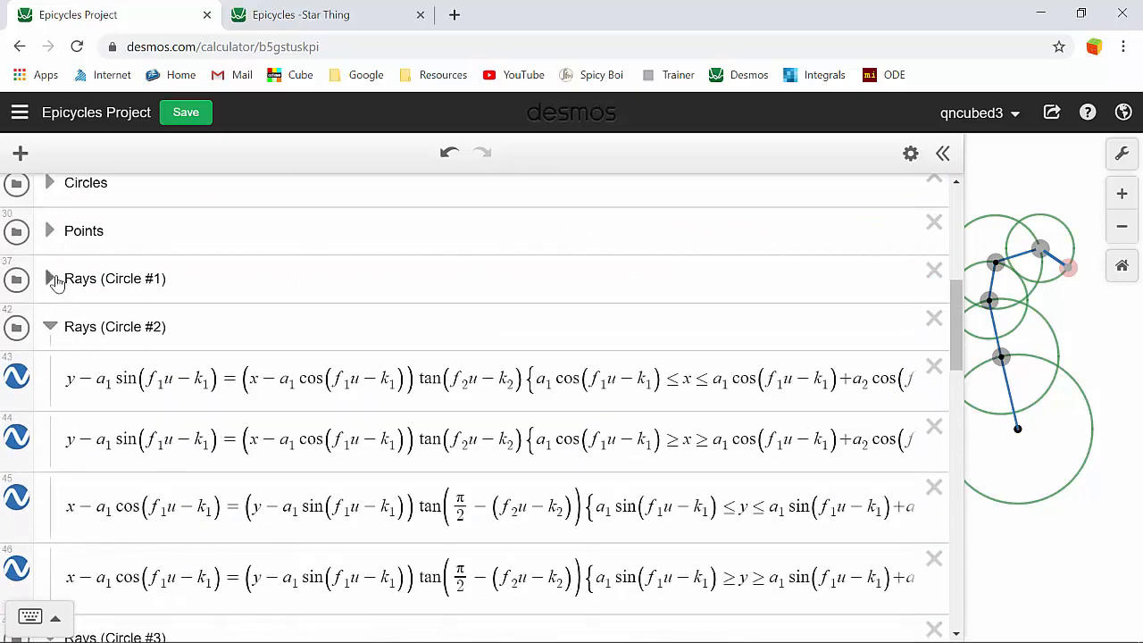
pyautogui.click(50, 278)
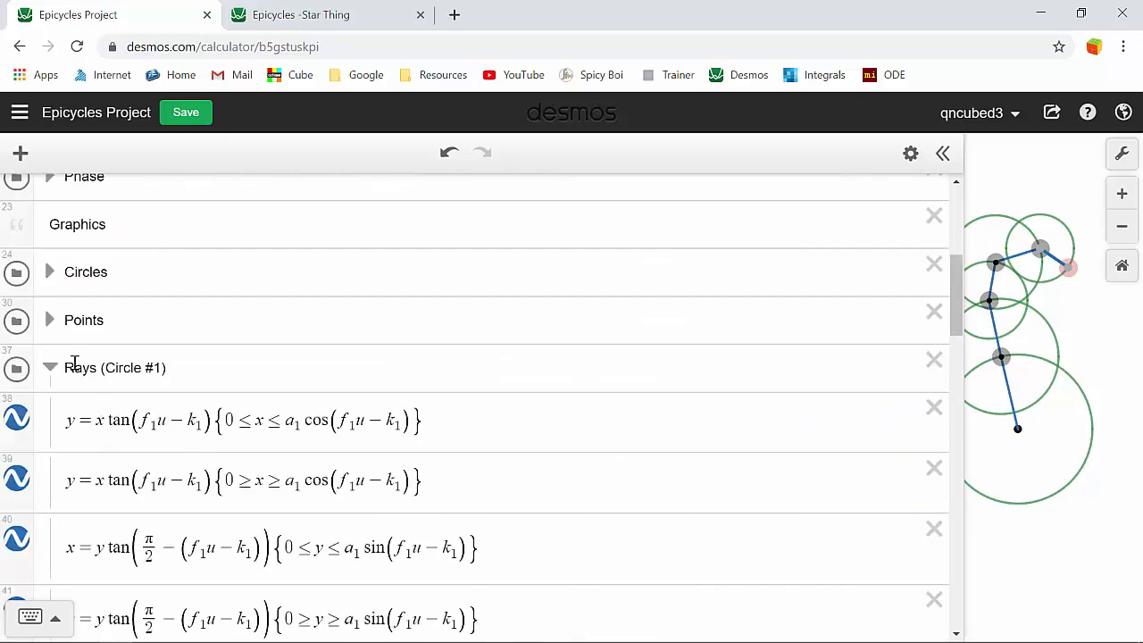
pyautogui.scroll(-3)
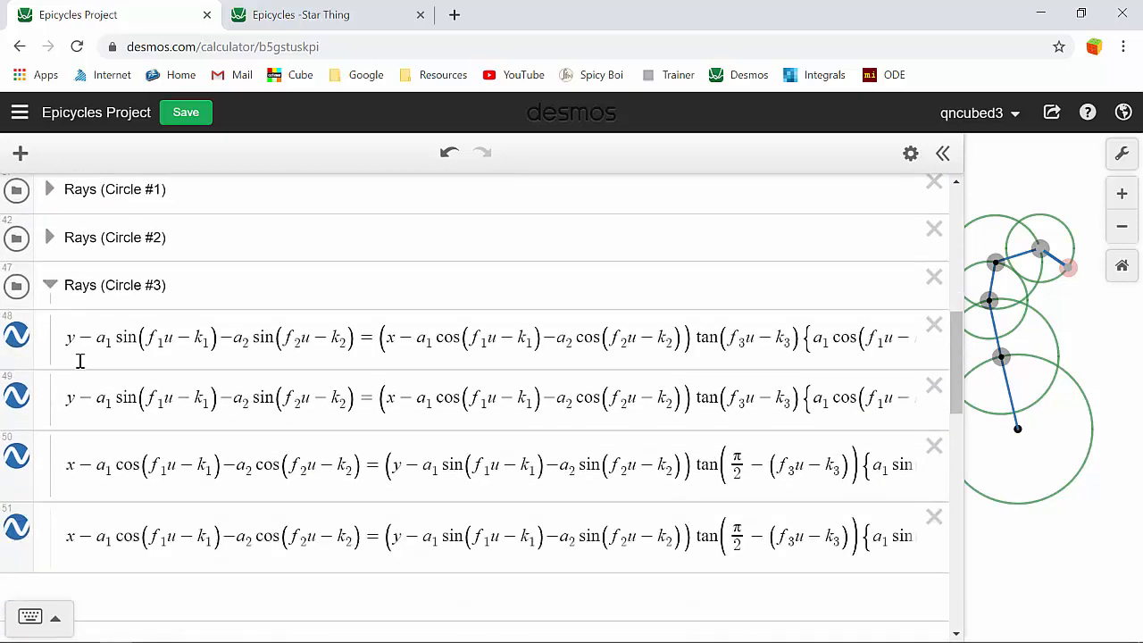
pyautogui.scroll(-3)
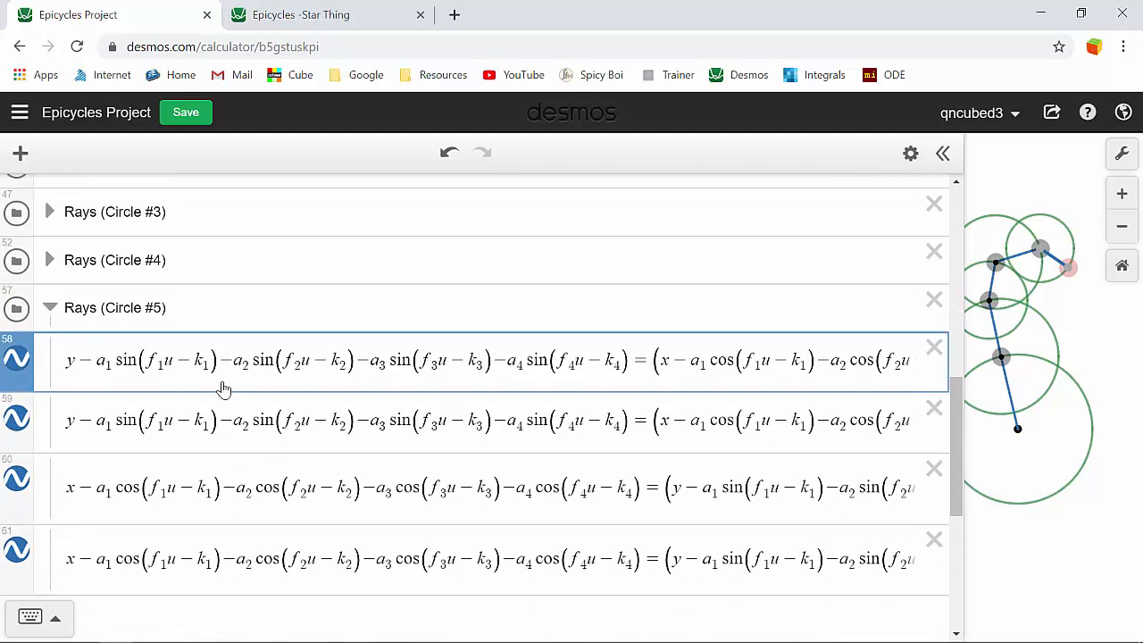
pyautogui.click(50, 307)
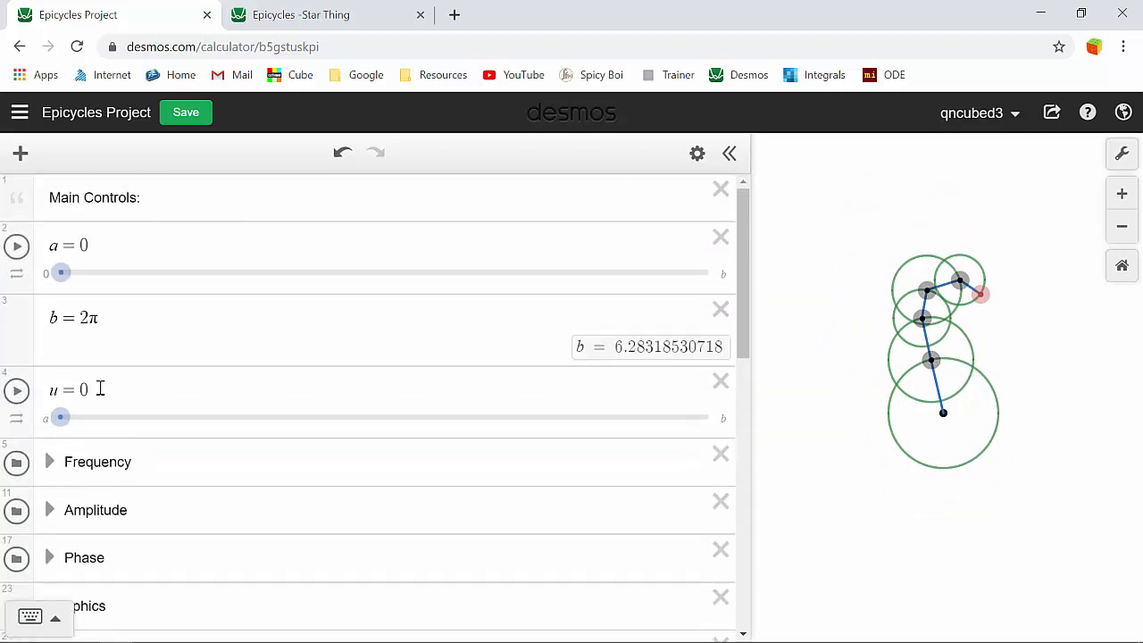
# Advance u to 0.47, enable the full dotted path, and animate u to about 0.71
pyautogui.moveTo(60, 417); pyautogui.dragTo(103, 417)
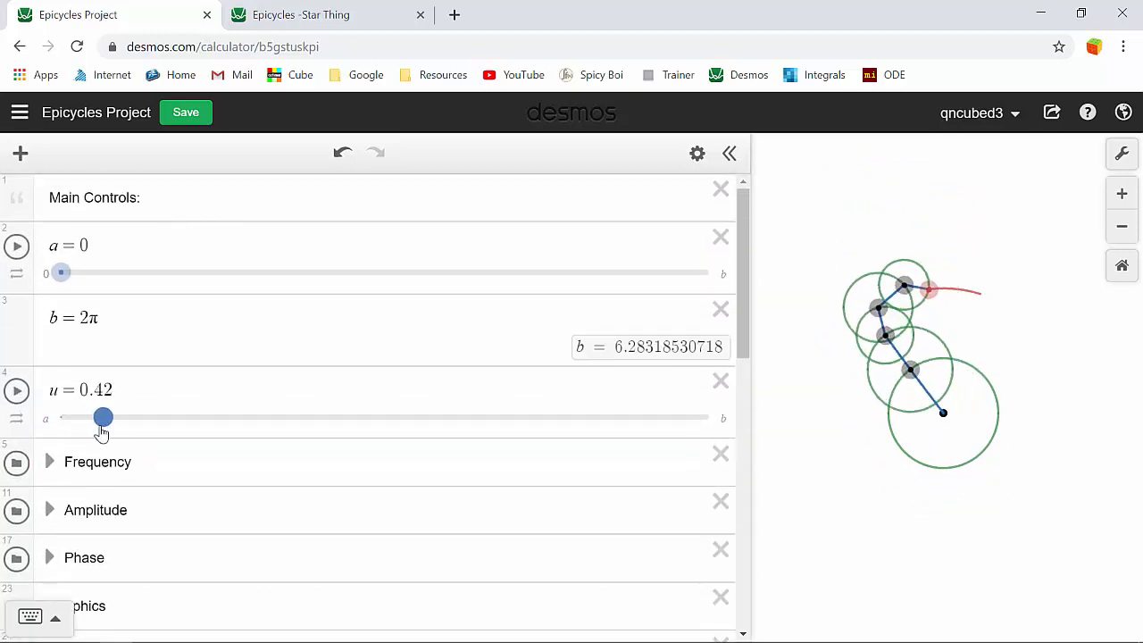
pyautogui.moveTo(103, 416); pyautogui.dragTo(109, 416)
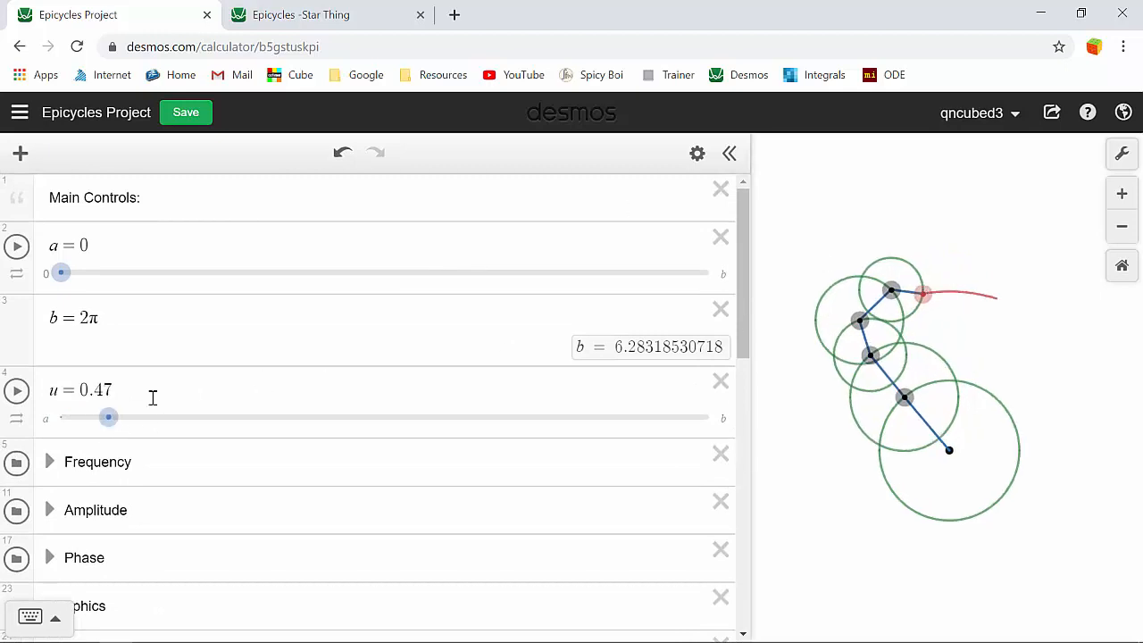
pyautogui.scroll(-3)
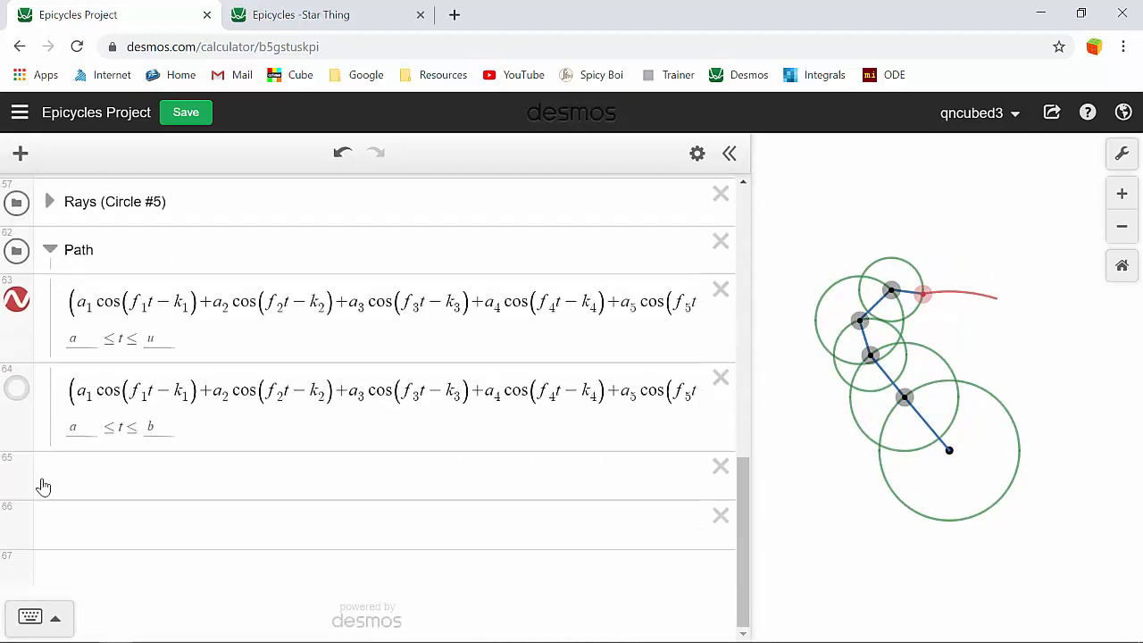
pyautogui.click(16, 390)
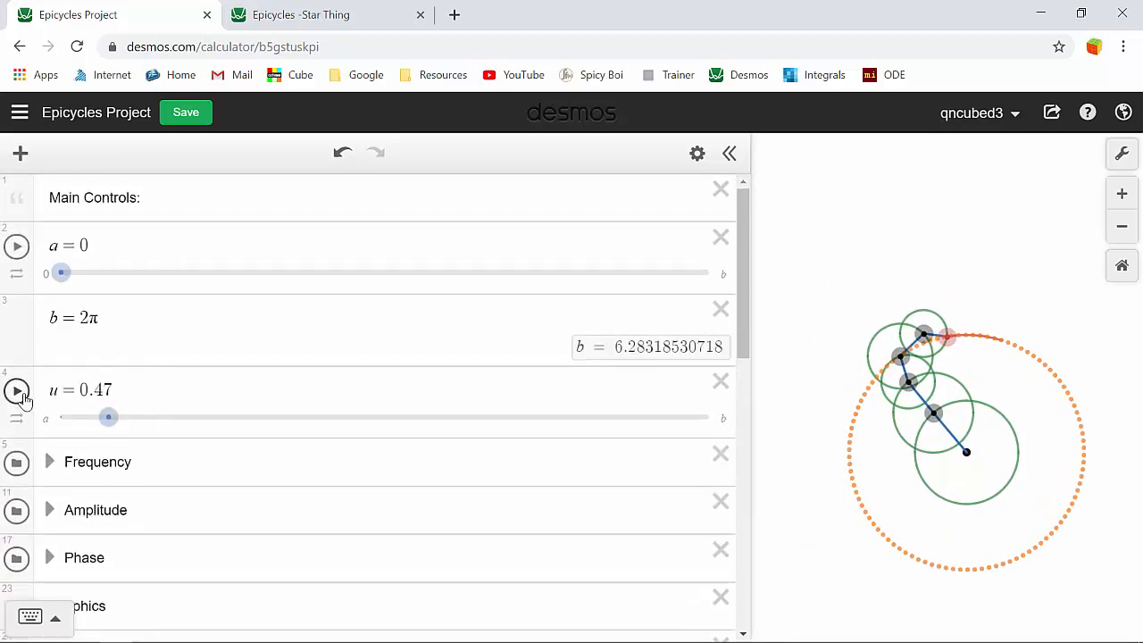
pyautogui.click(16, 391)
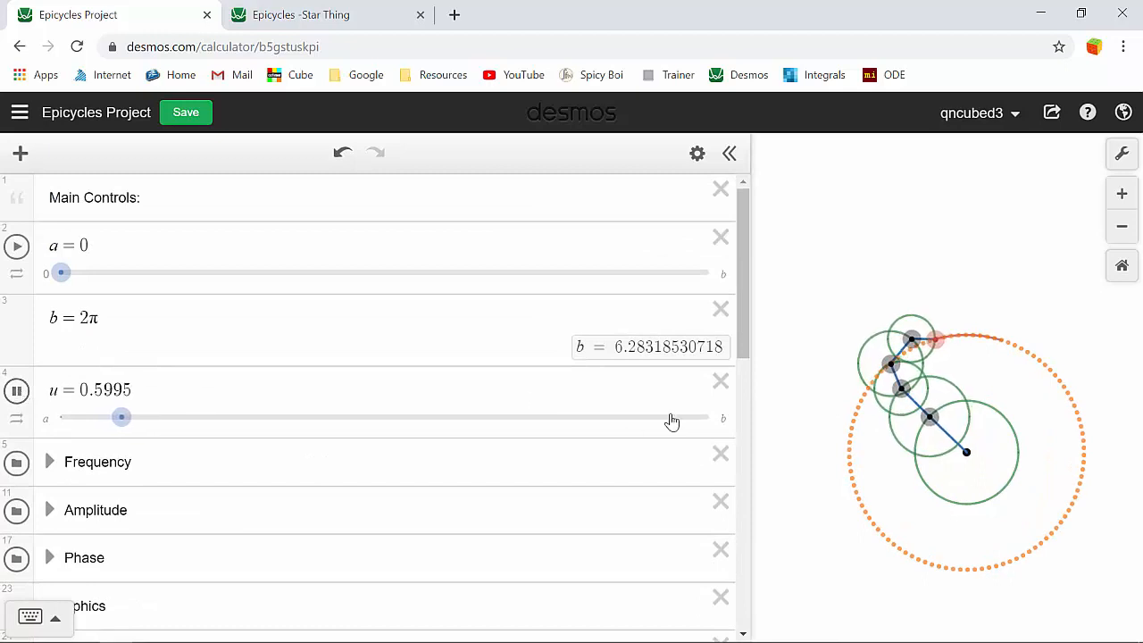
pyautogui.moveTo(122, 417); pyautogui.dragTo(134, 417)
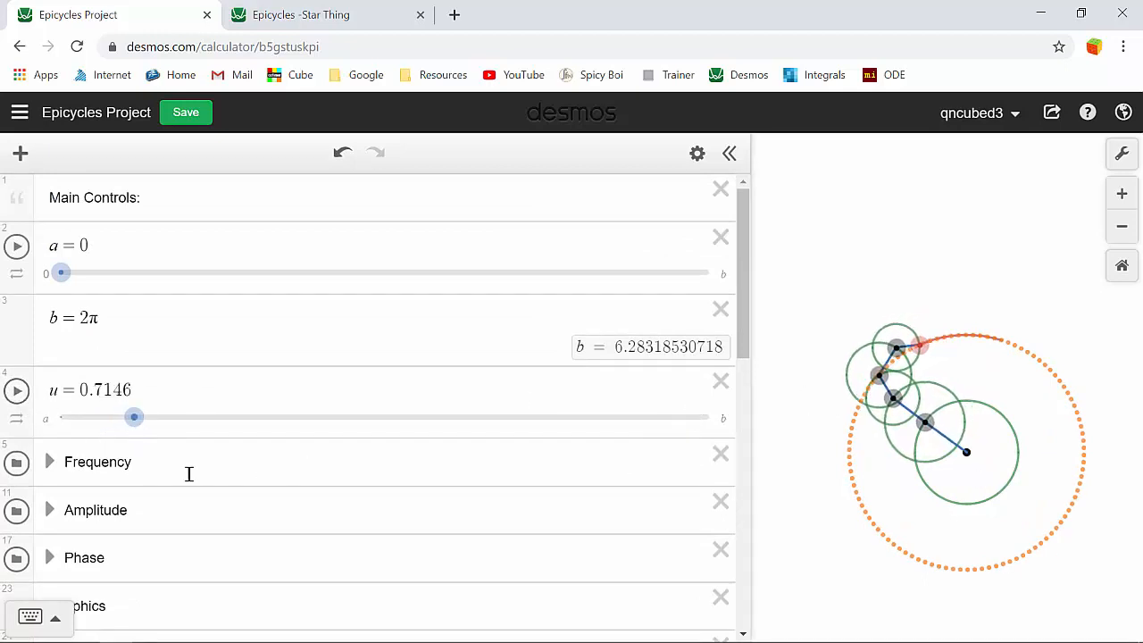
# Inspect the u slider's bounds and the full path equation
pyautogui.scroll(-3)
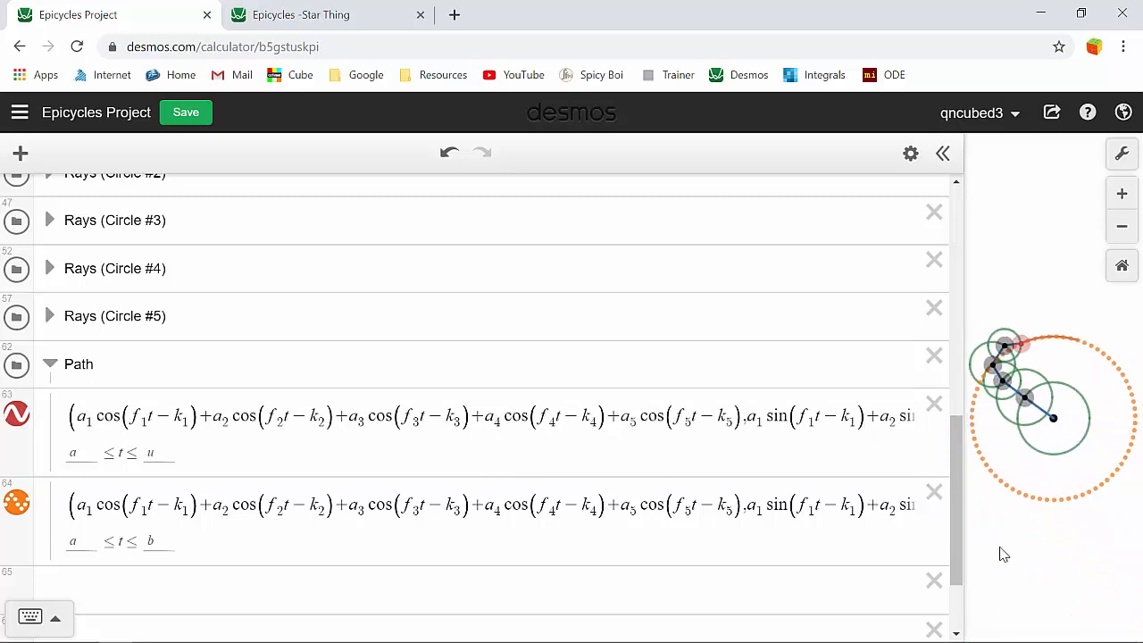
pyautogui.click(422, 411)
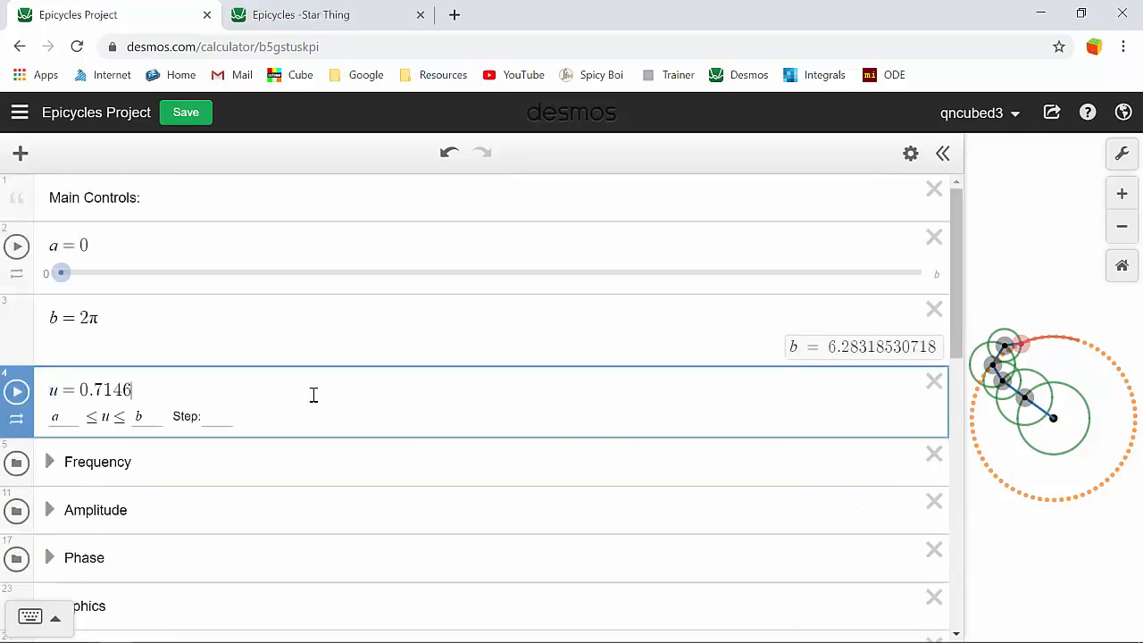
pyautogui.scroll(-3)
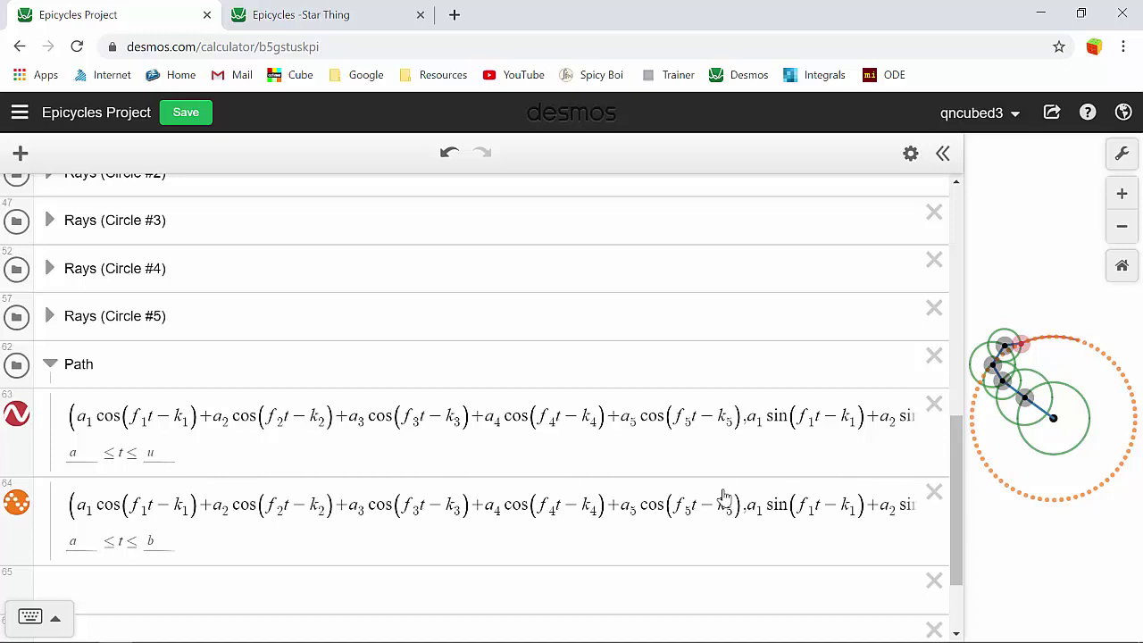
pyautogui.click(157, 417)
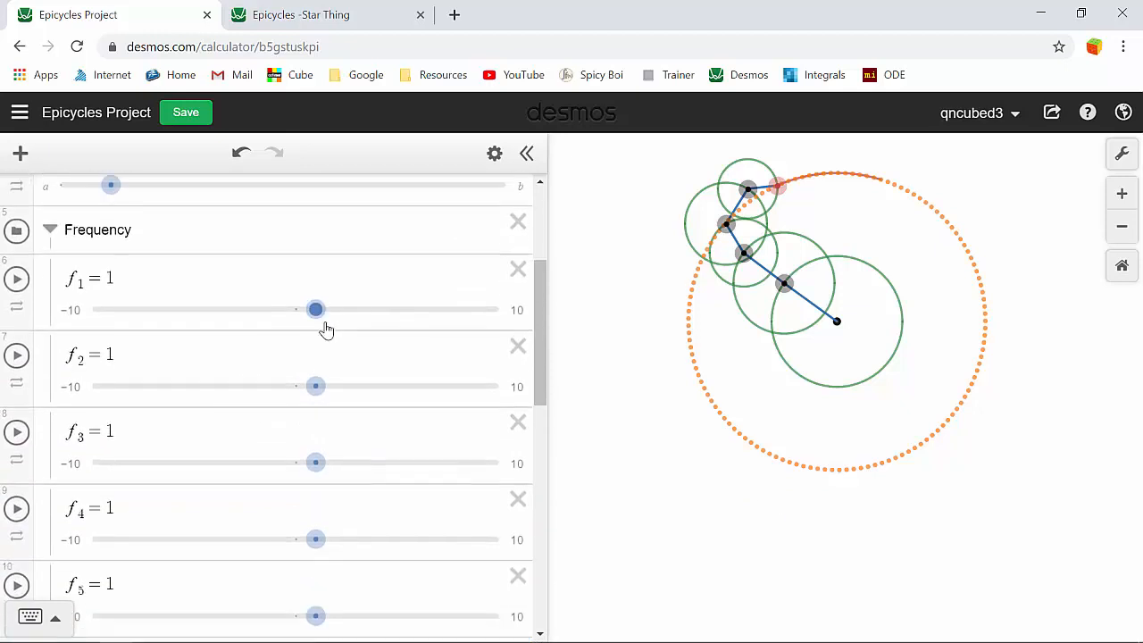
# Set f₁ to 2 and roughly adjust f₂–f₅, with f₄ near −4.9 and f₅ 1.4
pyautogui.moveTo(315, 309); pyautogui.dragTo(338, 257)
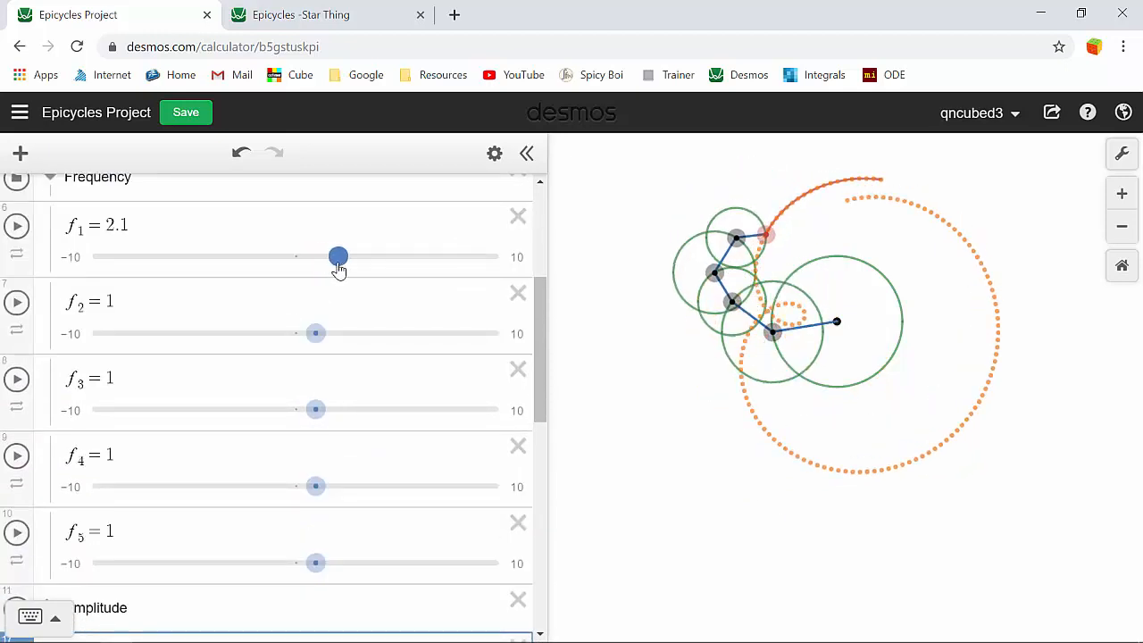
pyautogui.moveTo(337, 256); pyautogui.dragTo(333, 256)
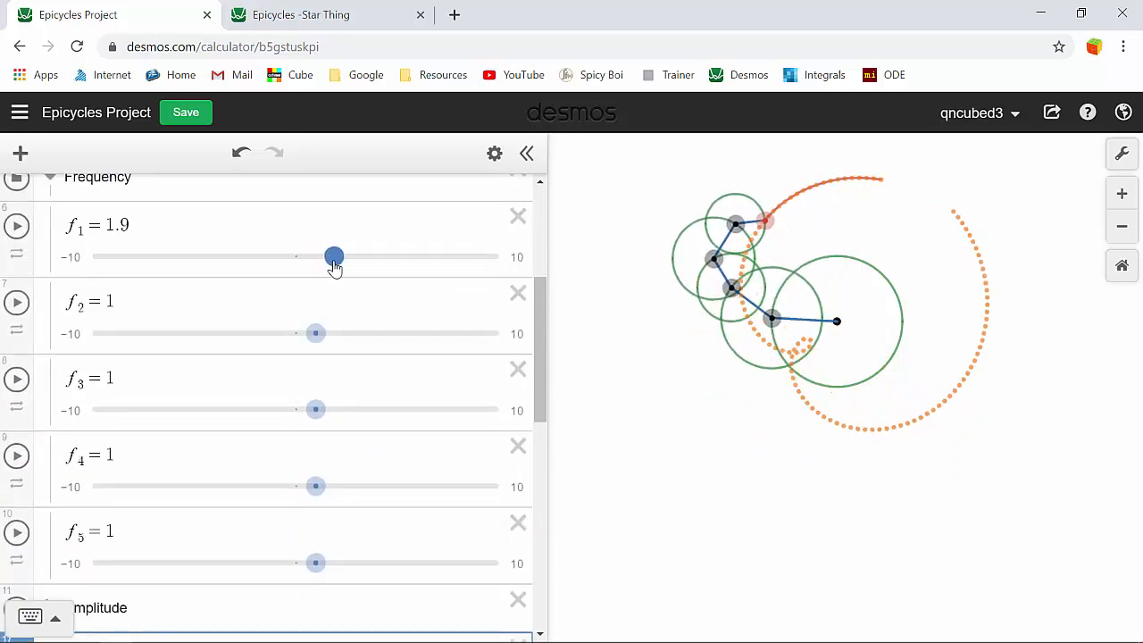
pyautogui.moveTo(333, 257); pyautogui.dragTo(337, 256)
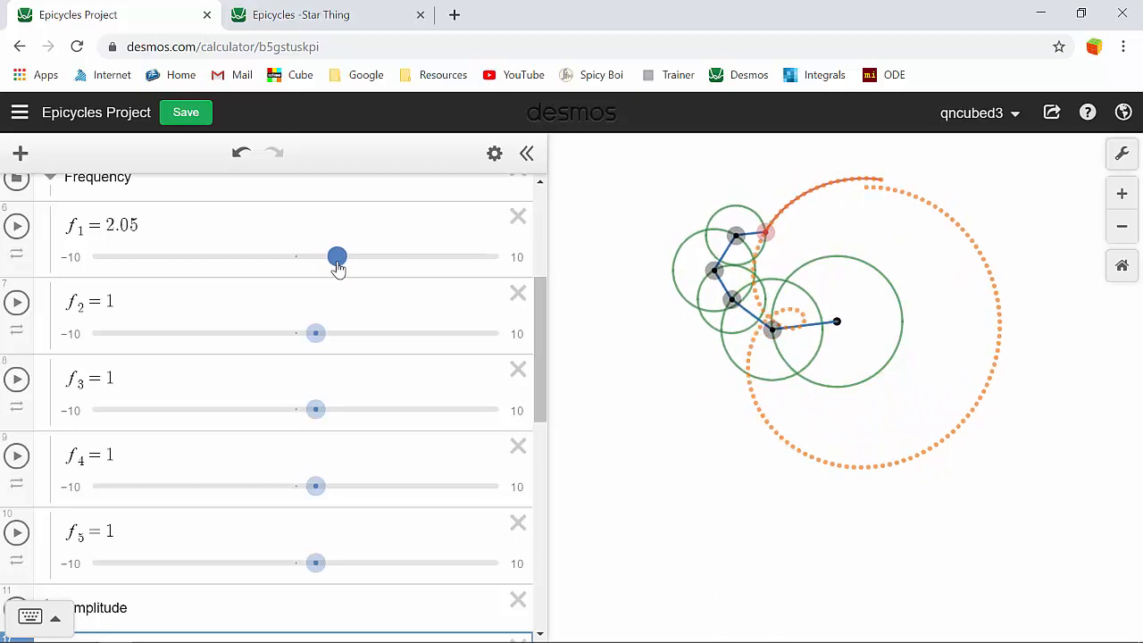
pyautogui.moveTo(336, 256); pyautogui.dragTo(335, 256)
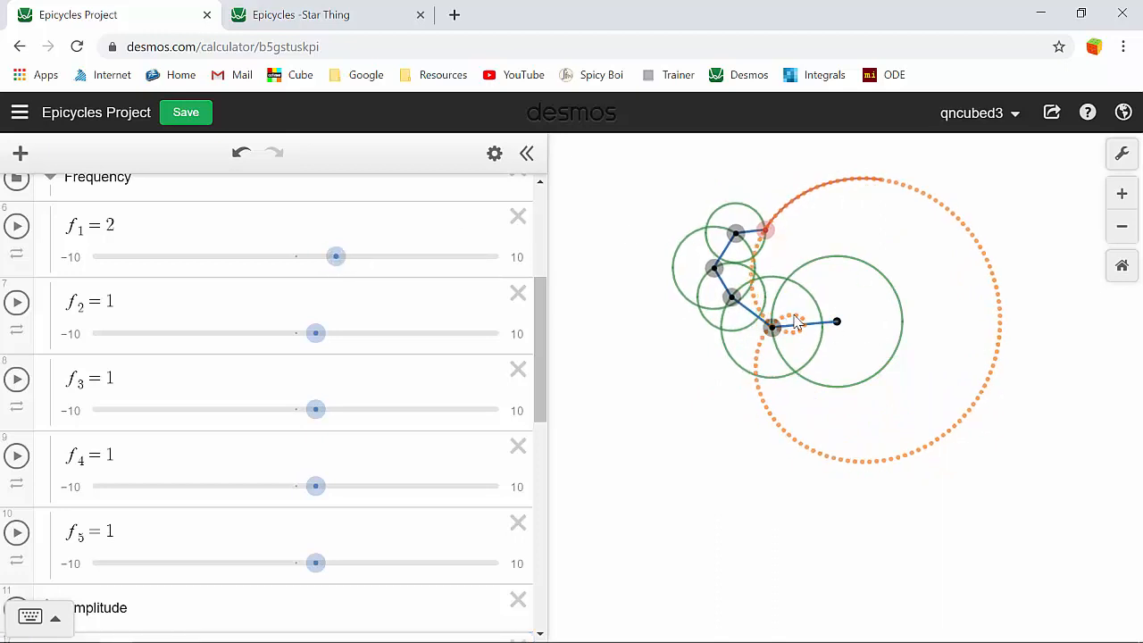
pyautogui.moveTo(315, 333); pyautogui.dragTo(290, 333)
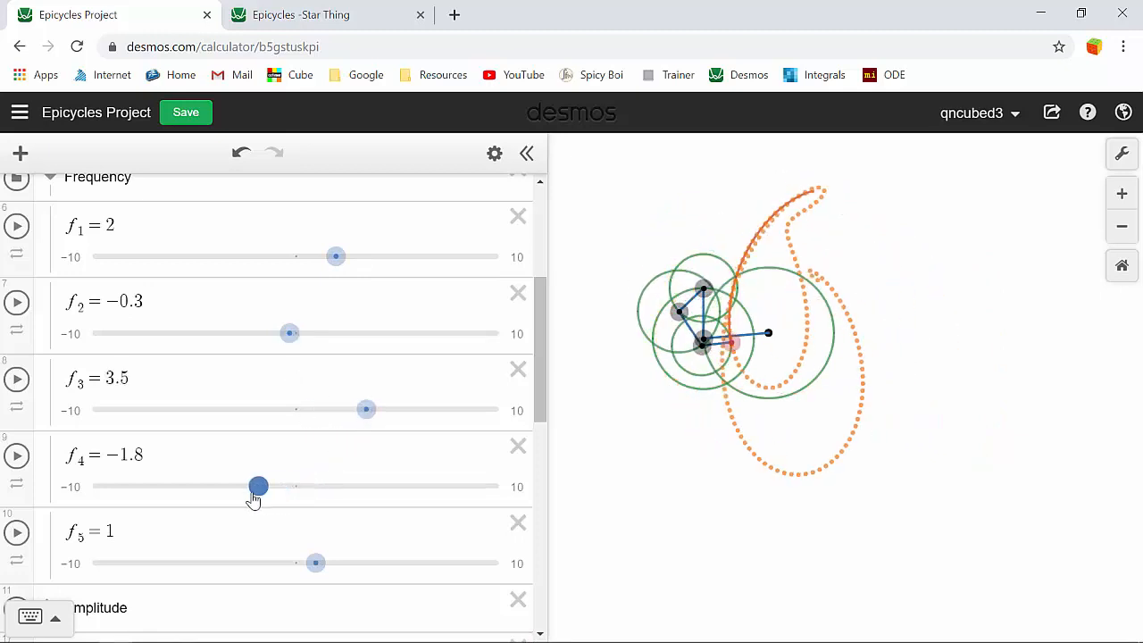
pyautogui.moveTo(258, 486); pyautogui.dragTo(226, 486)
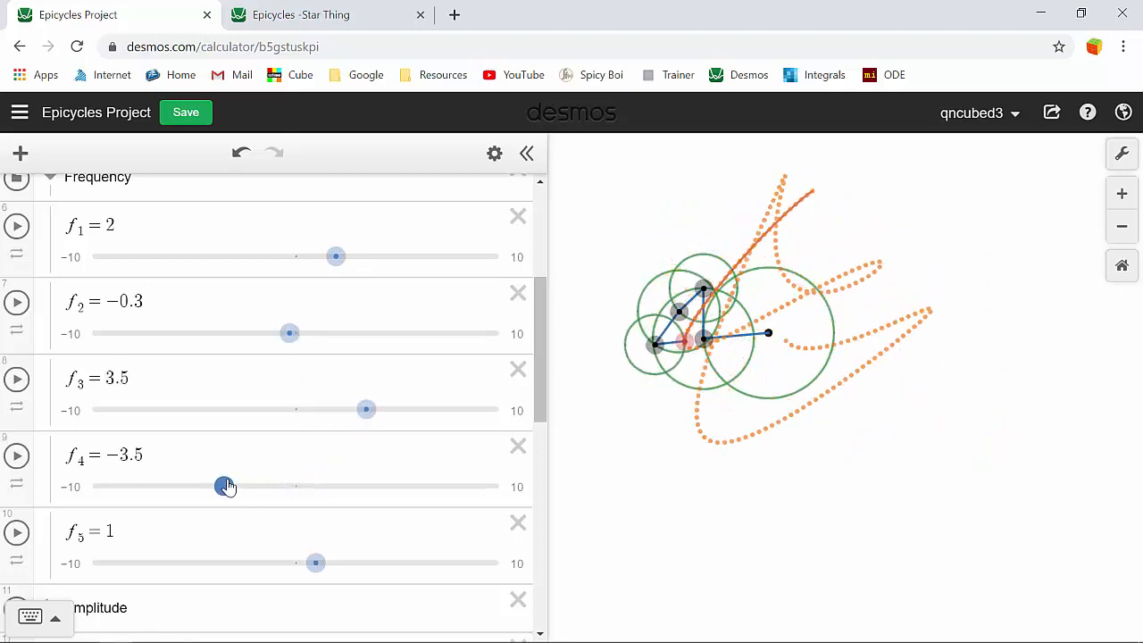
pyautogui.moveTo(225, 485); pyautogui.dragTo(195, 486)
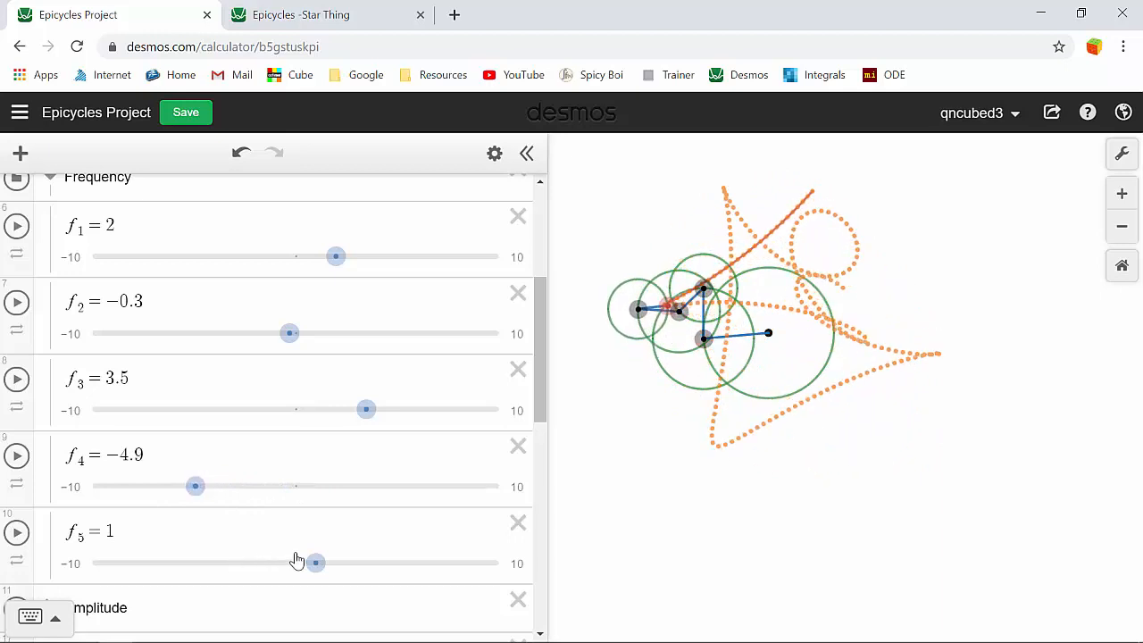
pyautogui.moveTo(316, 562); pyautogui.dragTo(345, 563)
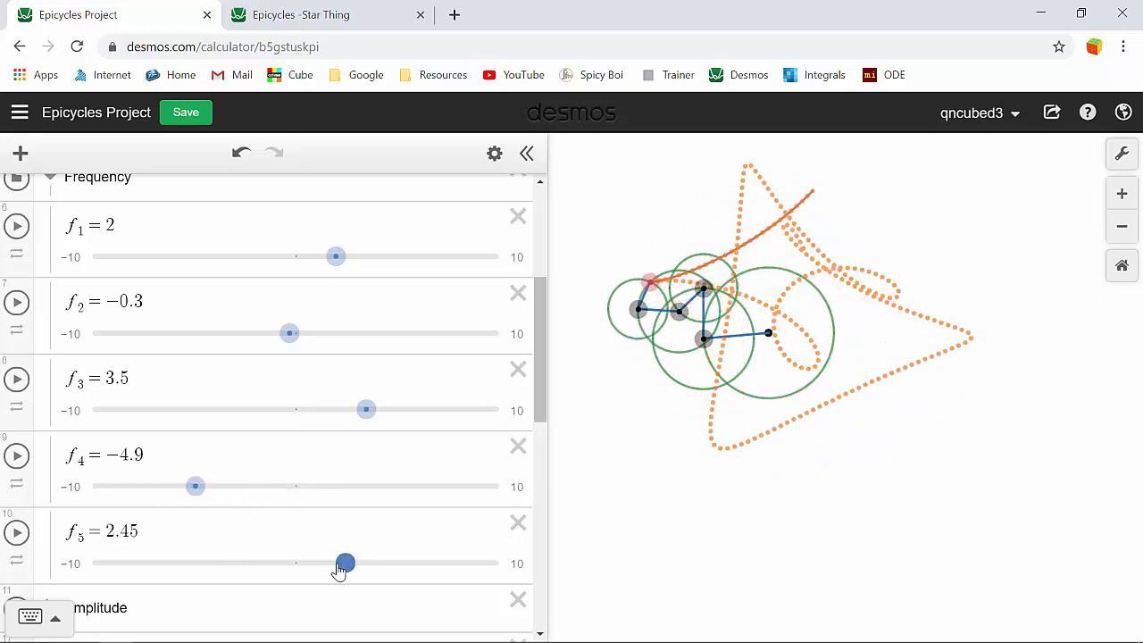
pyautogui.moveTo(345, 563); pyautogui.dragTo(325, 562)
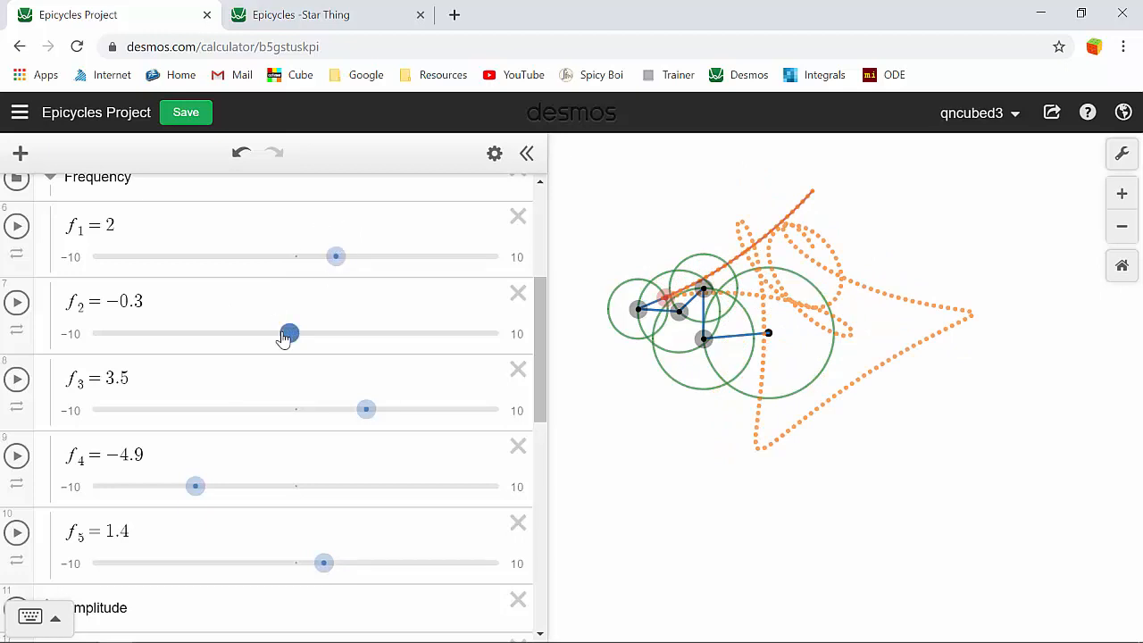
# Fine-tune f₂ to −1, f₃ to 4, f₄ to −5 and f₅ to 1
pyautogui.moveTo(290, 333); pyautogui.dragTo(275, 334)
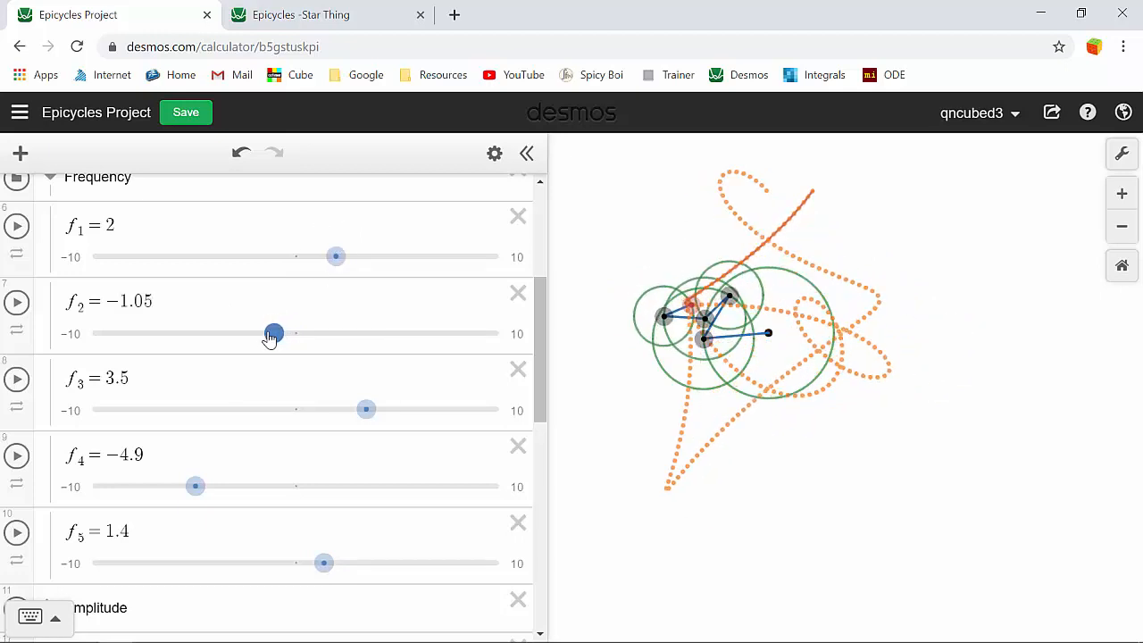
pyautogui.moveTo(365, 409); pyautogui.dragTo(372, 410)
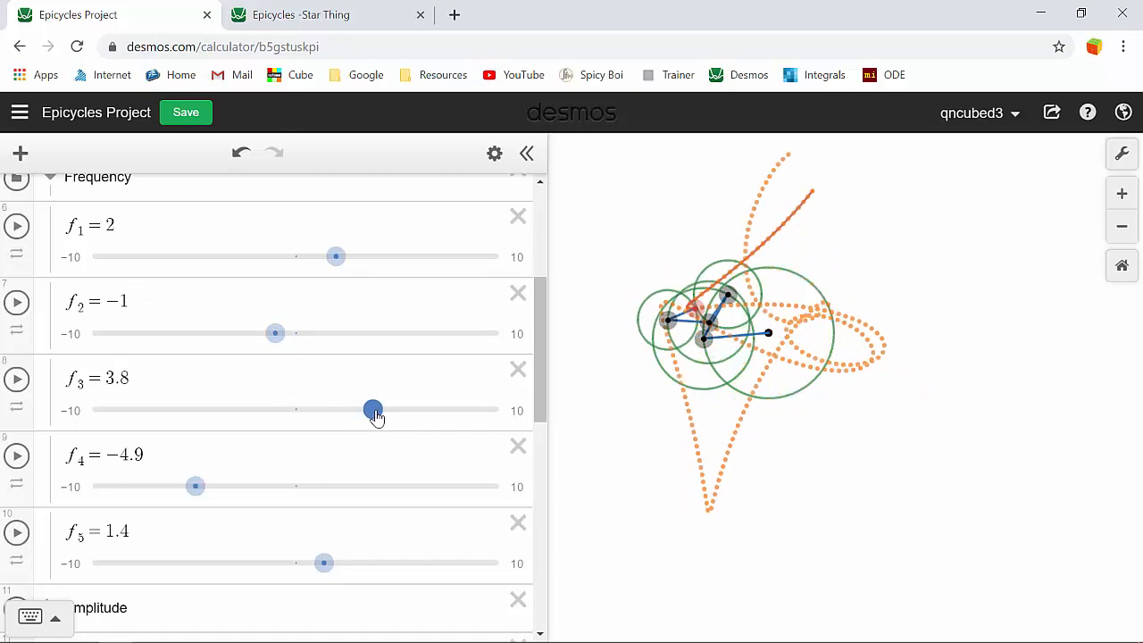
pyautogui.moveTo(373, 409); pyautogui.dragTo(376, 410)
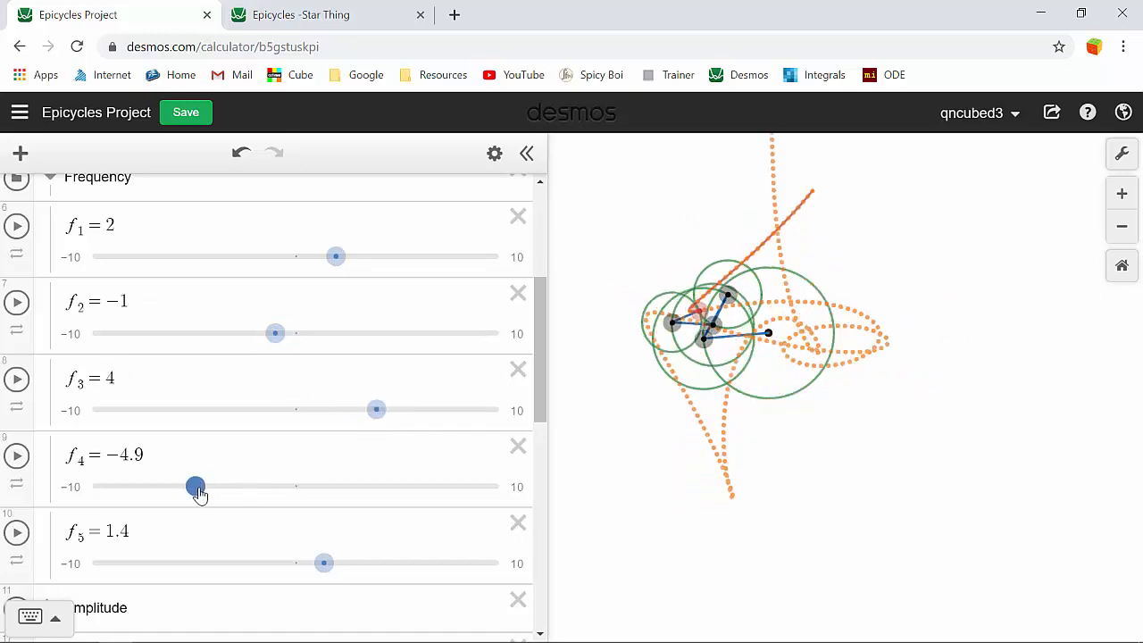
pyautogui.moveTo(195, 487); pyautogui.dragTo(202, 487)
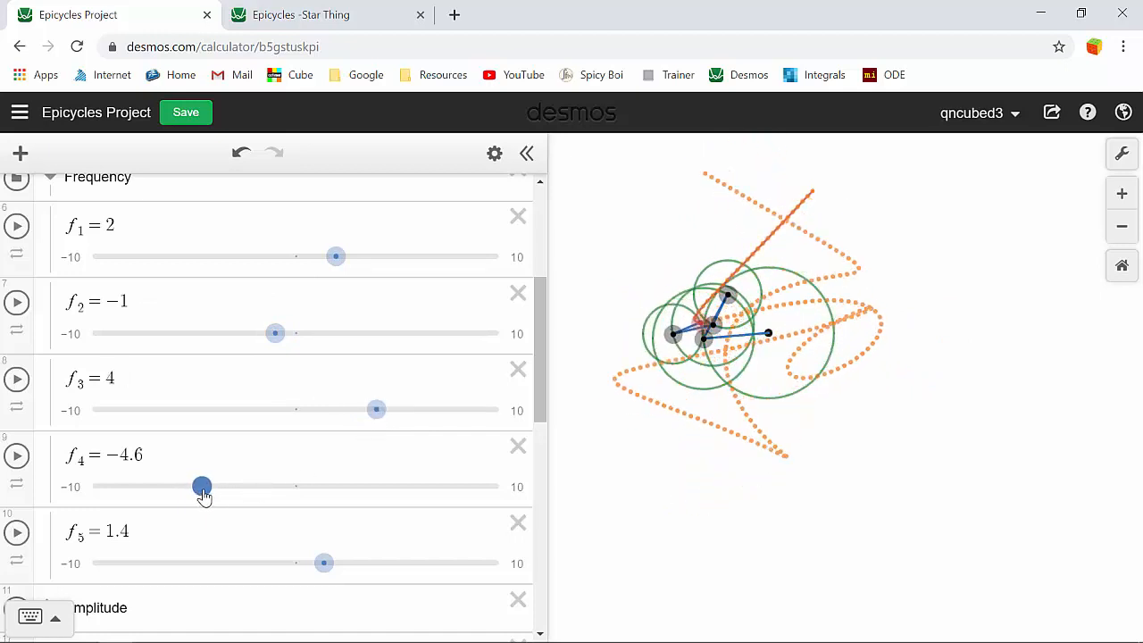
pyautogui.moveTo(201, 486); pyautogui.dragTo(193, 486)
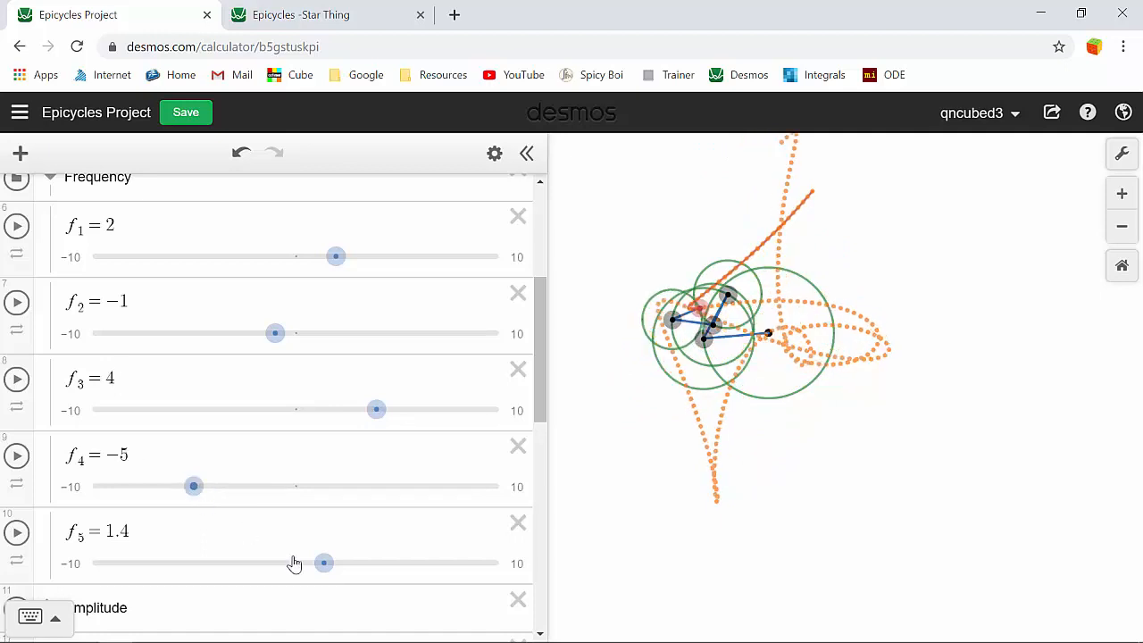
pyautogui.moveTo(323, 562); pyautogui.dragTo(328, 563)
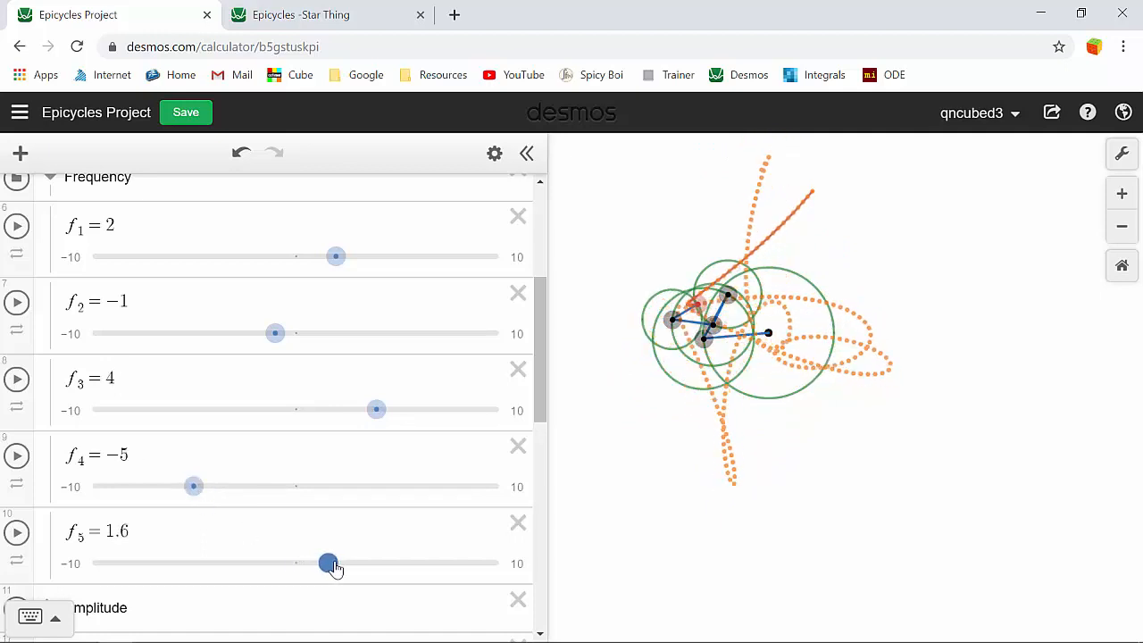
pyautogui.moveTo(335, 563); pyautogui.dragTo(320, 562)
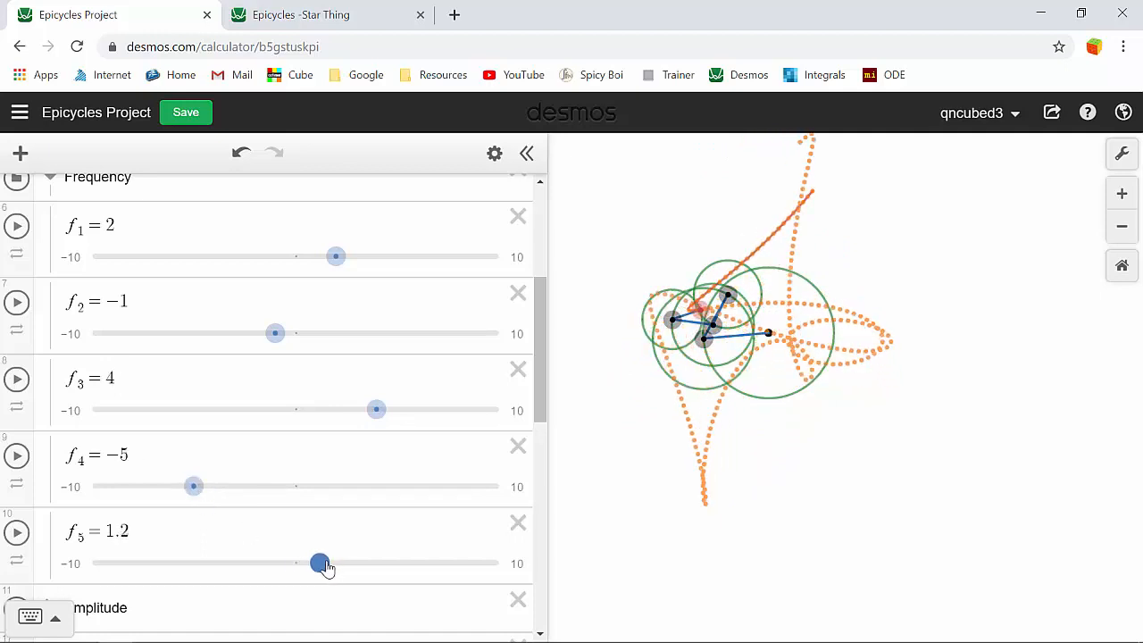
pyautogui.moveTo(320, 562); pyautogui.dragTo(317, 563)
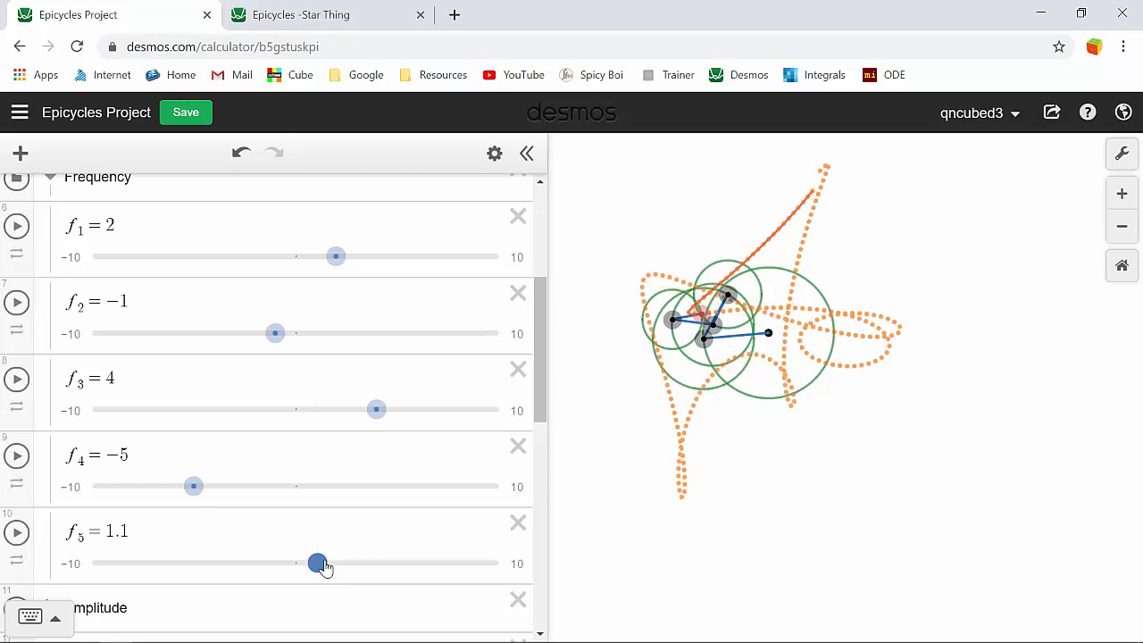
pyautogui.moveTo(317, 563); pyautogui.dragTo(316, 562)
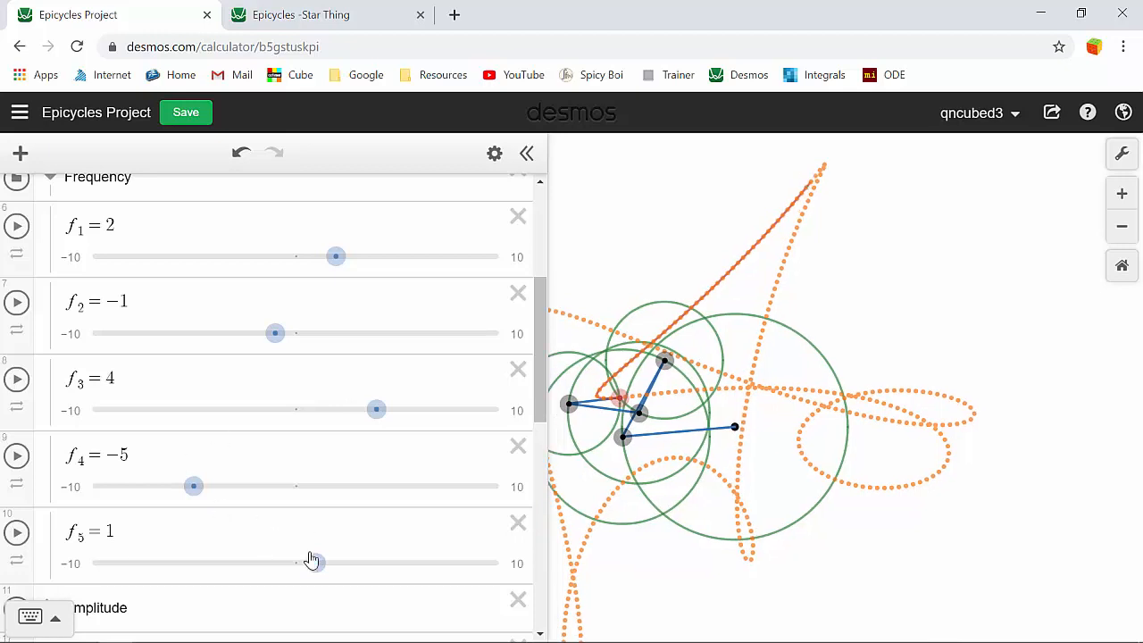
pyautogui.moveTo(295, 563); pyautogui.dragTo(317, 563)
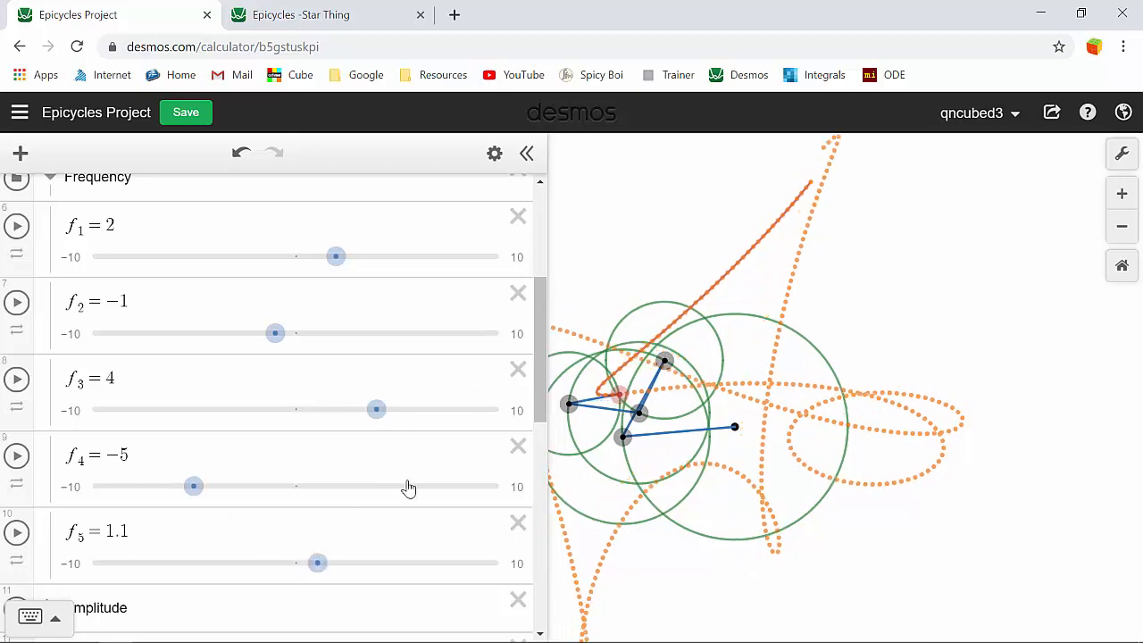
pyautogui.moveTo(317, 562); pyautogui.dragTo(317, 562)
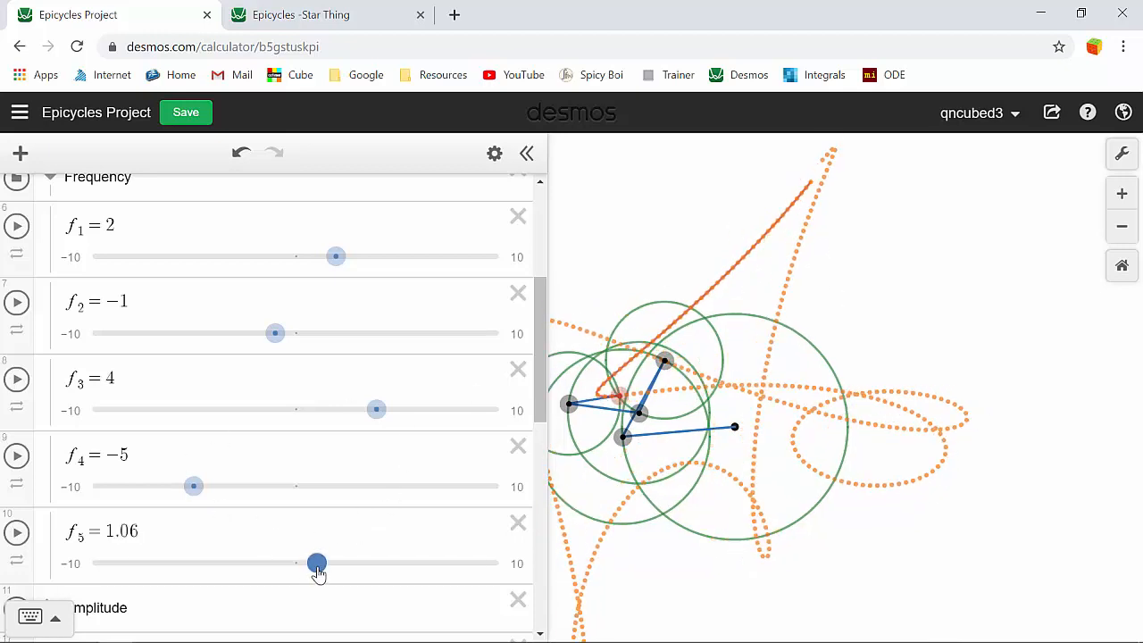
pyautogui.moveTo(317, 563); pyautogui.dragTo(316, 563)
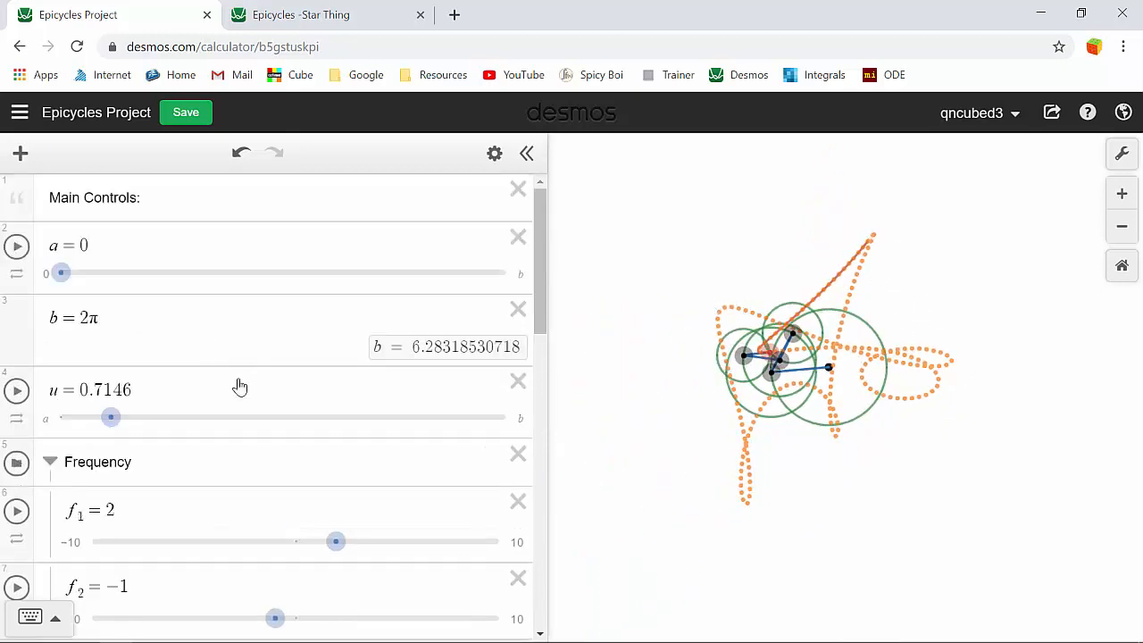
# Swap the Frequency folder for Amplitude, setting a₁ to 3.79 and a₃ to 2.4
pyautogui.scroll(-3)
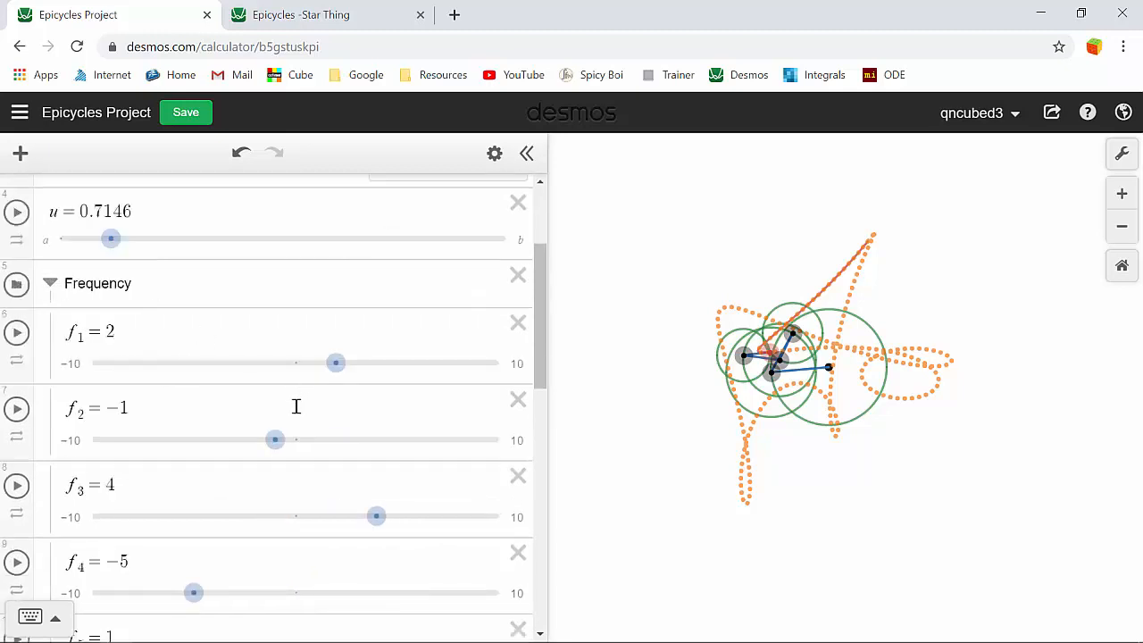
pyautogui.click(50, 283)
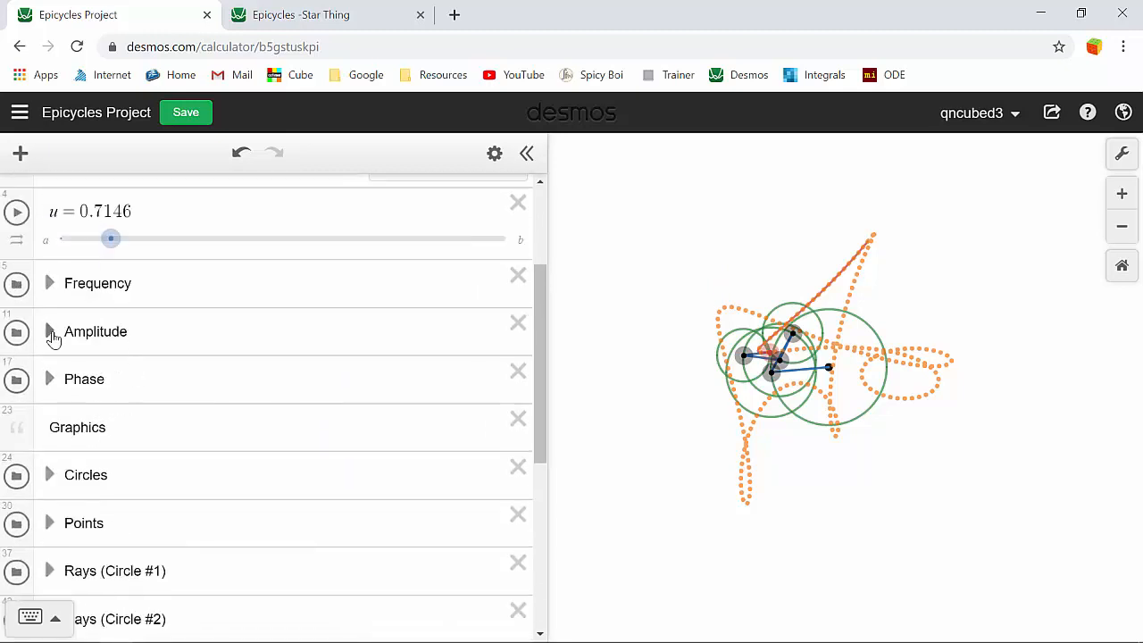
pyautogui.click(51, 331)
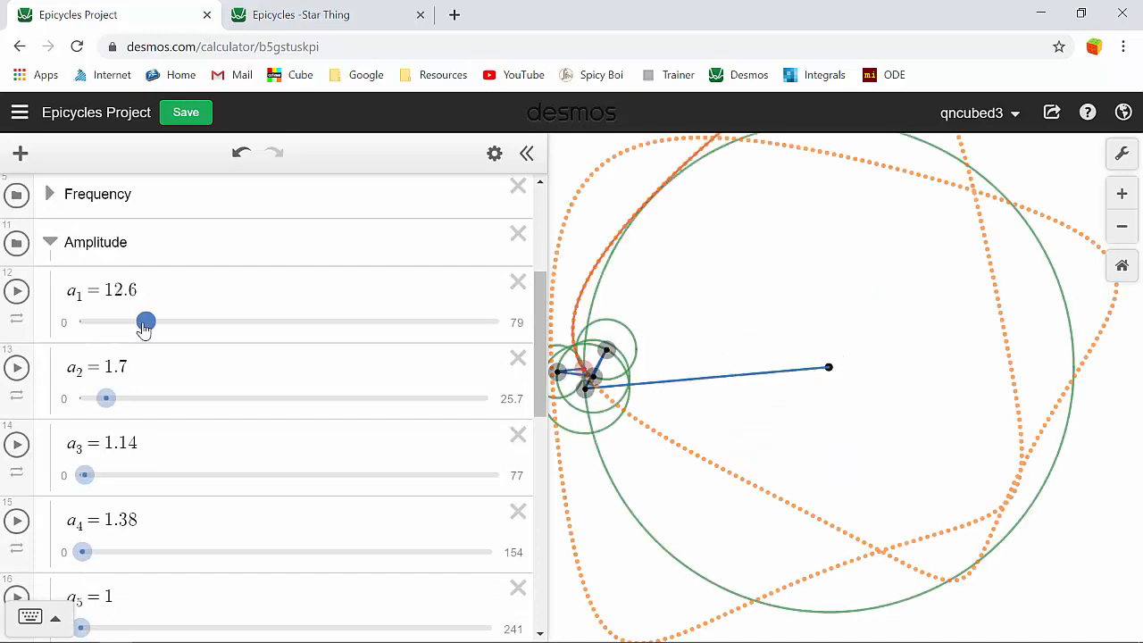
pyautogui.moveTo(146, 322); pyautogui.dragTo(111, 321)
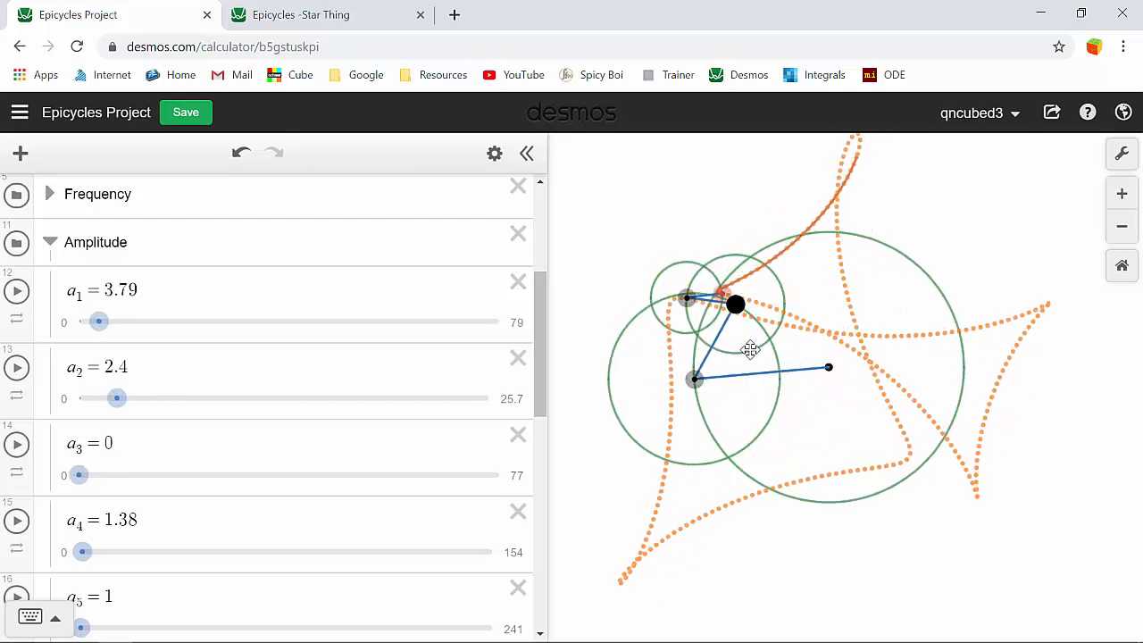
pyautogui.moveTo(78, 474); pyautogui.dragTo(85, 474)
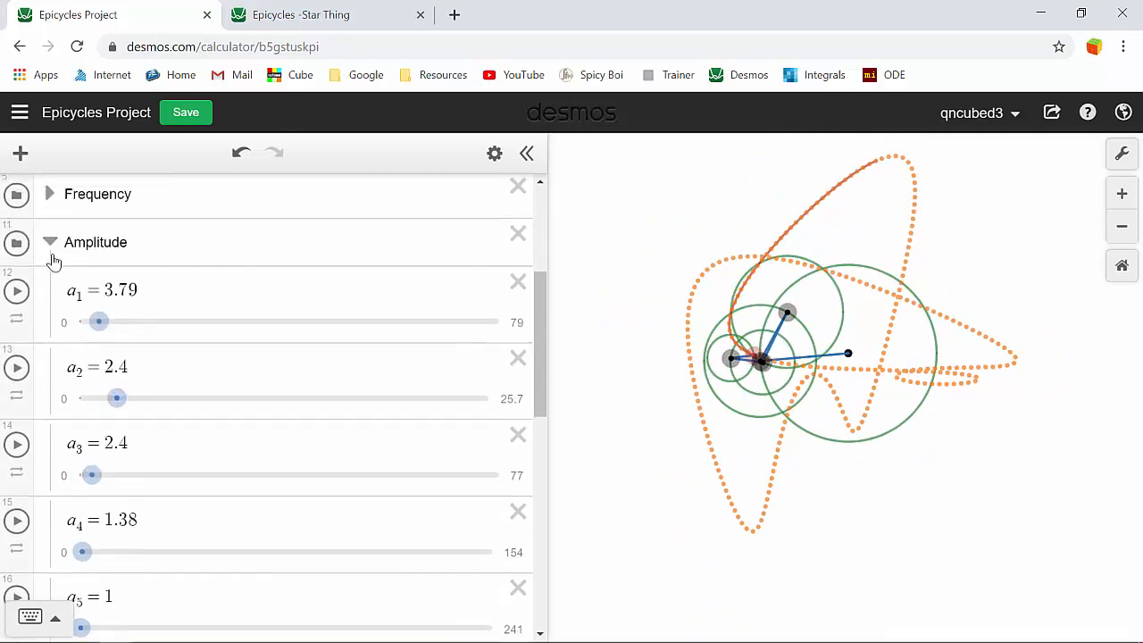
# Open the Phase folder and try k₁ at −4 and −7, settling at −3.2
pyautogui.click(50, 242)
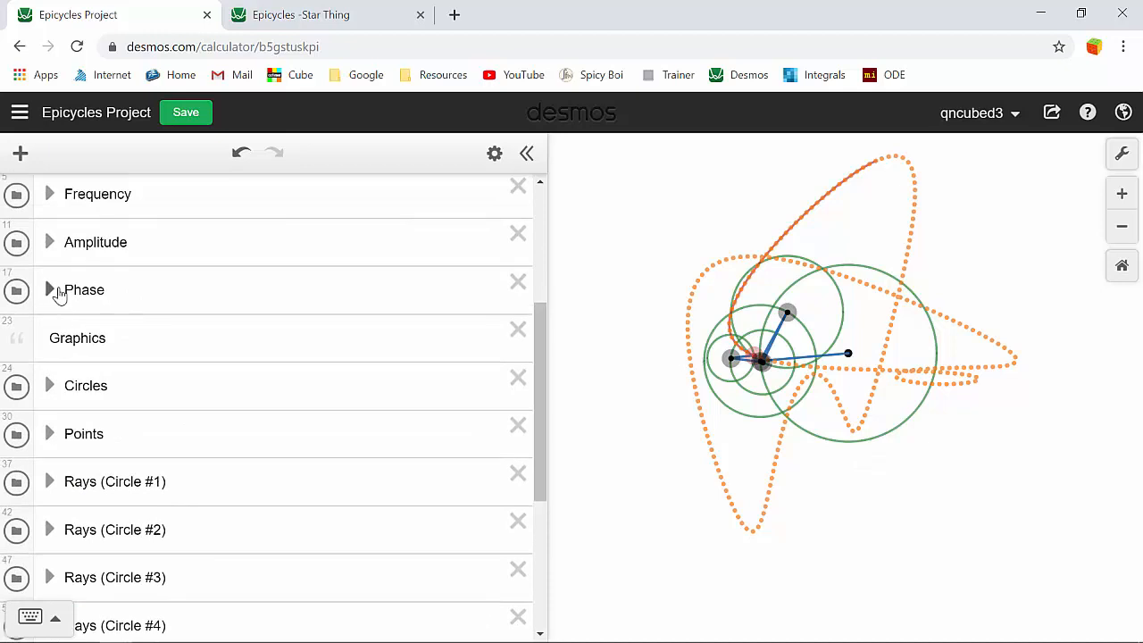
pyautogui.click(51, 290)
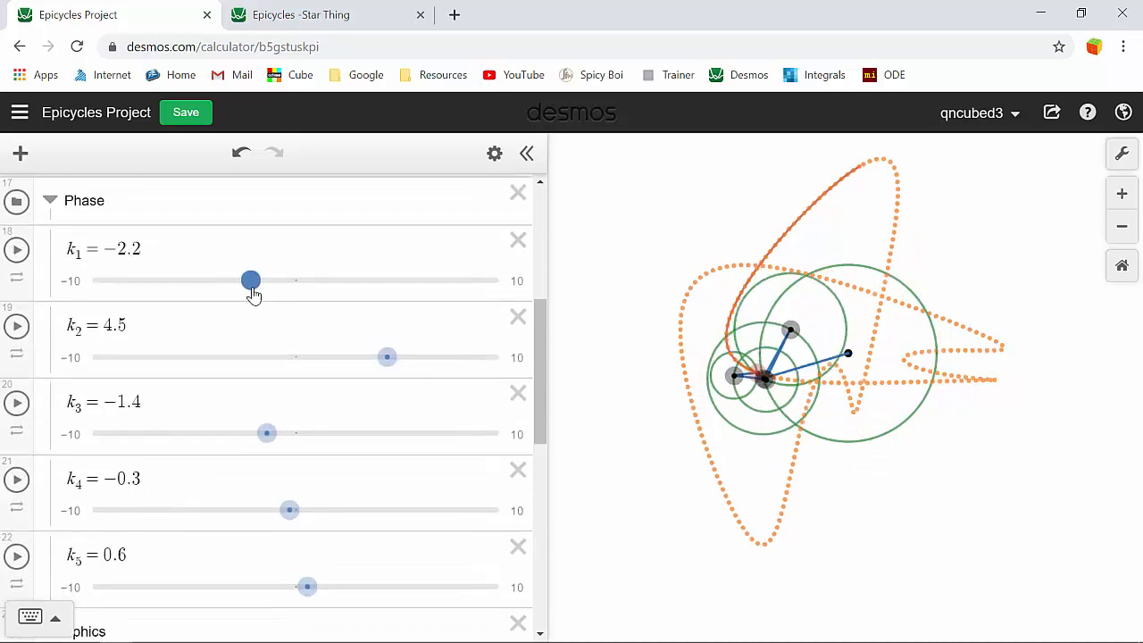
pyautogui.moveTo(250, 280); pyautogui.dragTo(214, 281)
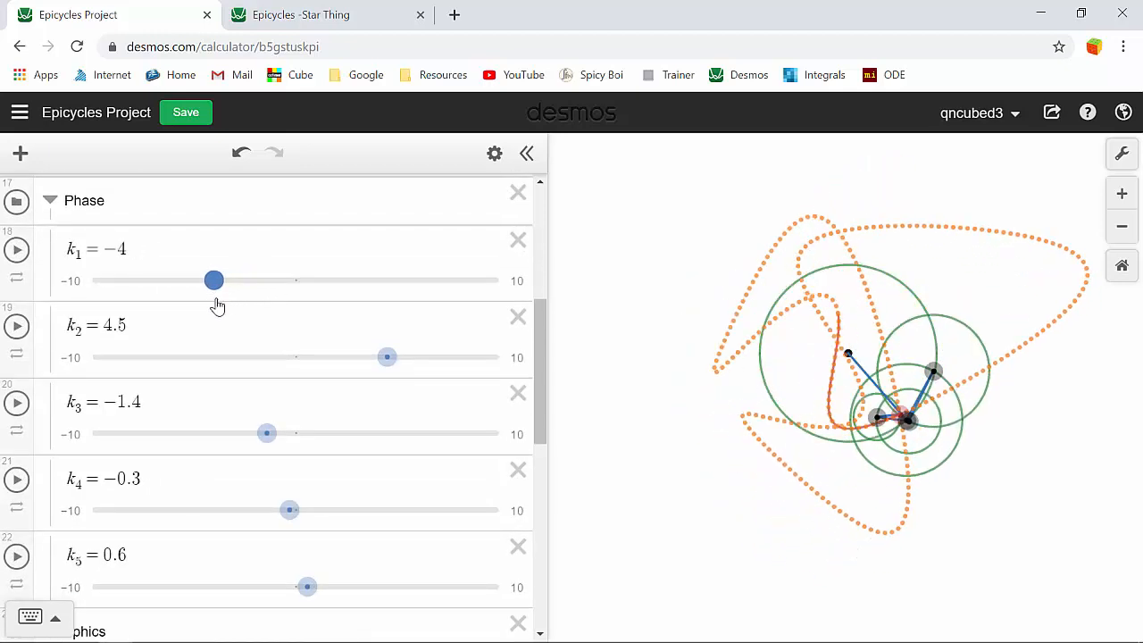
pyautogui.moveTo(213, 279); pyautogui.dragTo(153, 280)
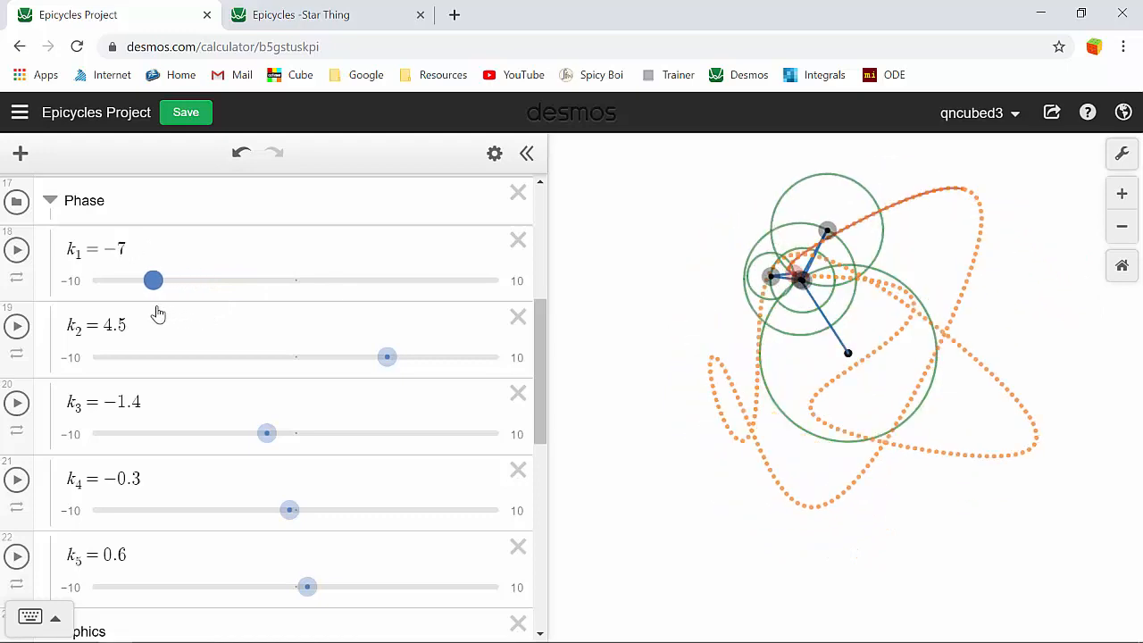
pyautogui.moveTo(153, 280); pyautogui.dragTo(205, 279)
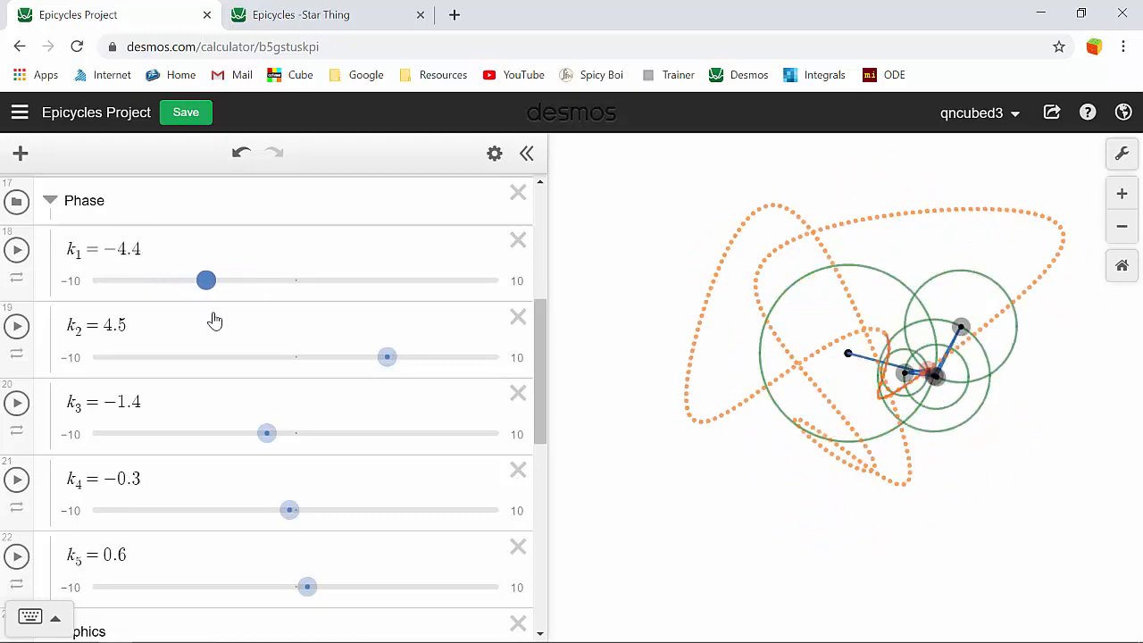
pyautogui.moveTo(206, 281); pyautogui.dragTo(230, 280)
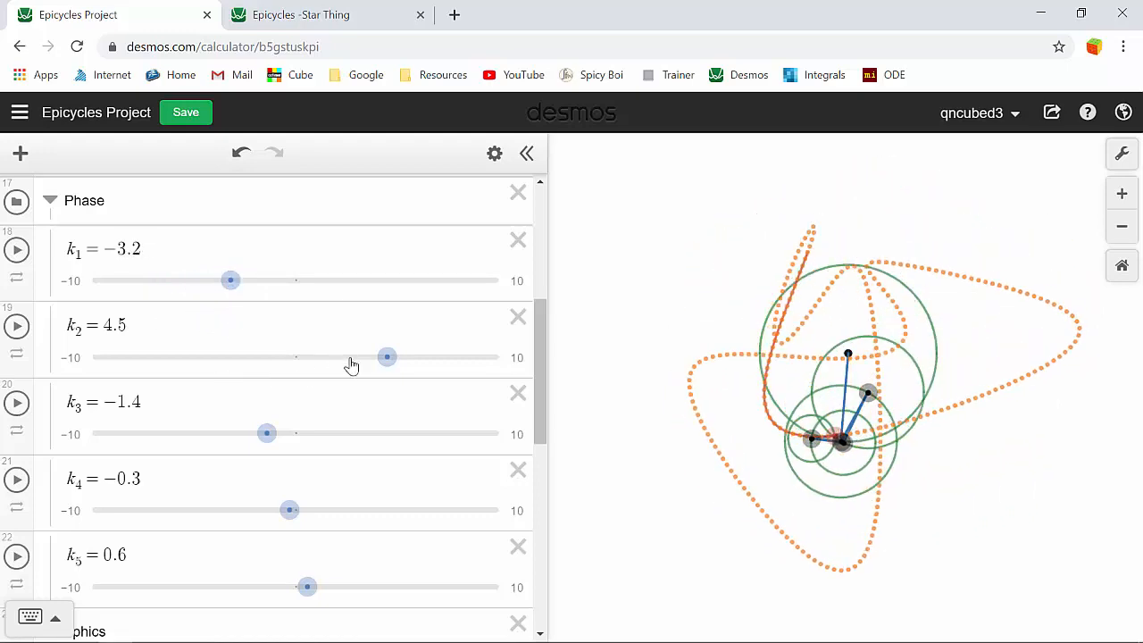
# Set k₂ to 0.7, k₃ to 1.4 and k₄ to −2.3
pyautogui.moveTo(387, 357); pyautogui.dragTo(333, 357)
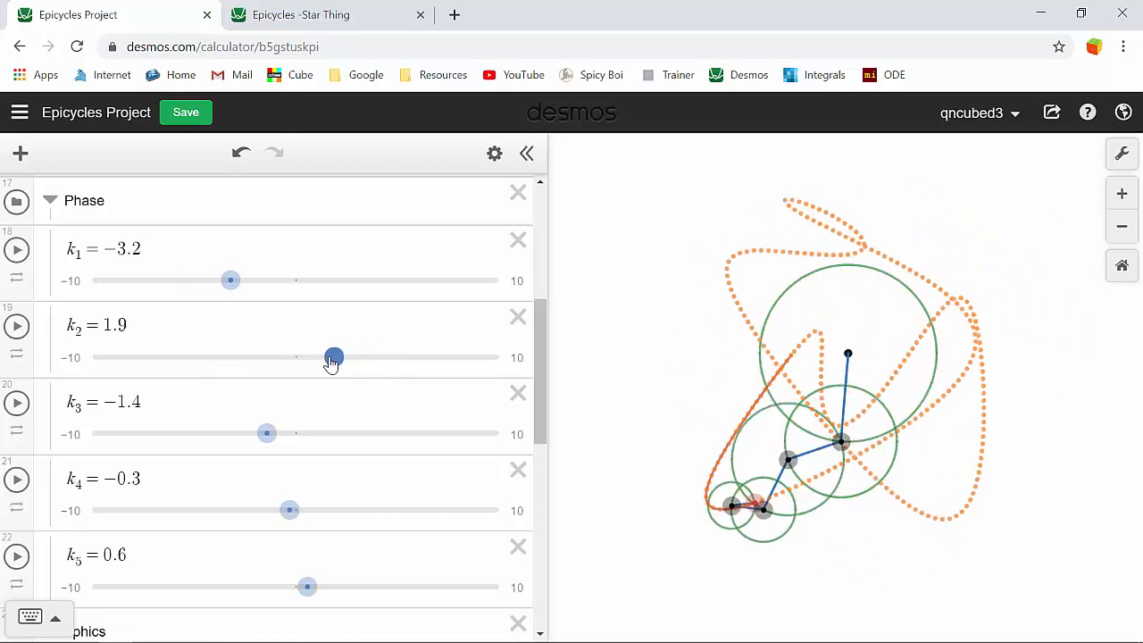
pyautogui.moveTo(333, 357); pyautogui.dragTo(309, 357)
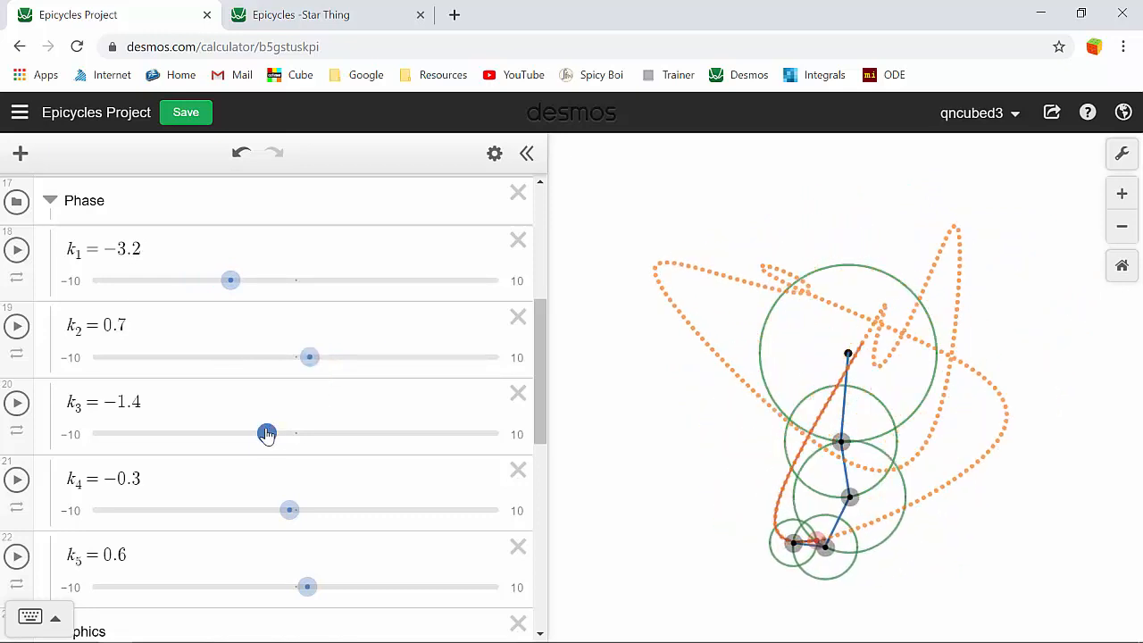
pyautogui.moveTo(267, 433); pyautogui.dragTo(323, 433)
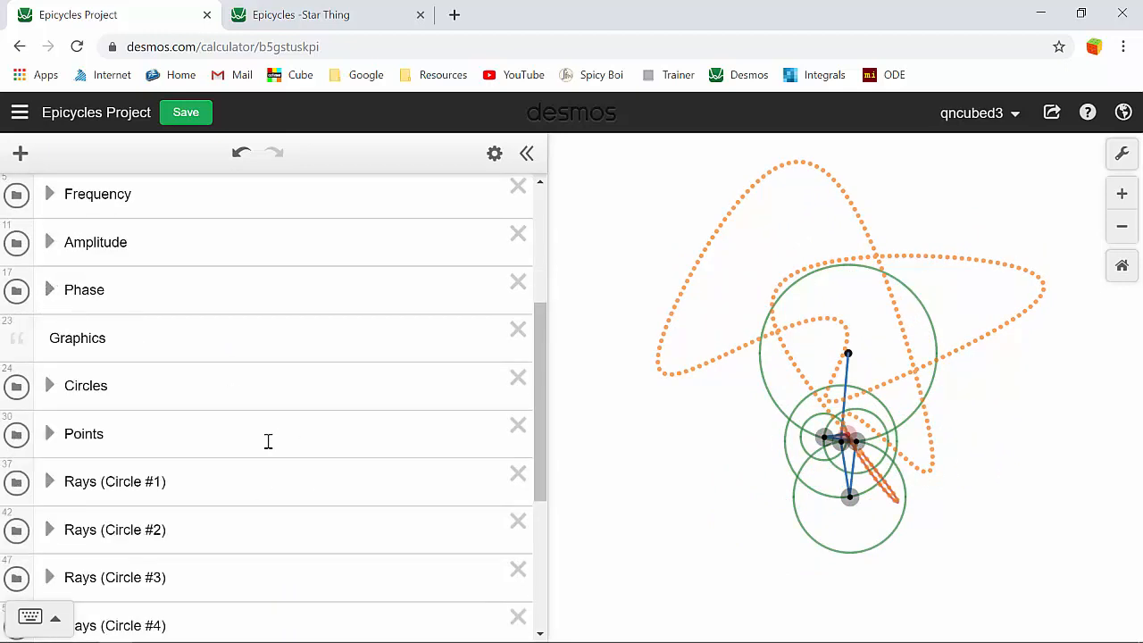
pyautogui.click(50, 290)
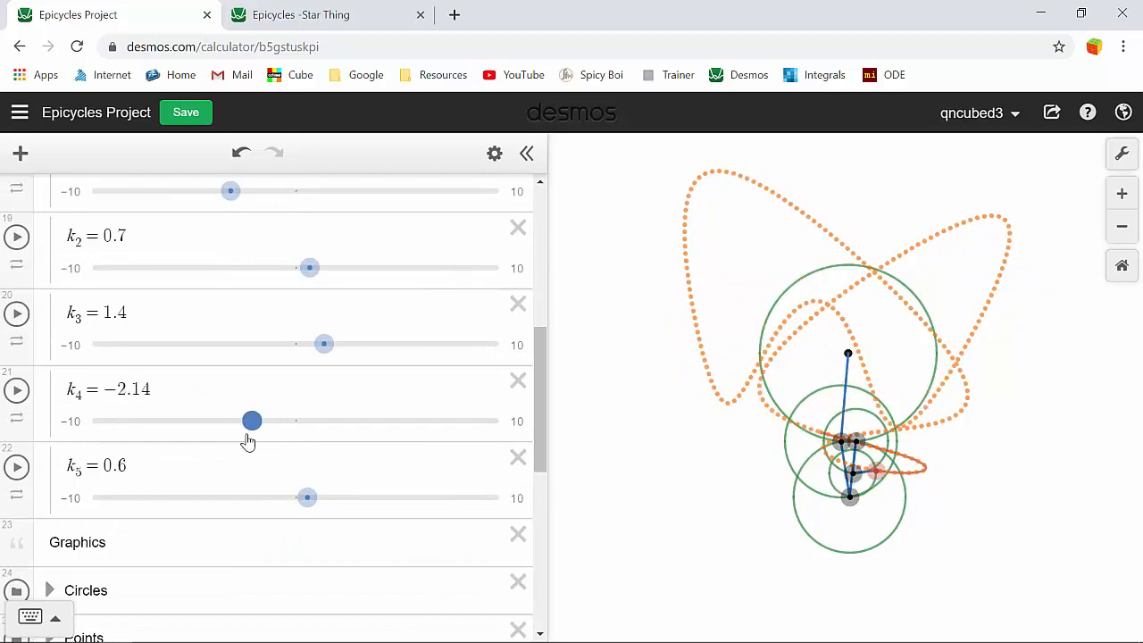
pyautogui.moveTo(252, 420); pyautogui.dragTo(228, 421)
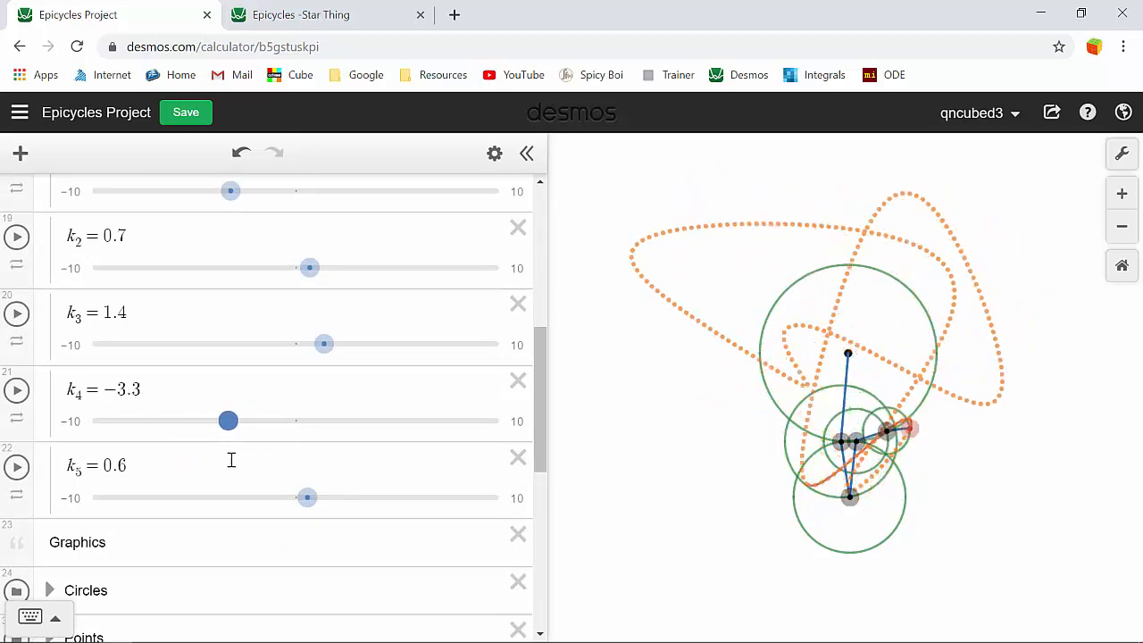
pyautogui.moveTo(228, 420); pyautogui.dragTo(248, 421)
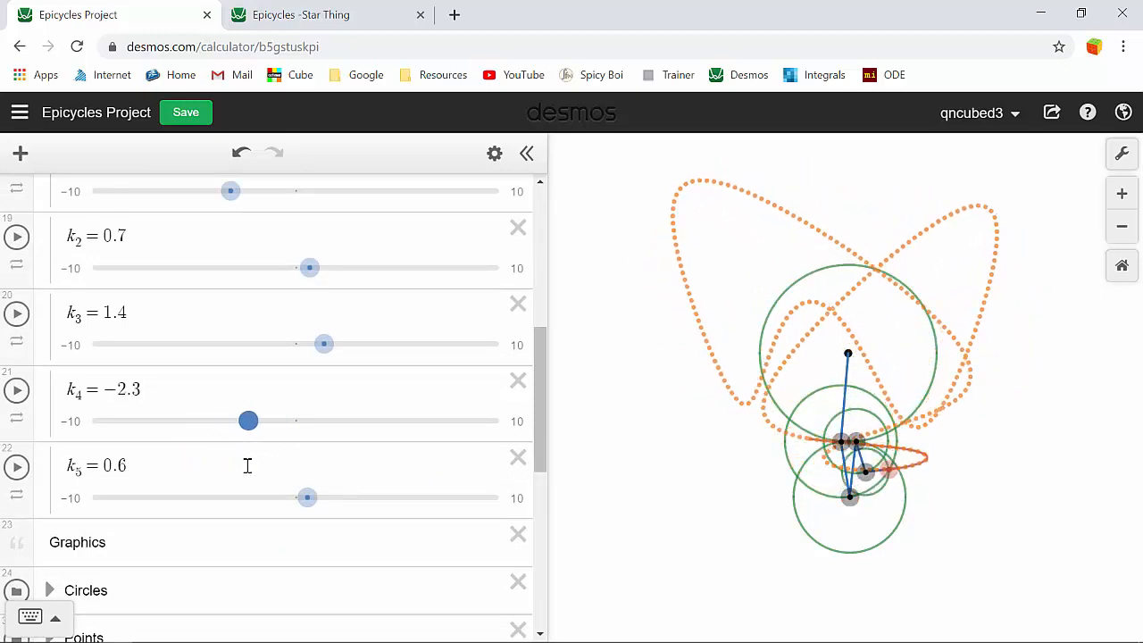
pyautogui.moveTo(248, 420); pyautogui.dragTo(246, 421)
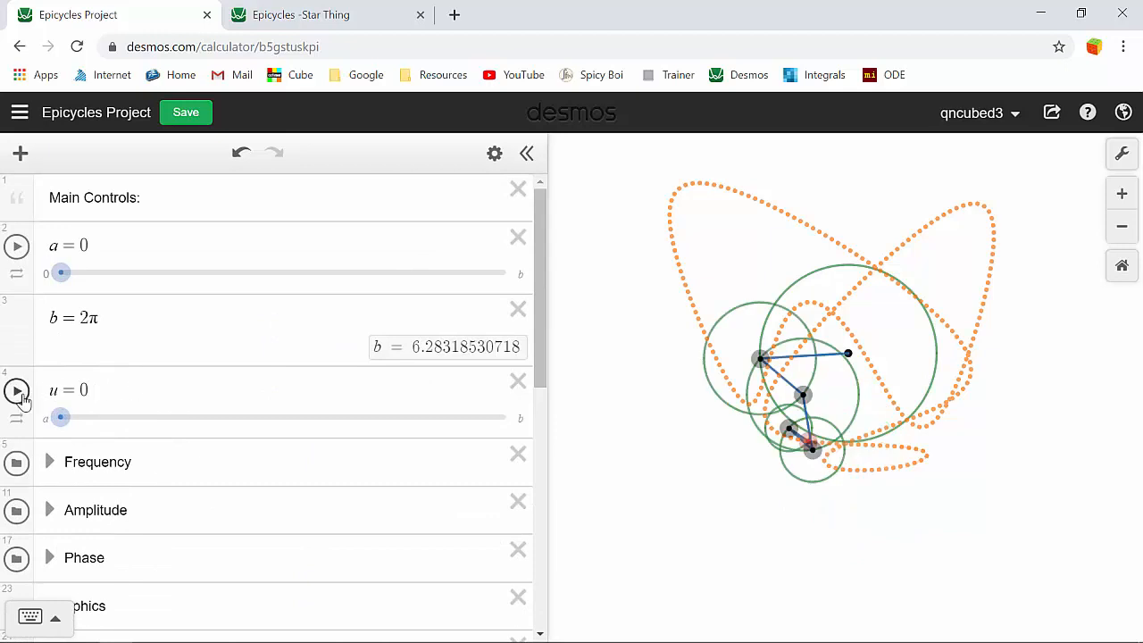
# Animate u from 0 past 1 so the circle chain traces its red path
pyautogui.click(16, 392)
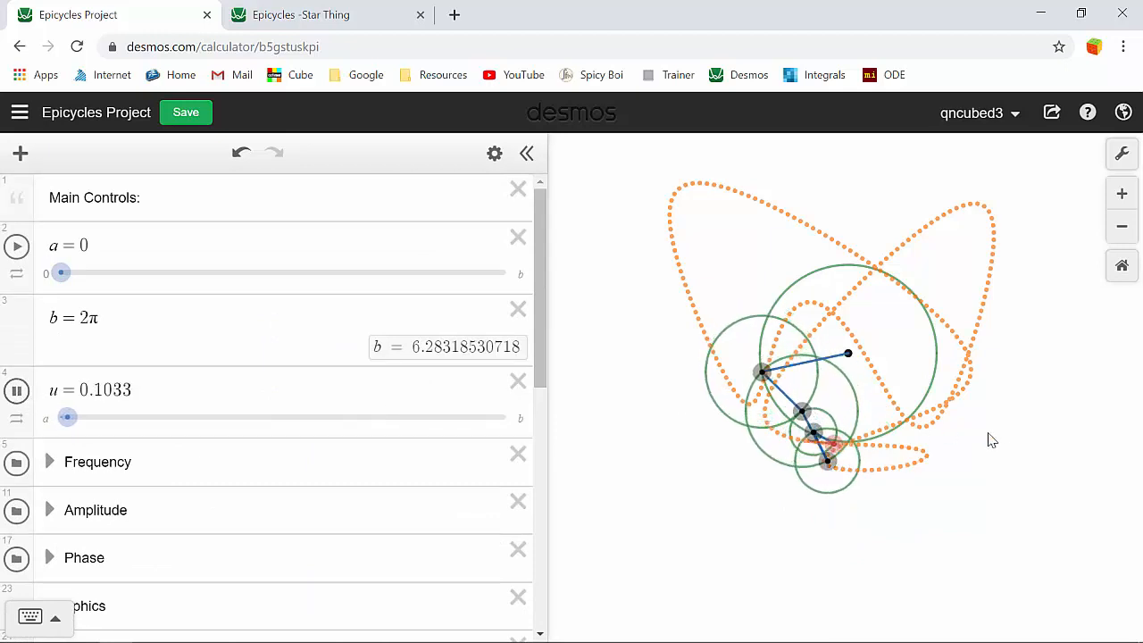
pyautogui.moveTo(68, 417); pyautogui.dragTo(79, 417)
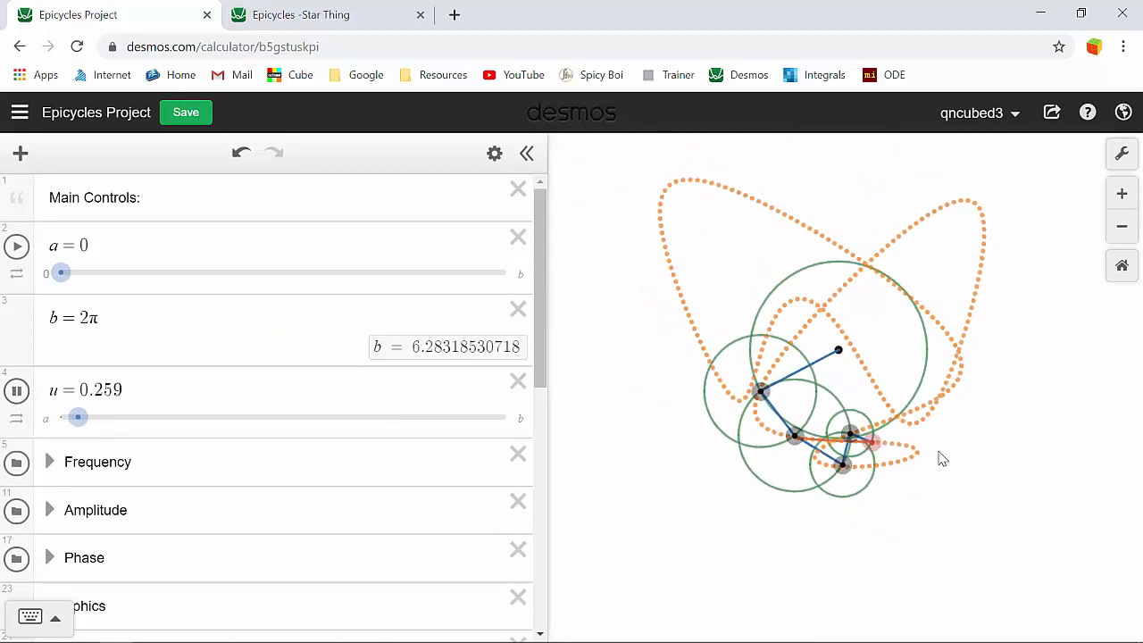
pyautogui.moveTo(78, 417); pyautogui.dragTo(89, 417)
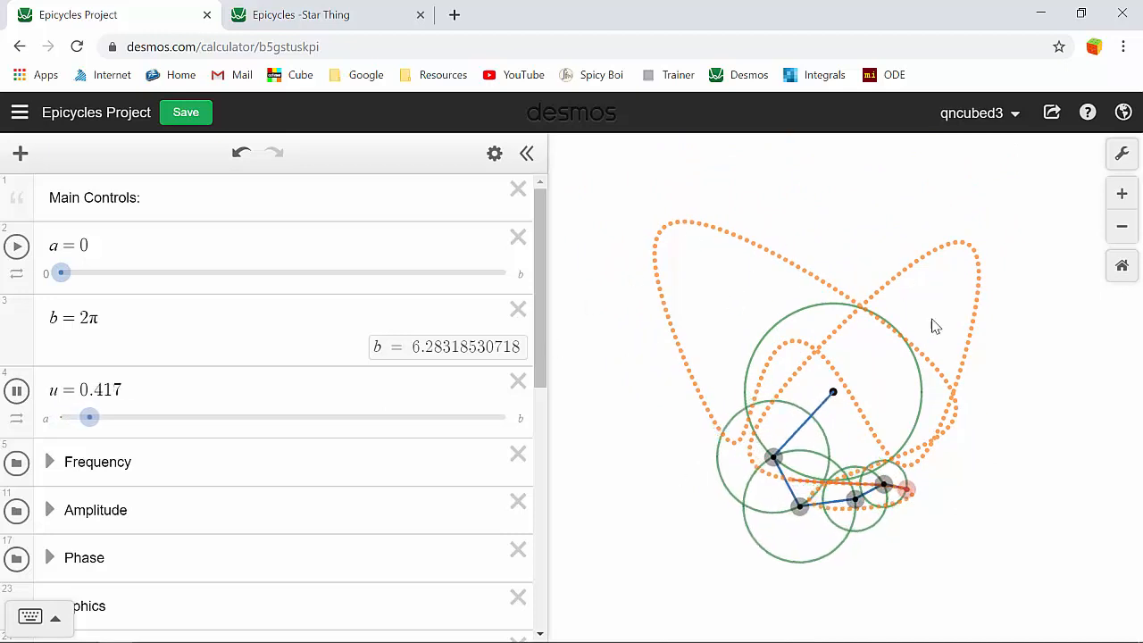
pyautogui.moveTo(90, 417); pyautogui.dragTo(101, 417)
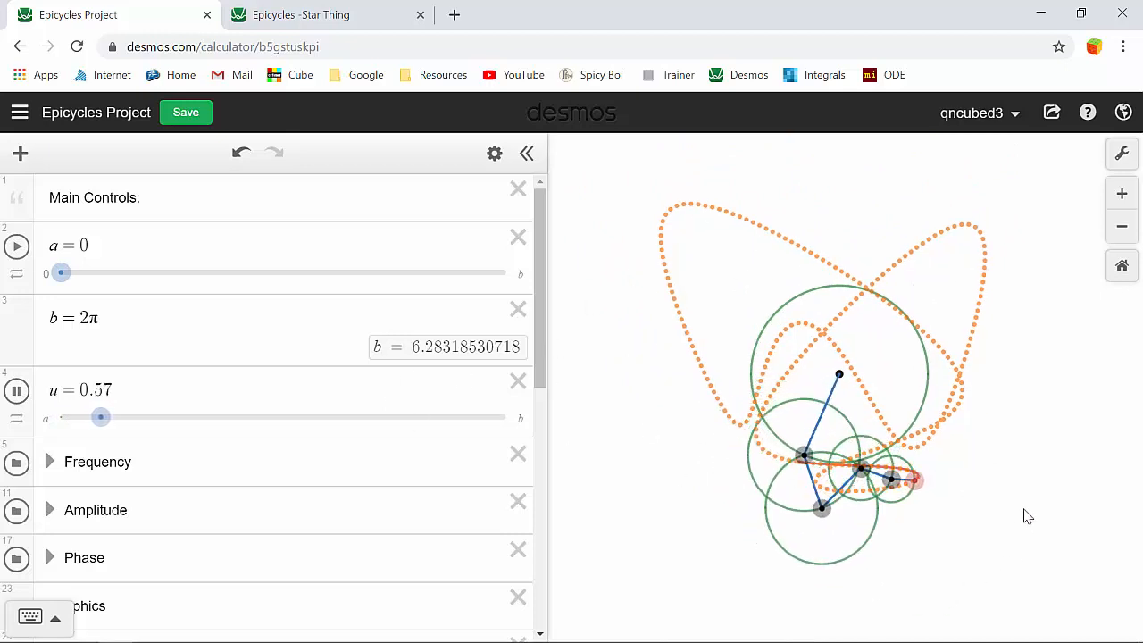
pyautogui.moveTo(100, 417); pyautogui.dragTo(112, 417)
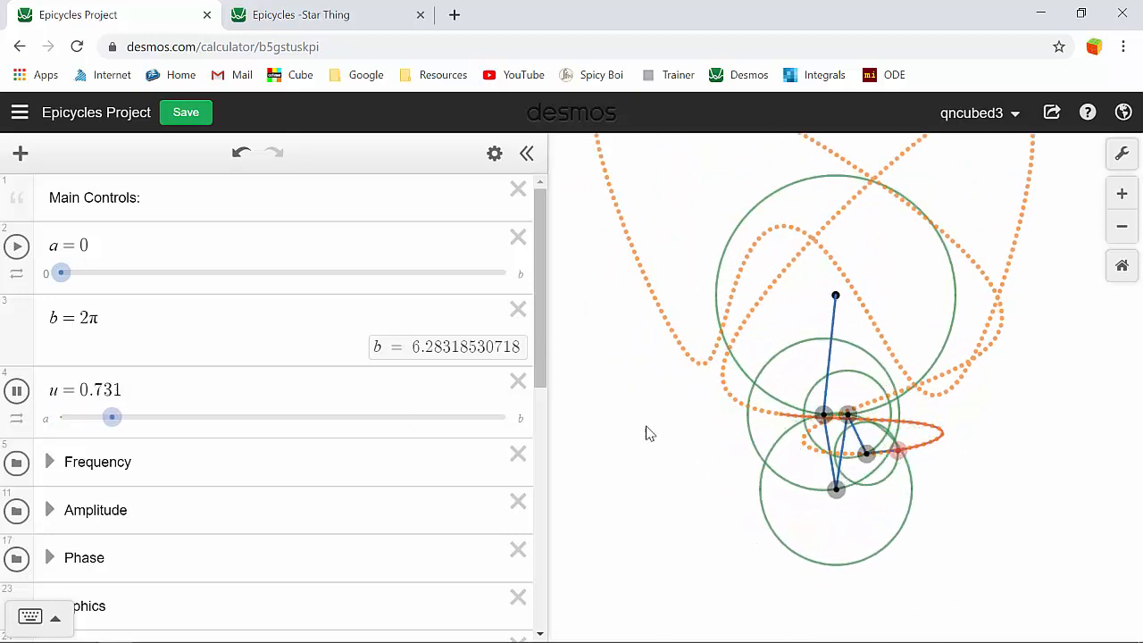
pyautogui.moveTo(111, 417); pyautogui.dragTo(123, 417)
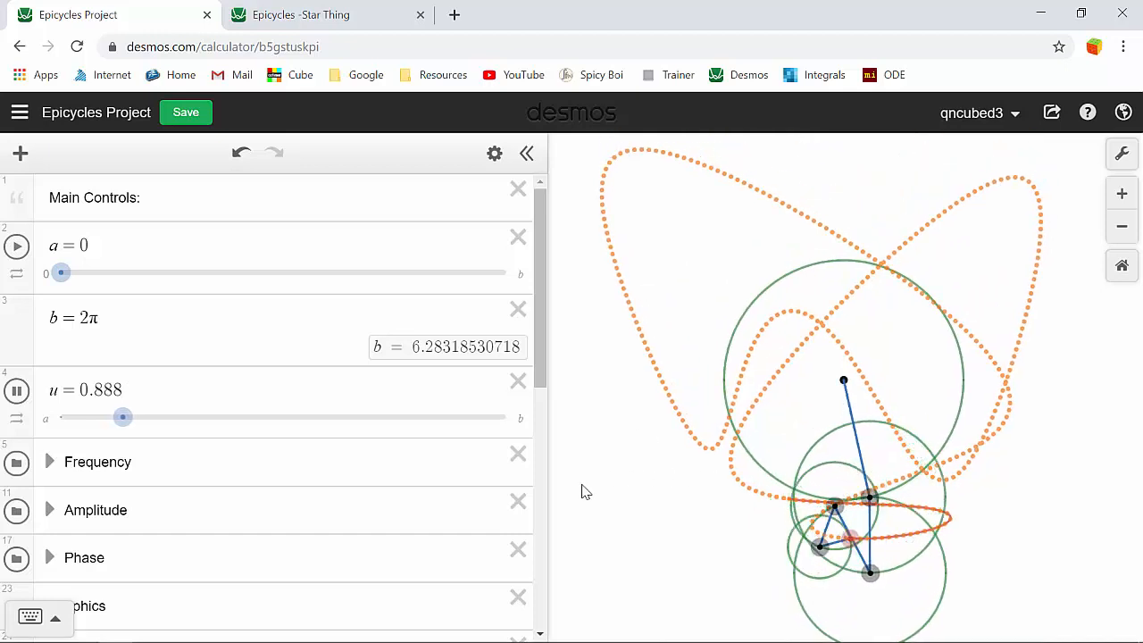
pyautogui.moveTo(122, 417); pyautogui.dragTo(134, 417)
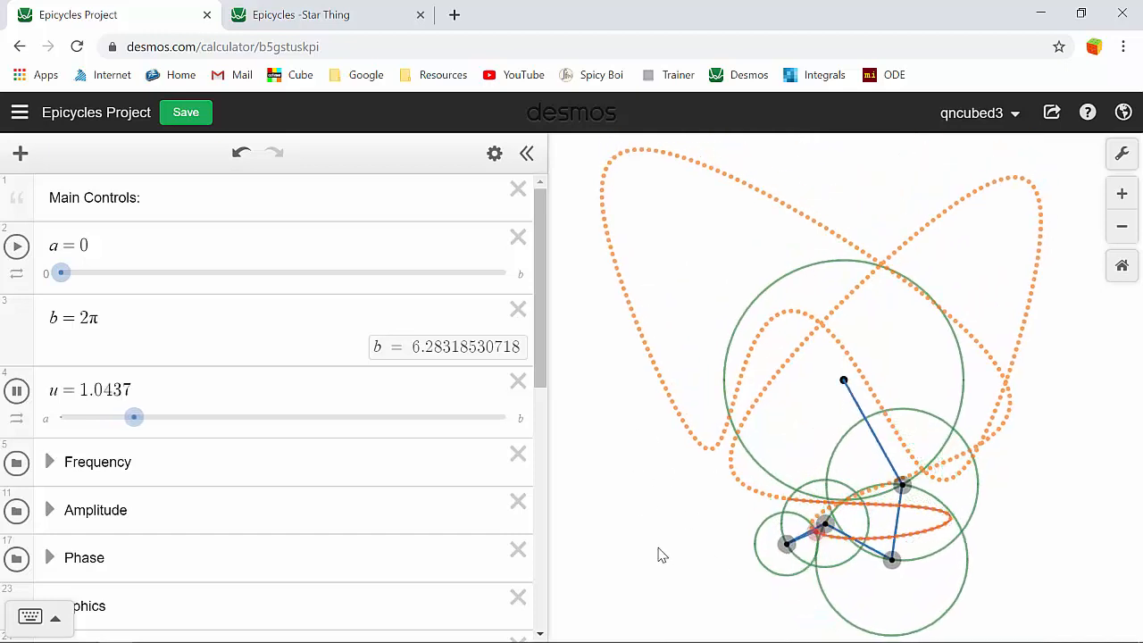
pyautogui.scroll(-3)
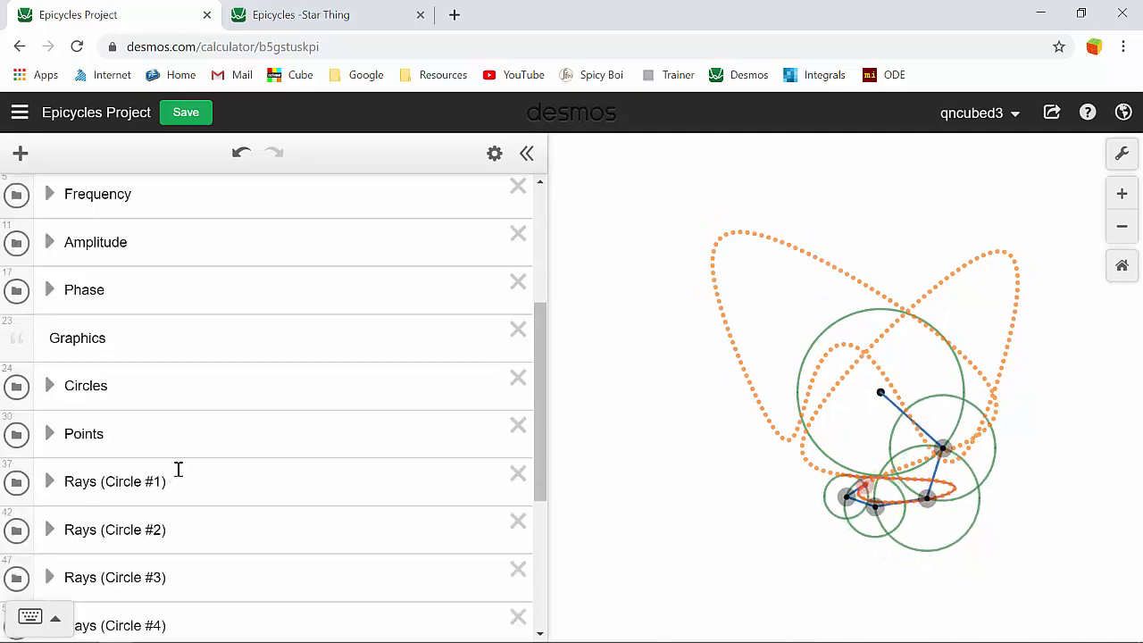
# Hide the Circles folder and the second Path expression's dotted curve
pyautogui.click(16, 386)
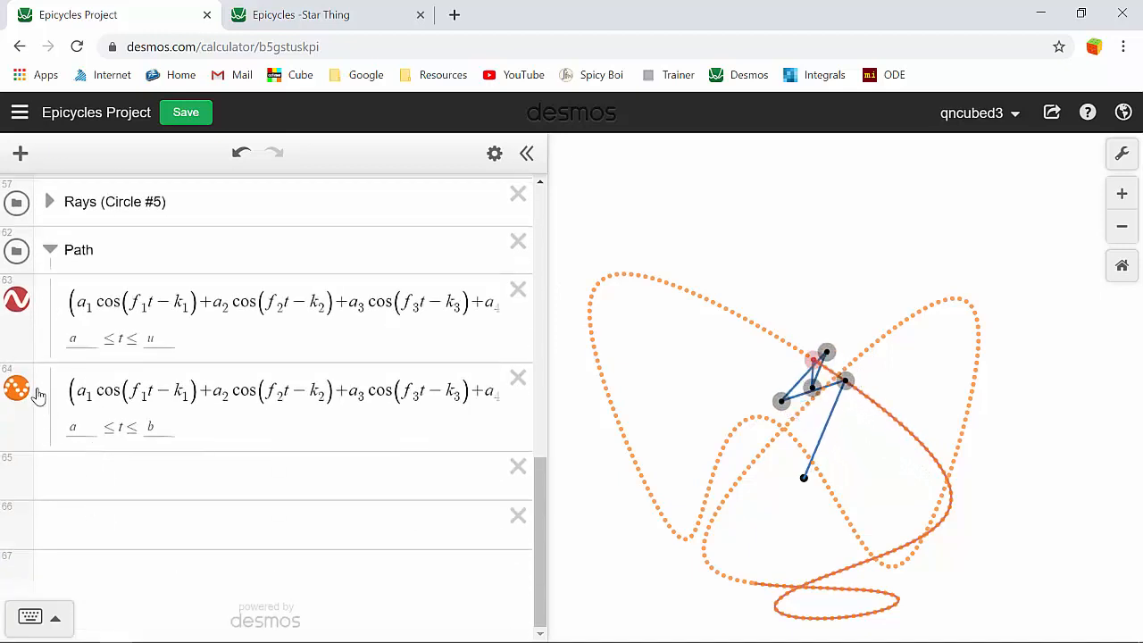
pyautogui.click(18, 406)
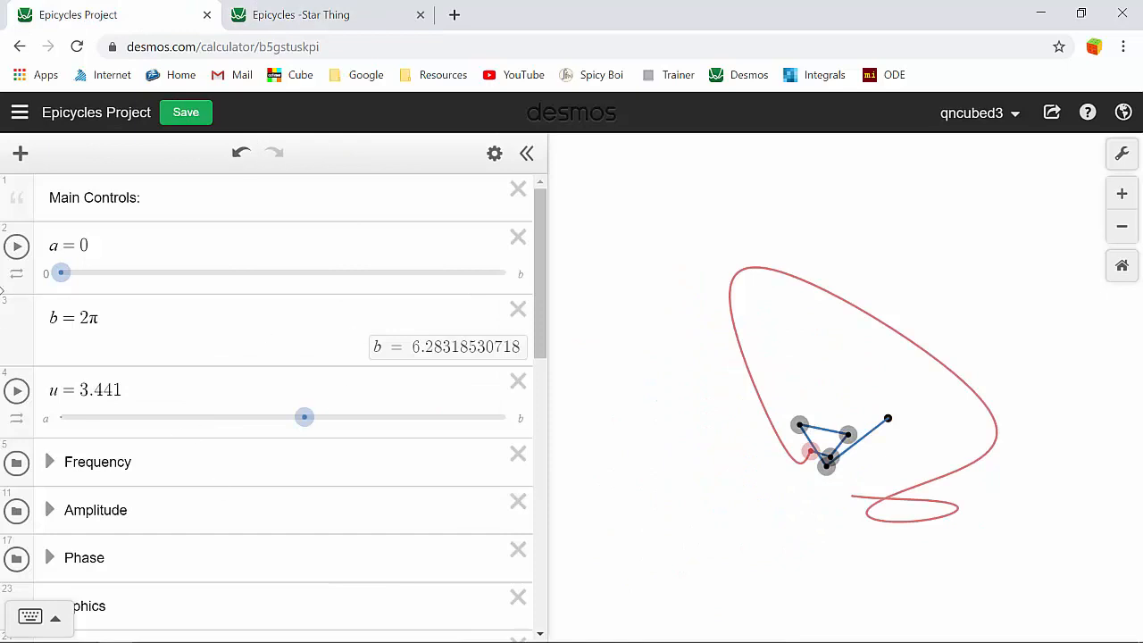
# Switch to the Epicycles - Star Thing graph and reset u to the start
pyautogui.click(321, 14)
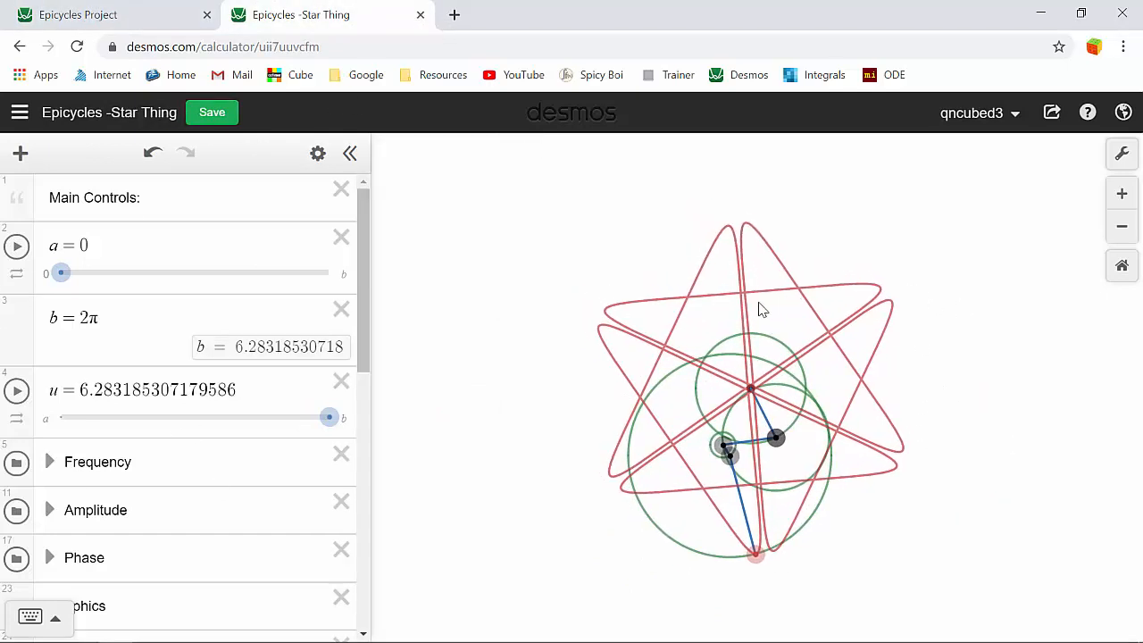
pyautogui.moveTo(330, 417); pyautogui.dragTo(325, 417)
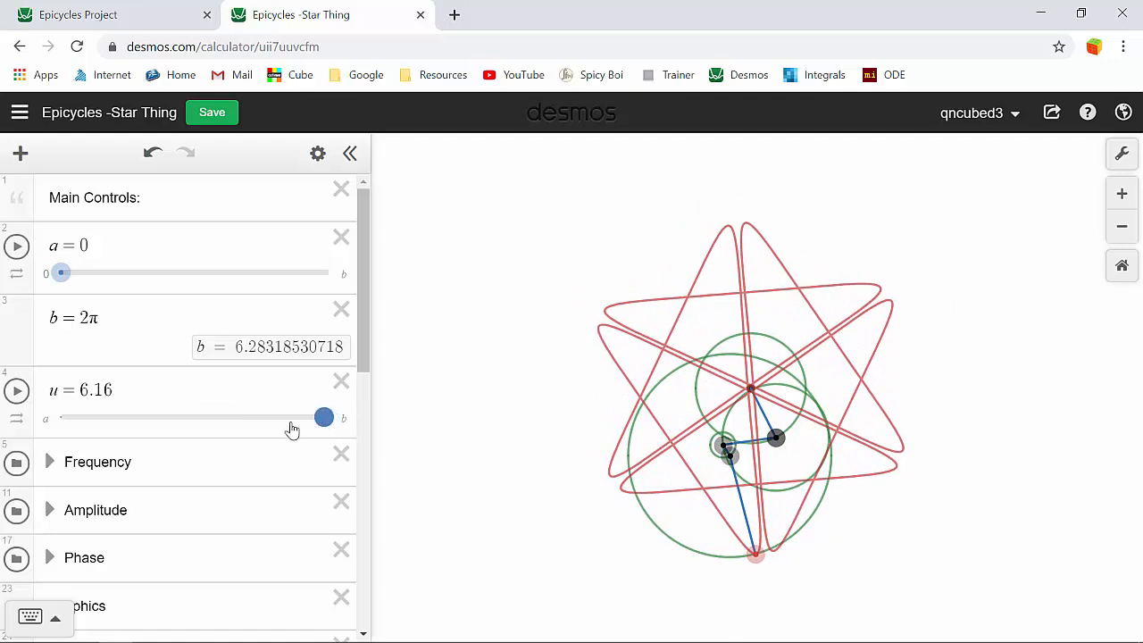
pyautogui.moveTo(323, 417); pyautogui.dragTo(60, 417)
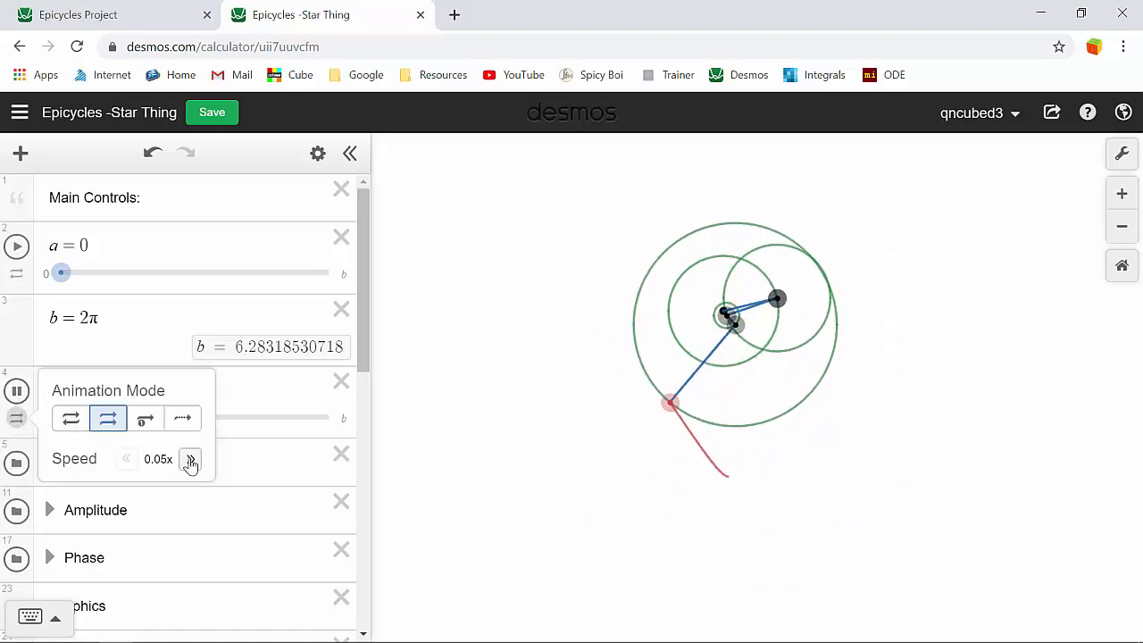
# Raise the u animation speed to 0.2x and move u to the end to show the full star
pyautogui.click(189, 460)
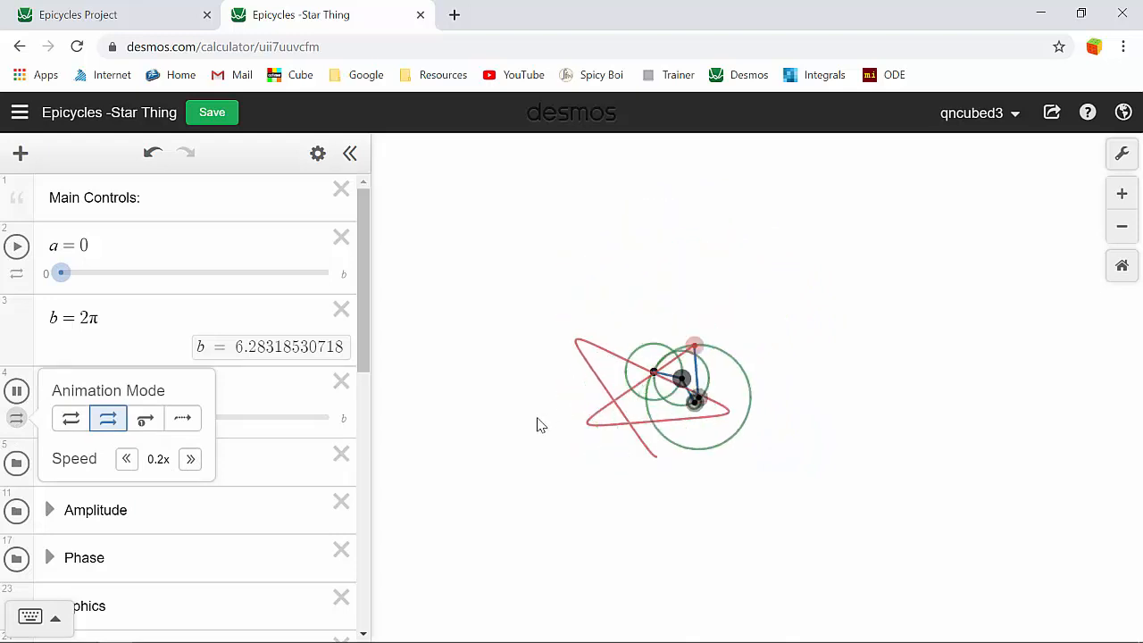
pyautogui.scroll(-3)
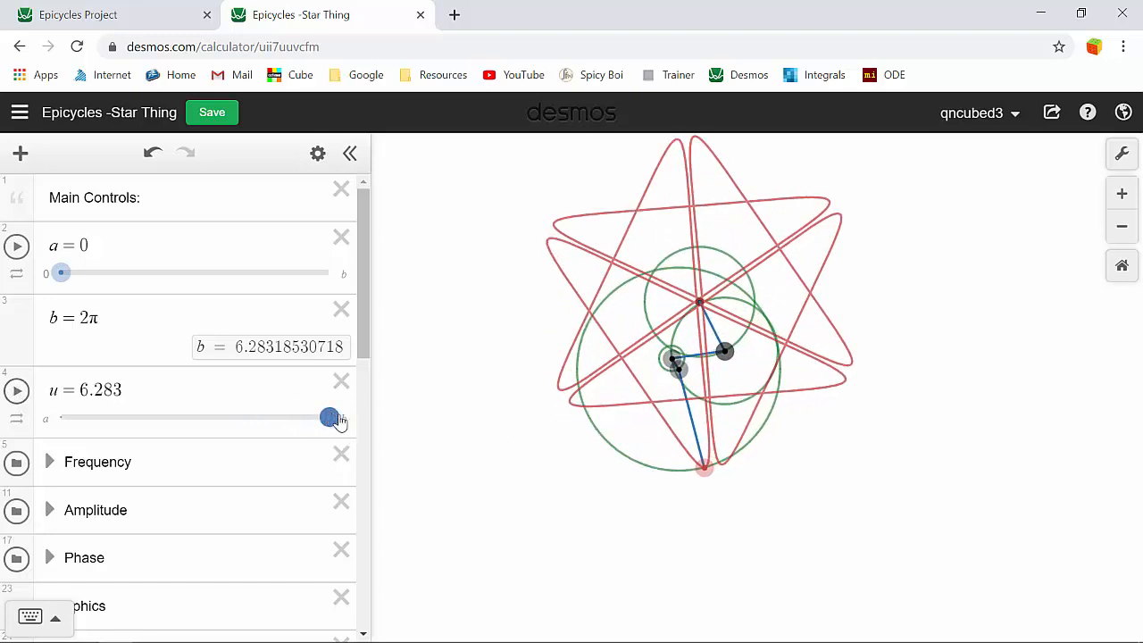
pyautogui.moveTo(329, 418); pyautogui.dragTo(329, 417)
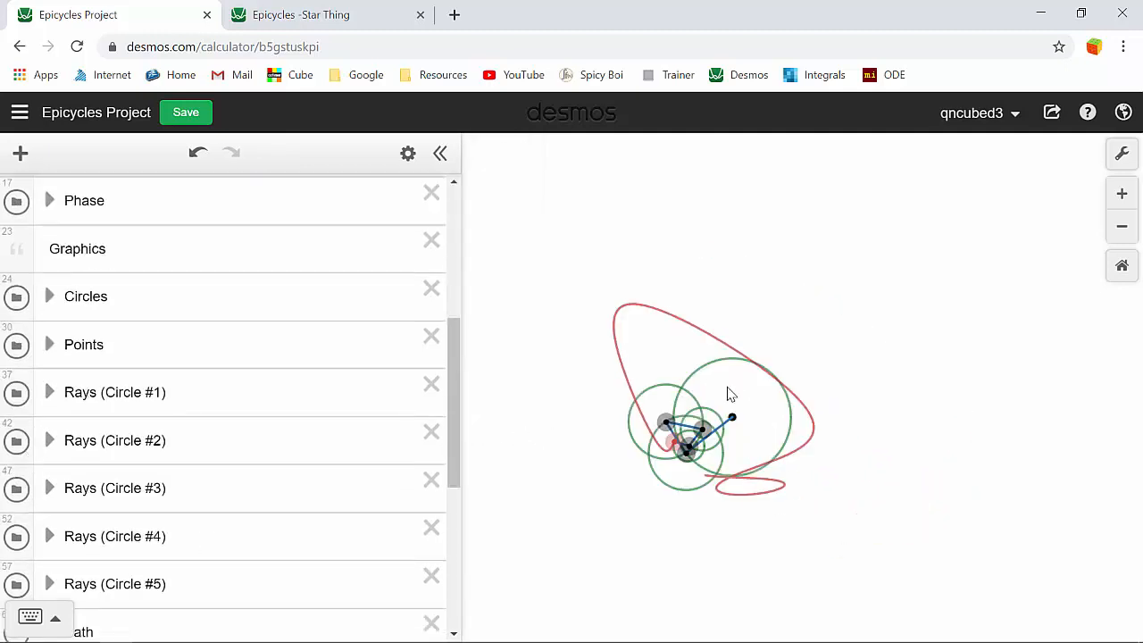
pyautogui.moveTo(775, 393)
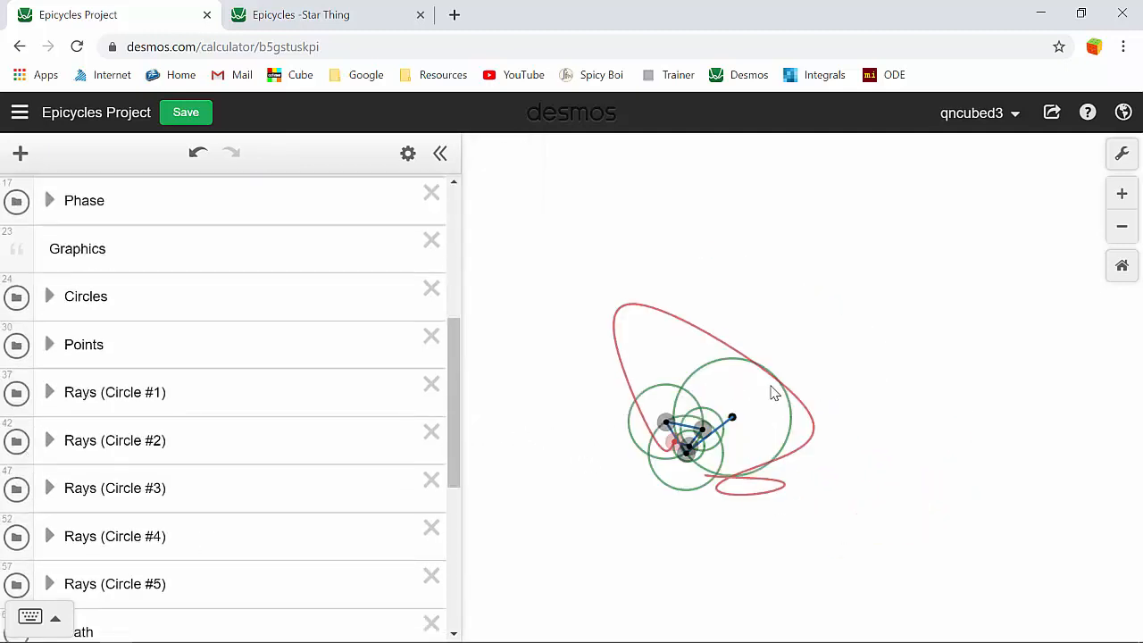